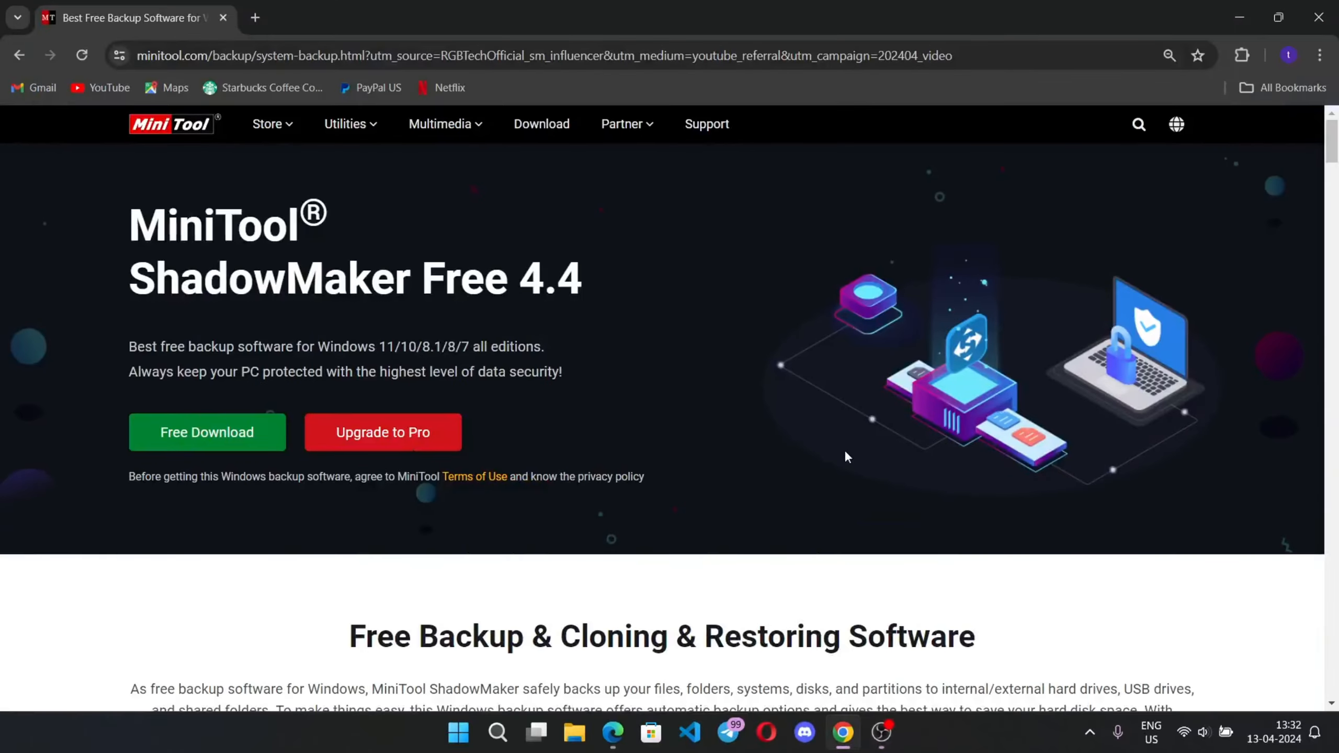
pyautogui.moveTo(799, 419)
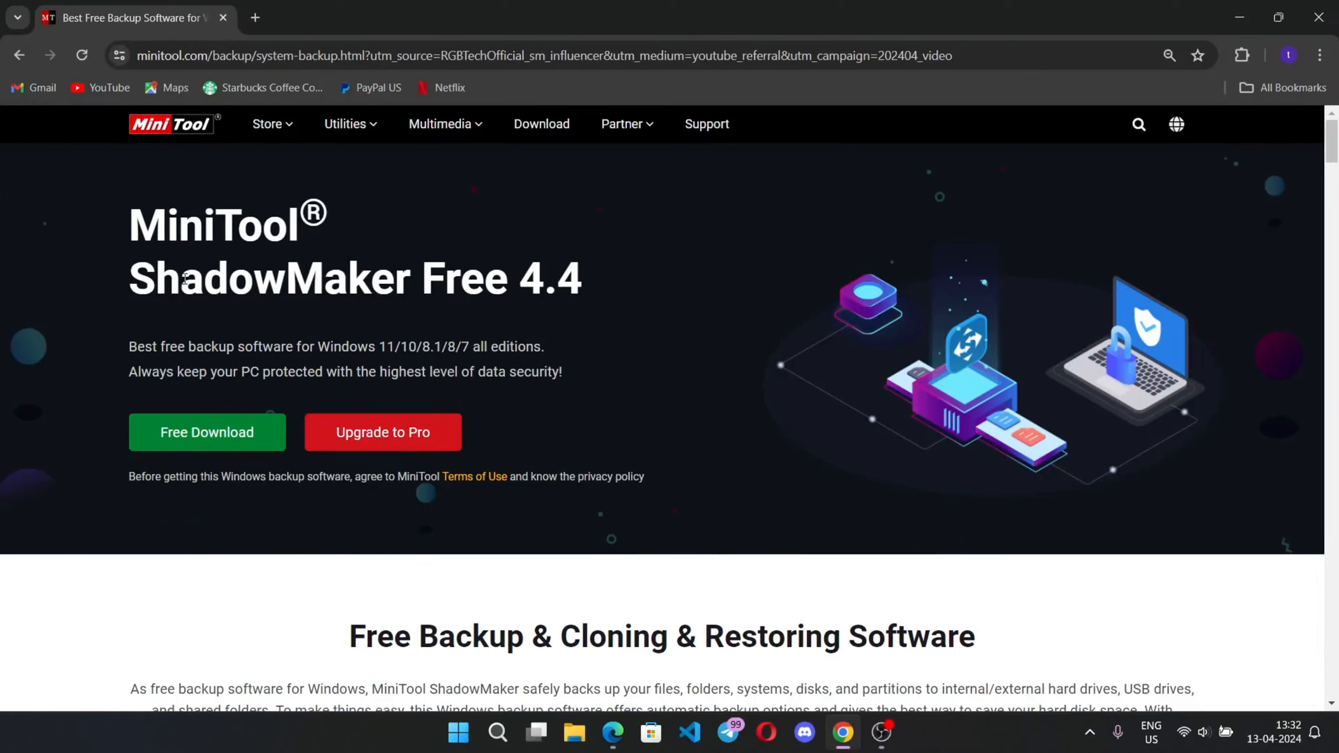
pyautogui.moveTo(659, 508)
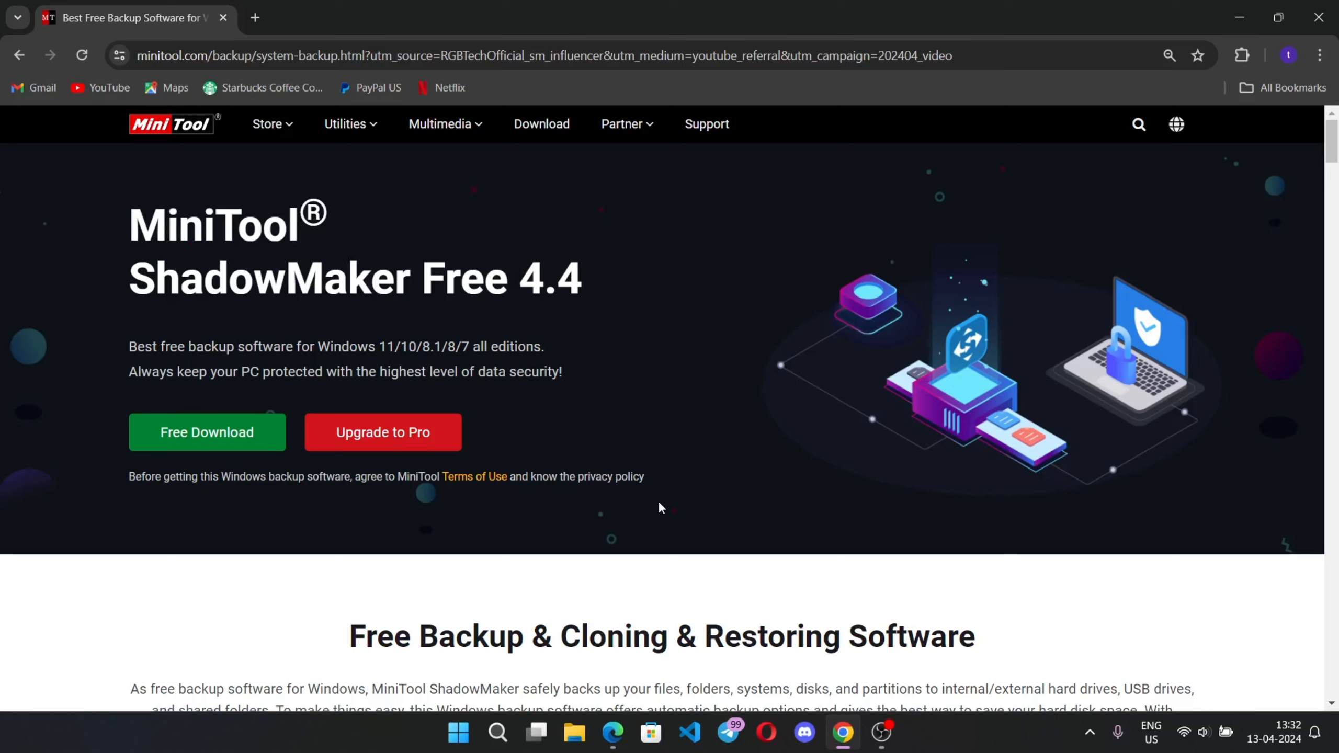
pyautogui.moveTo(763, 437)
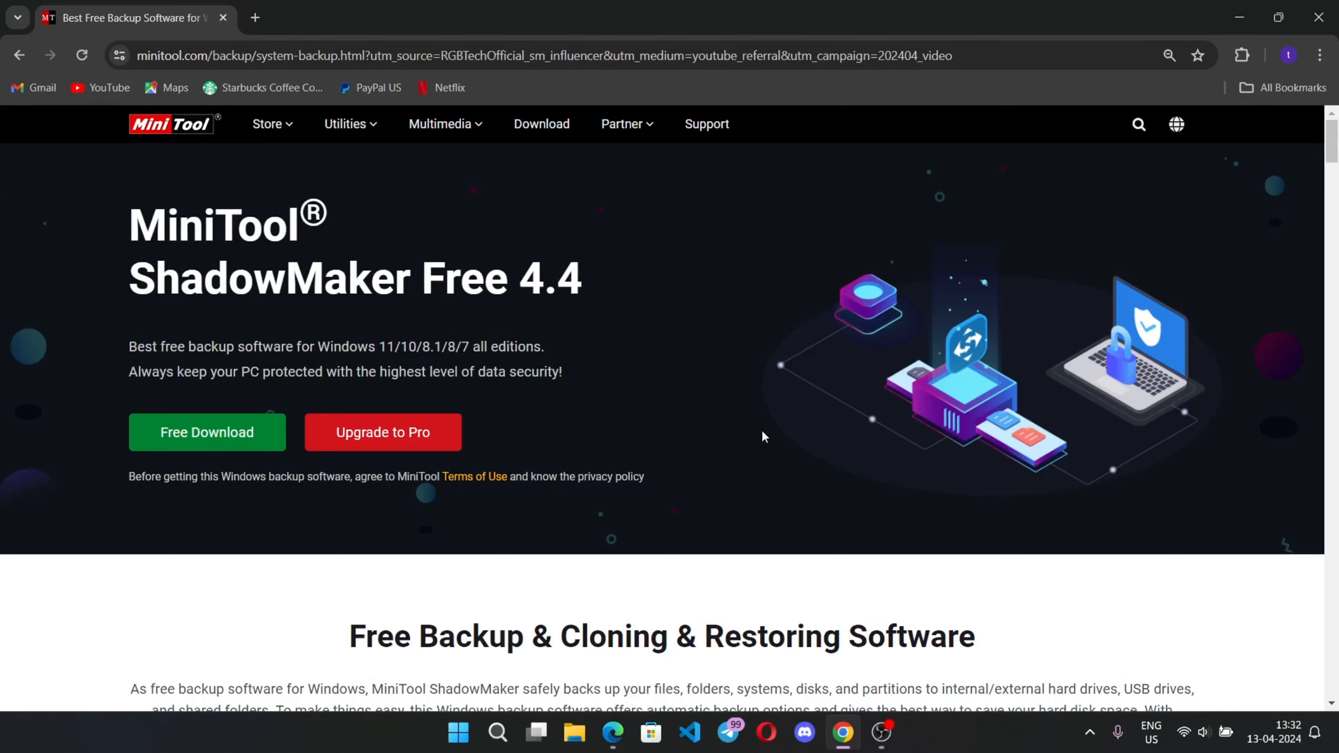
pyautogui.moveTo(879, 365)
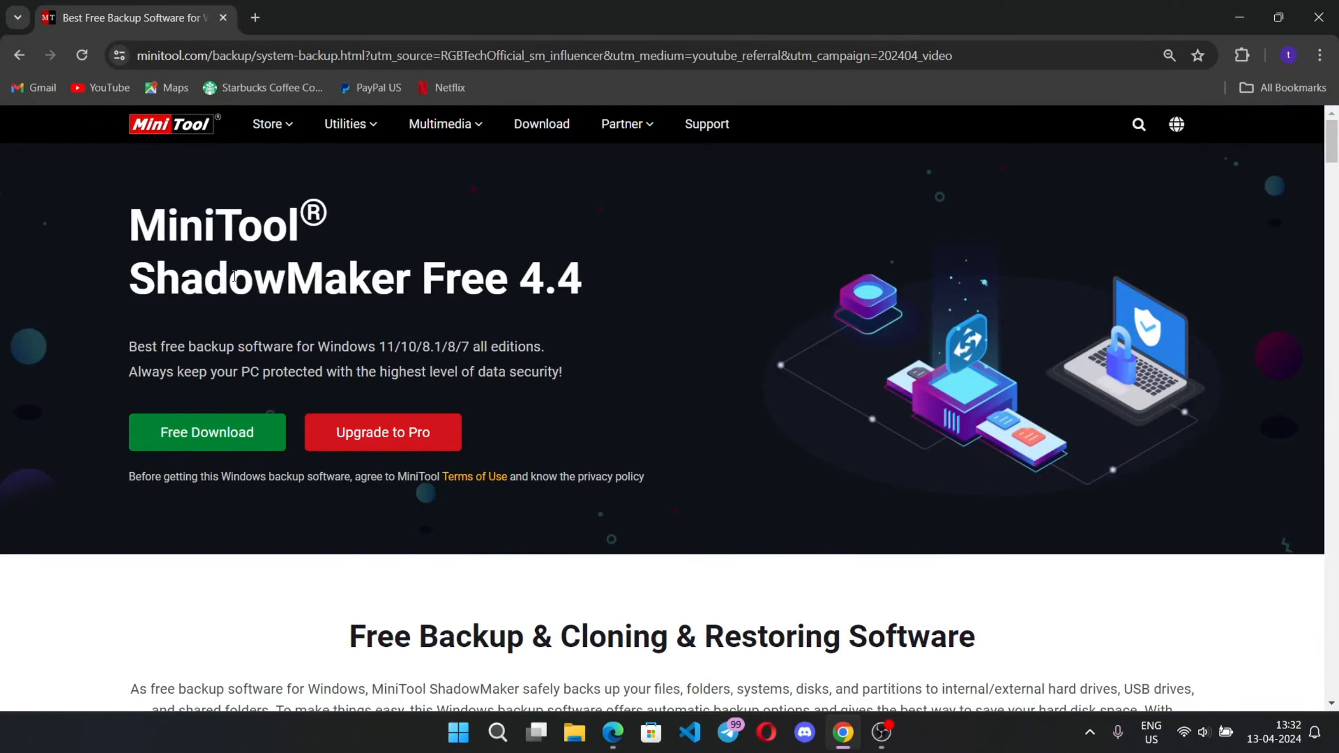
pyautogui.moveTo(478, 409)
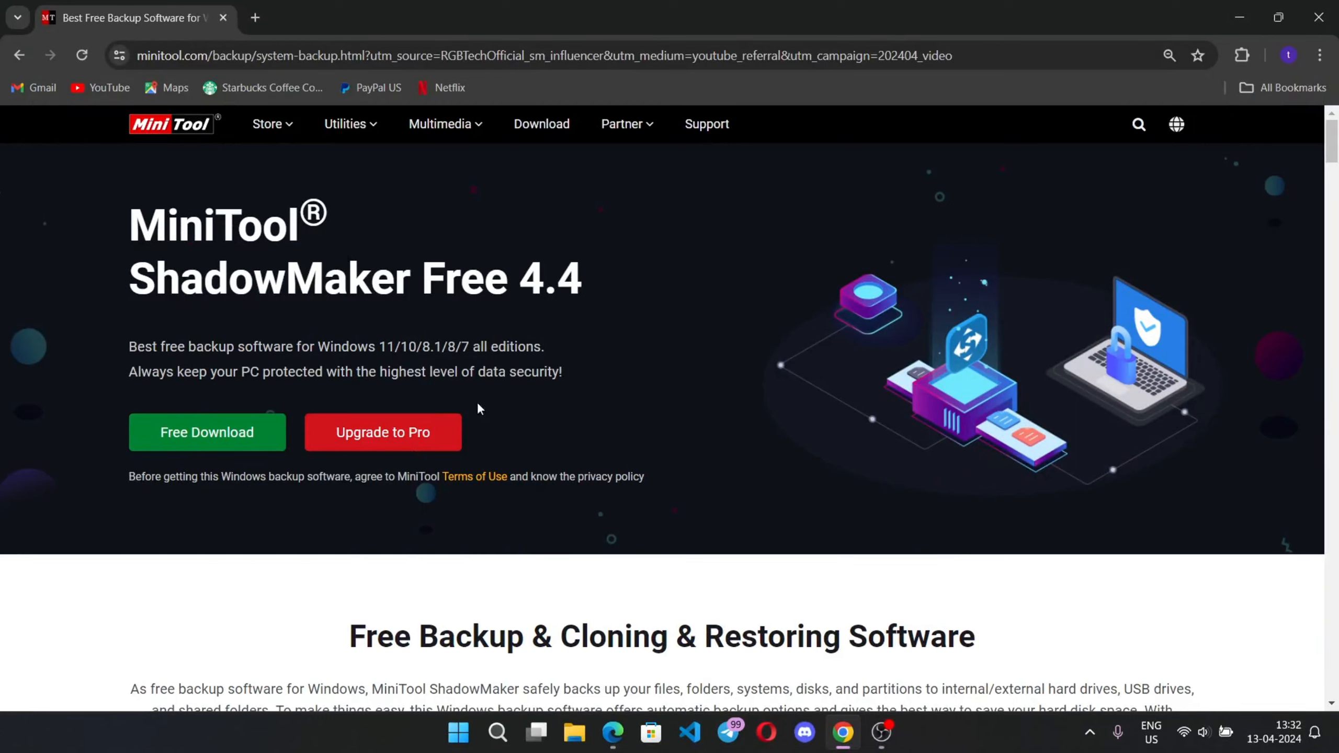
pyautogui.moveTo(147, 498)
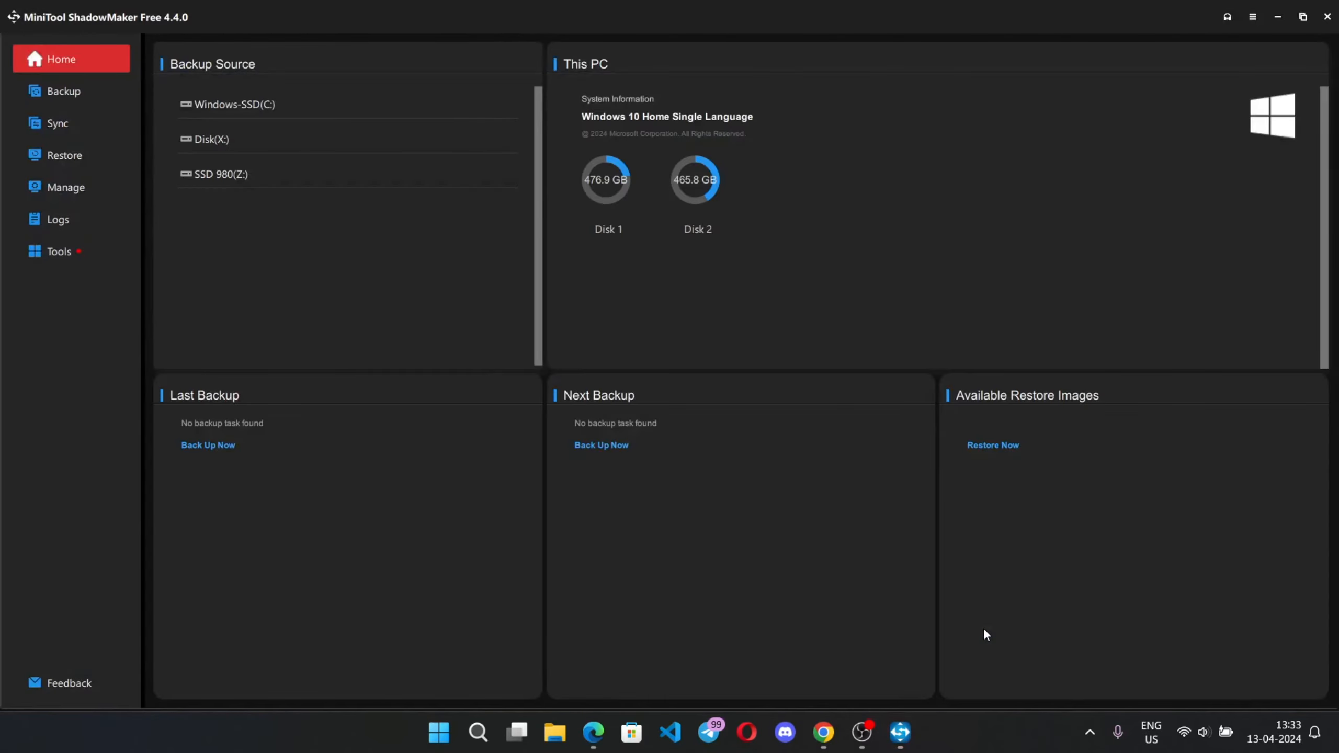
pyautogui.moveTo(521, 524)
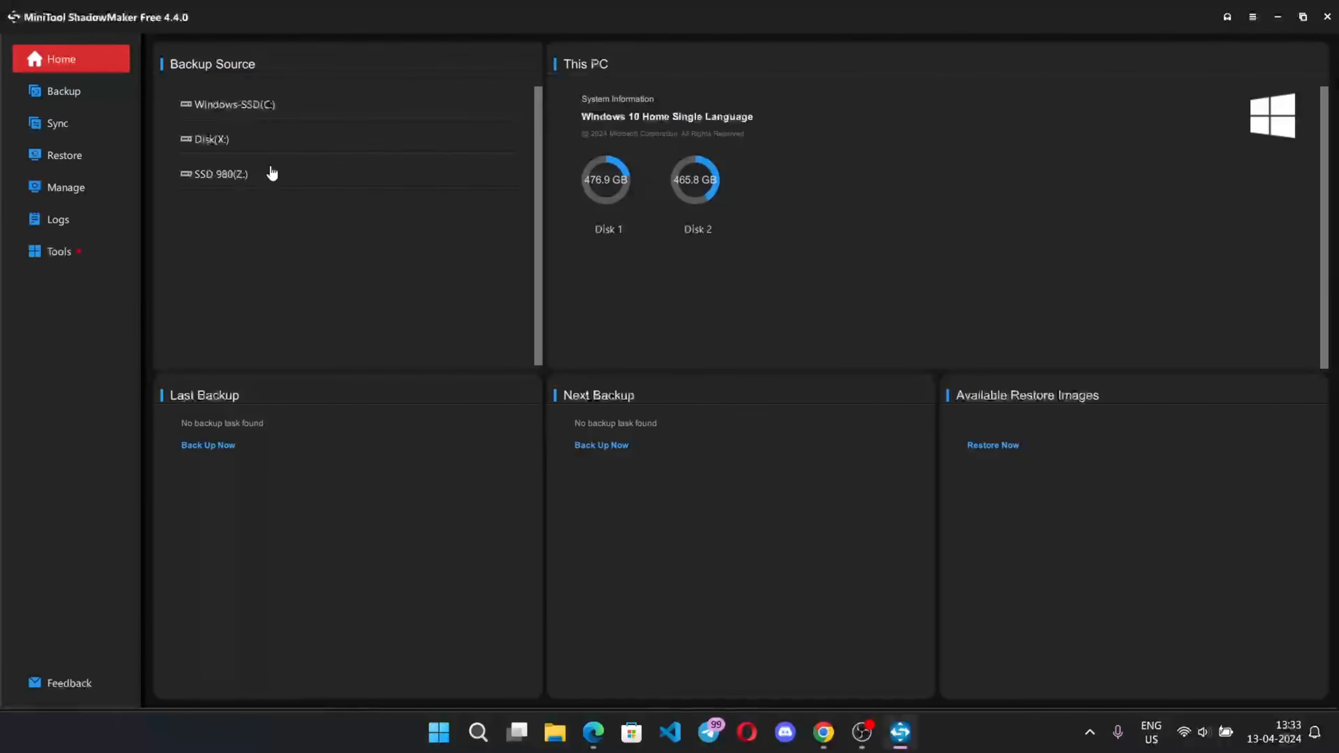
pyautogui.moveTo(252, 159)
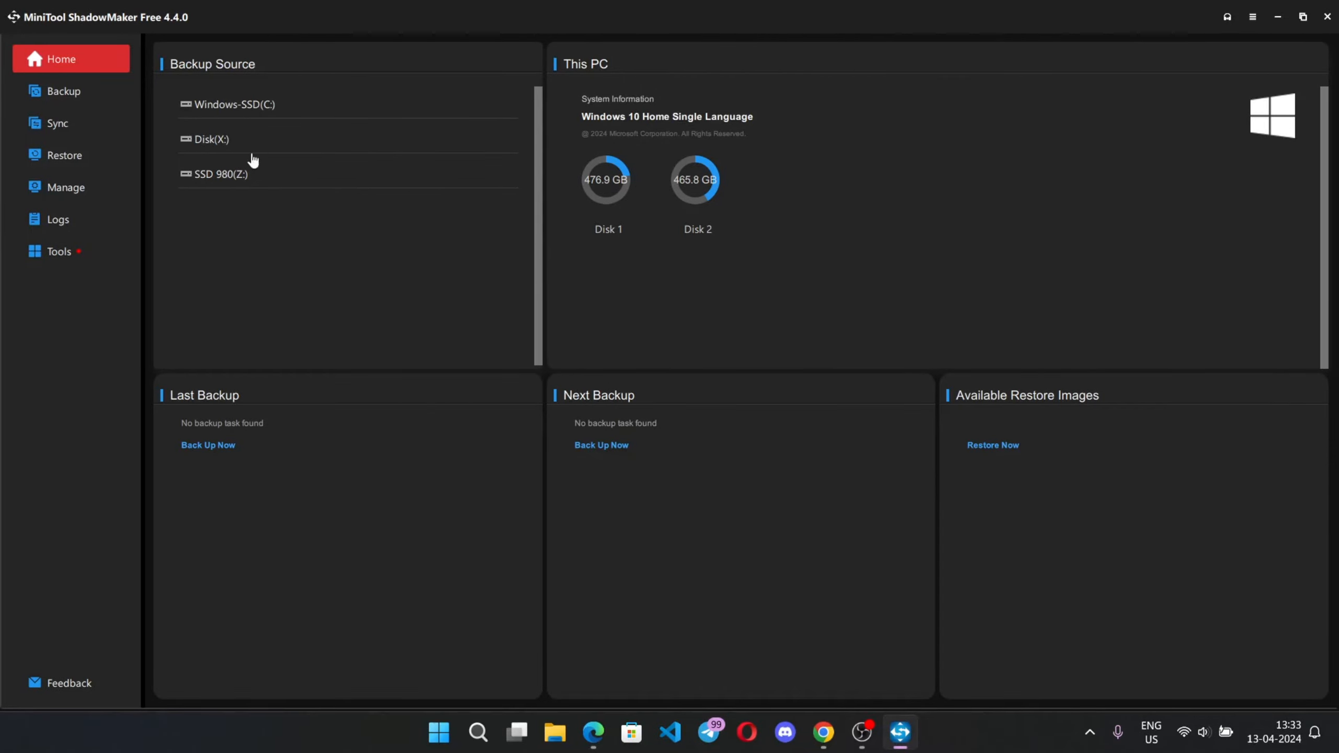
pyautogui.moveTo(259, 169)
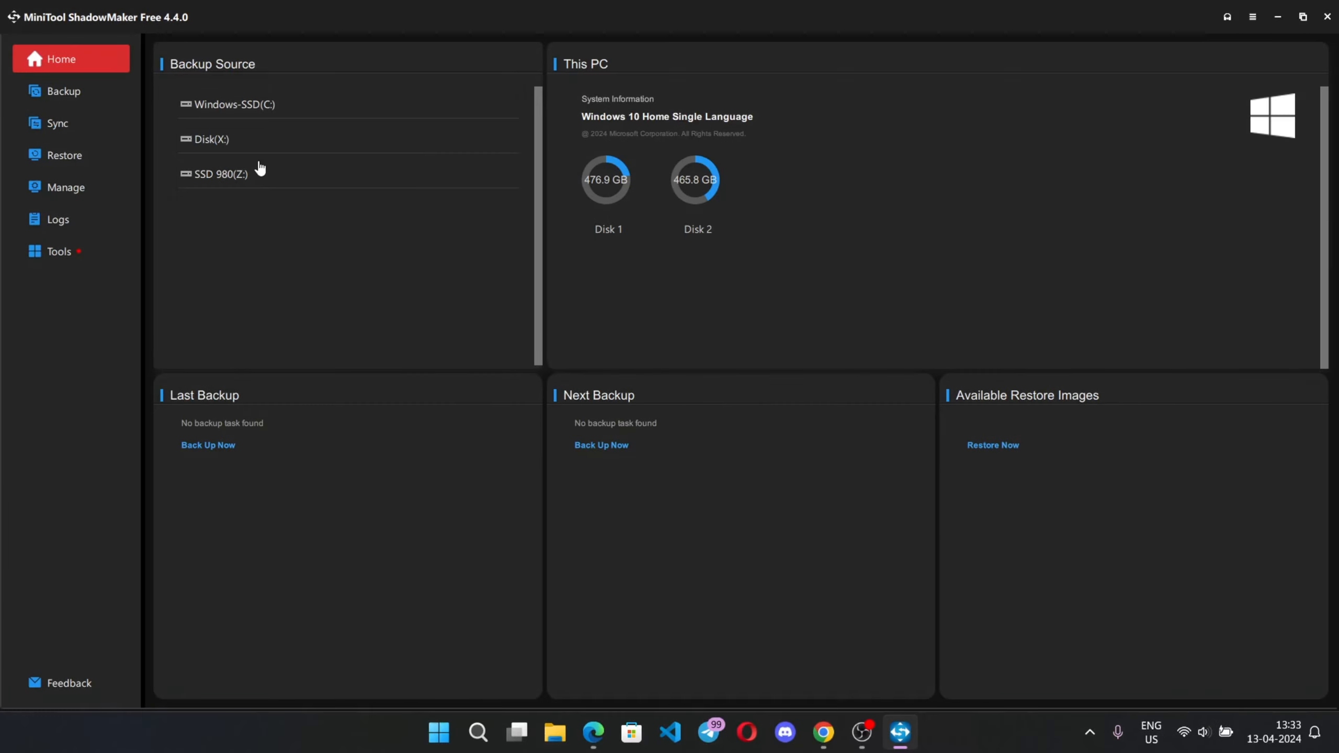
pyautogui.moveTo(212, 299)
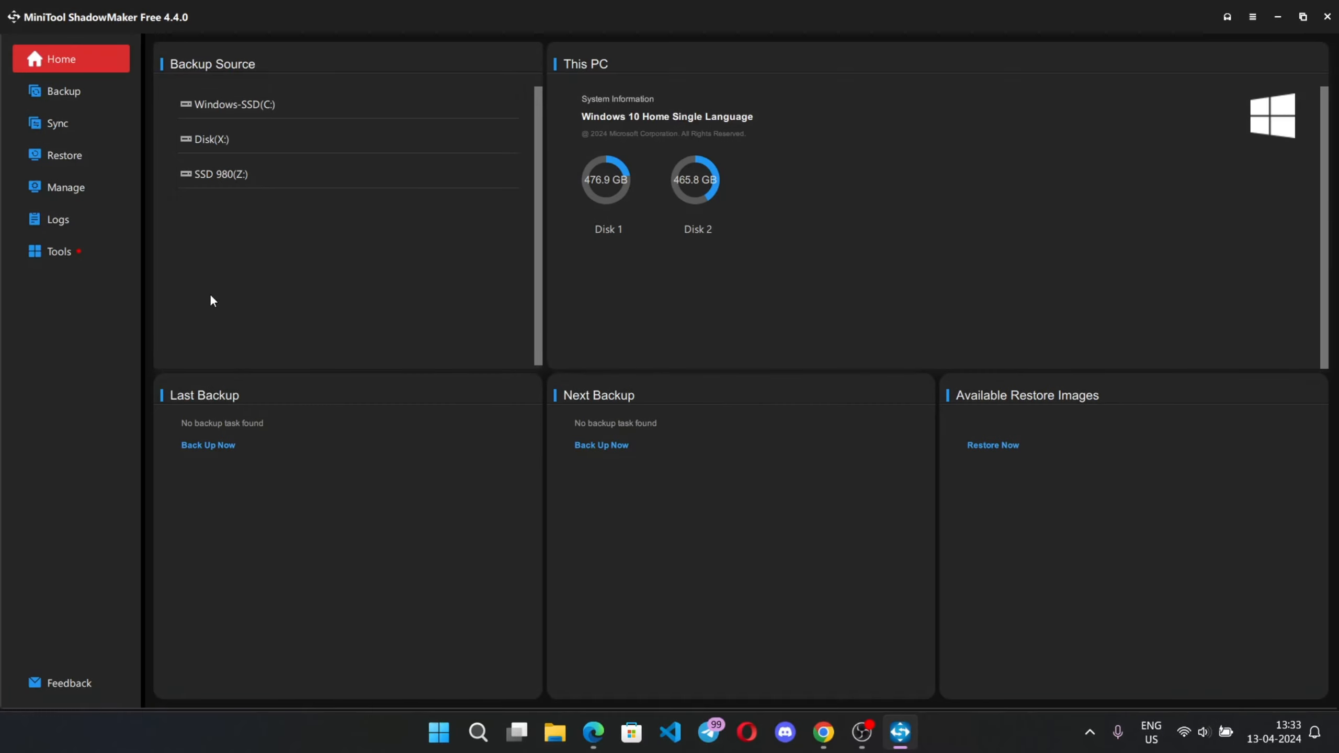
pyautogui.moveTo(278, 203)
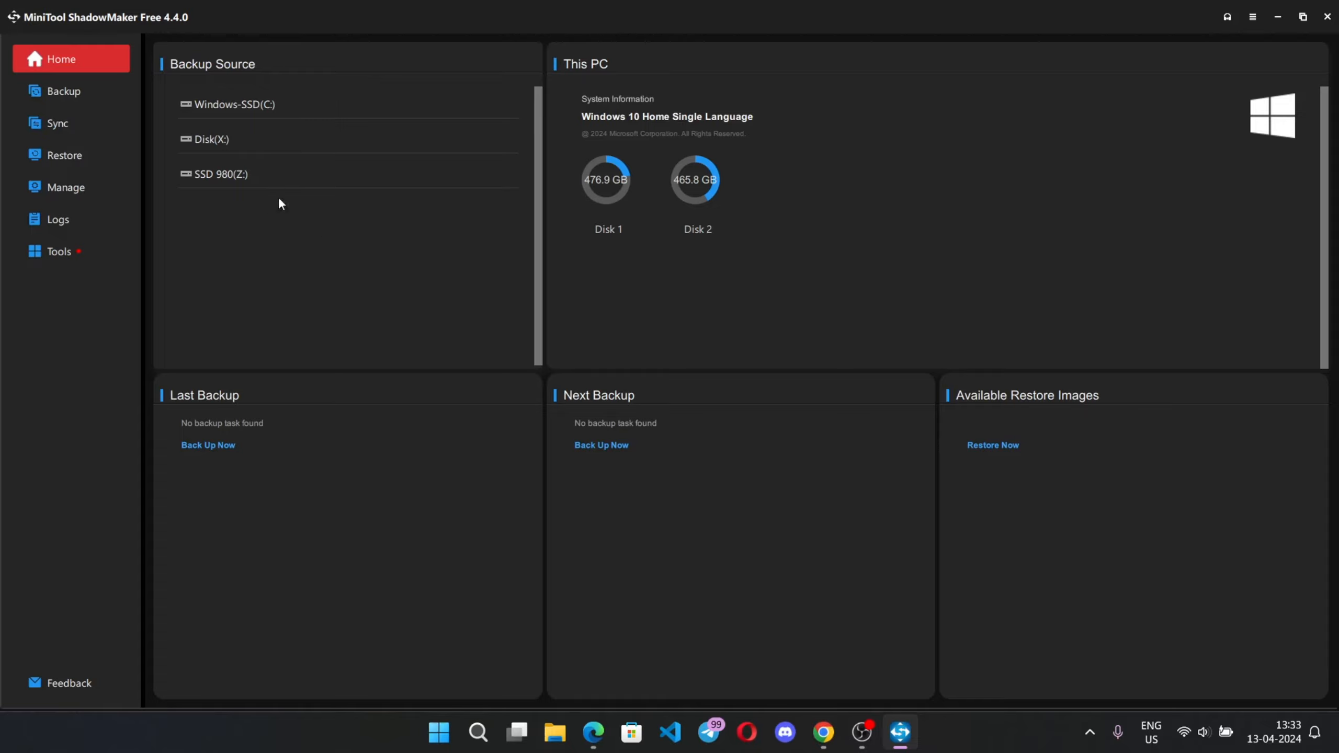
pyautogui.moveTo(321, 264)
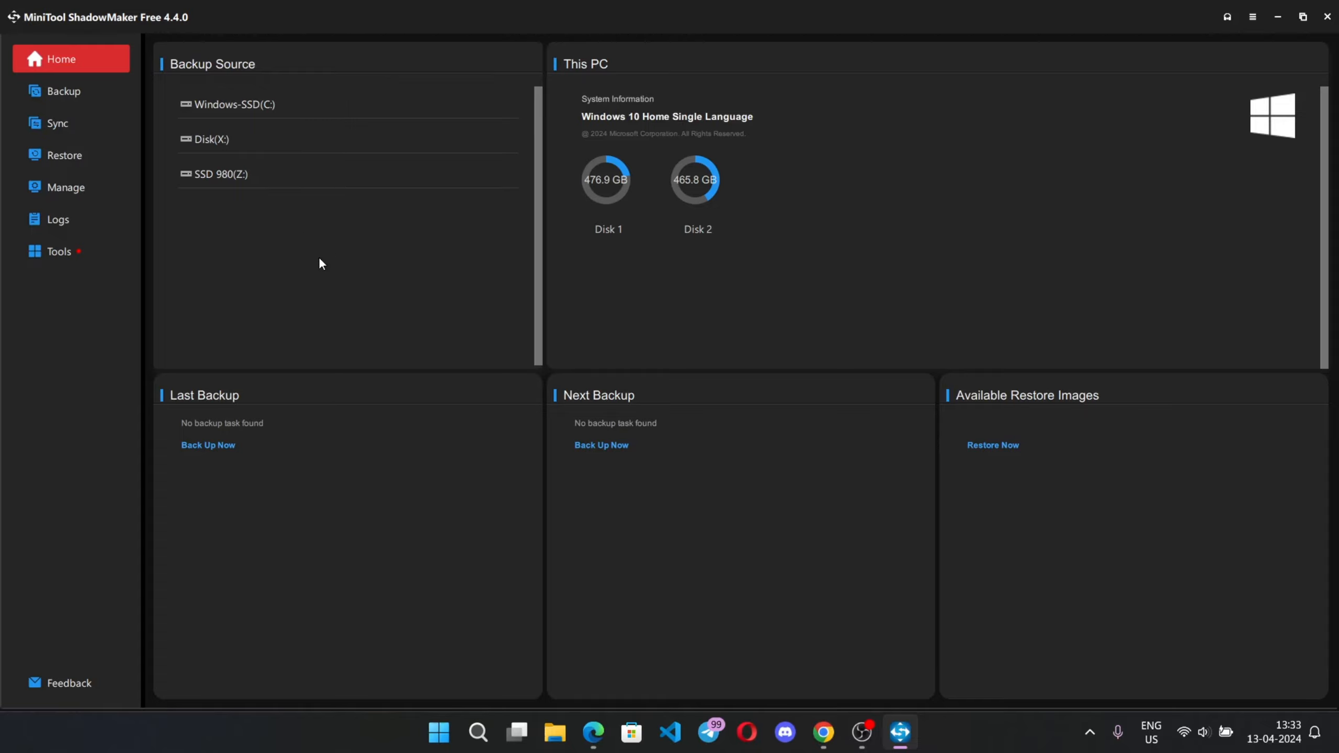
pyautogui.moveTo(299, 291)
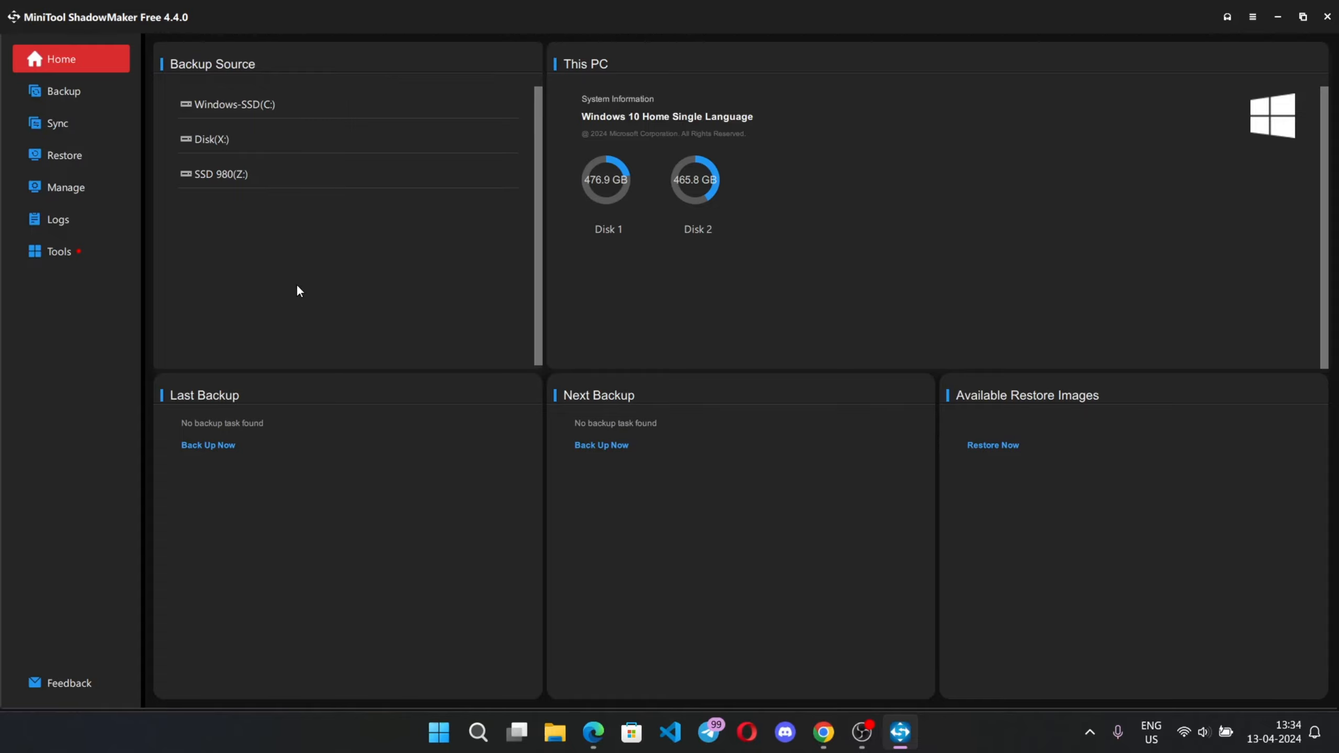
pyautogui.moveTo(268, 480)
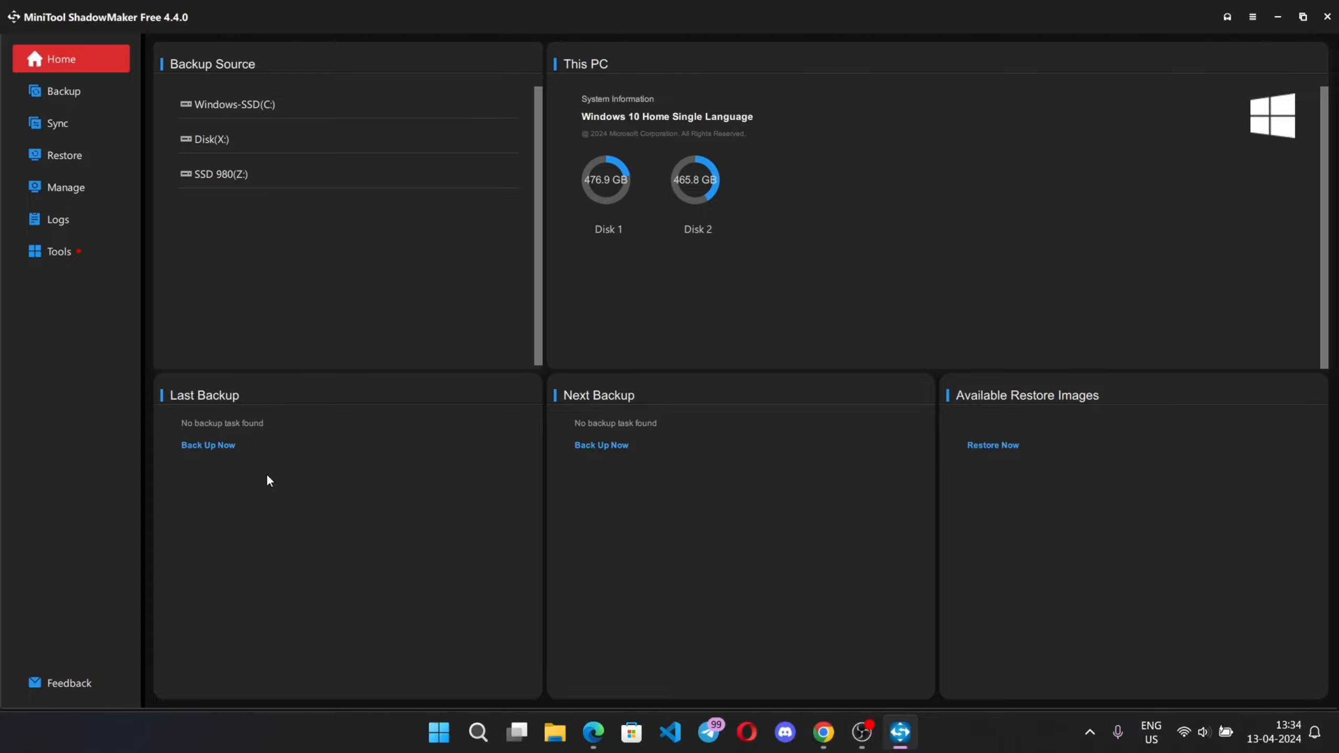
pyautogui.moveTo(430, 360)
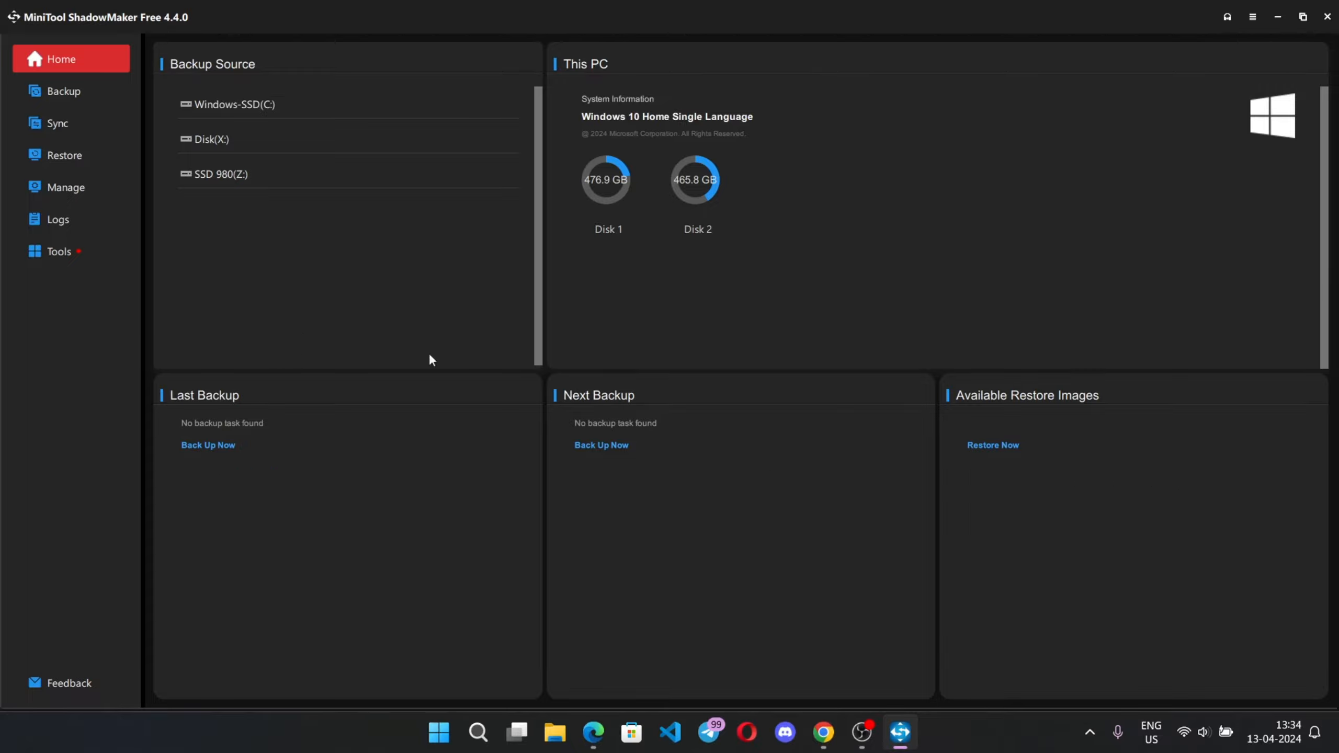
# Step: Browse the Backup, Sync, Restore, Manage and Logs pages, ending on the Tools page
pyautogui.click(64, 91)
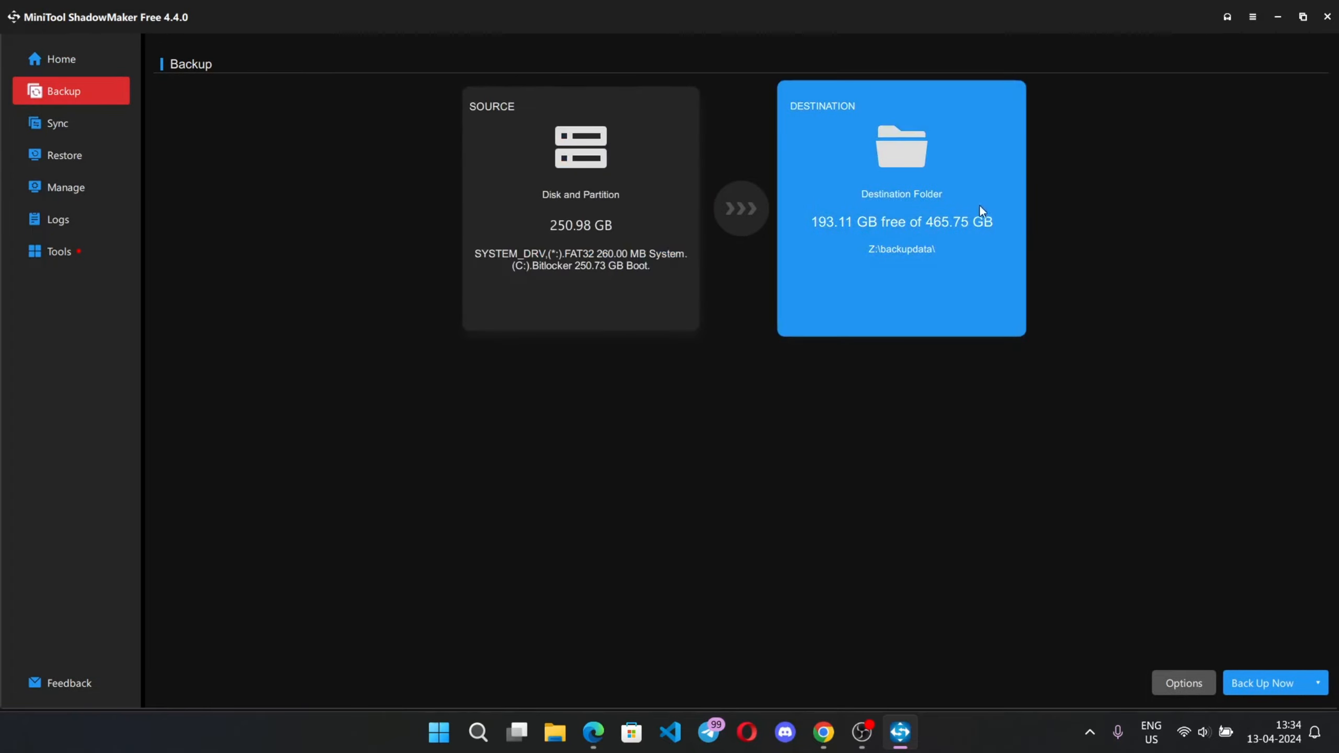
pyautogui.moveTo(105, 122)
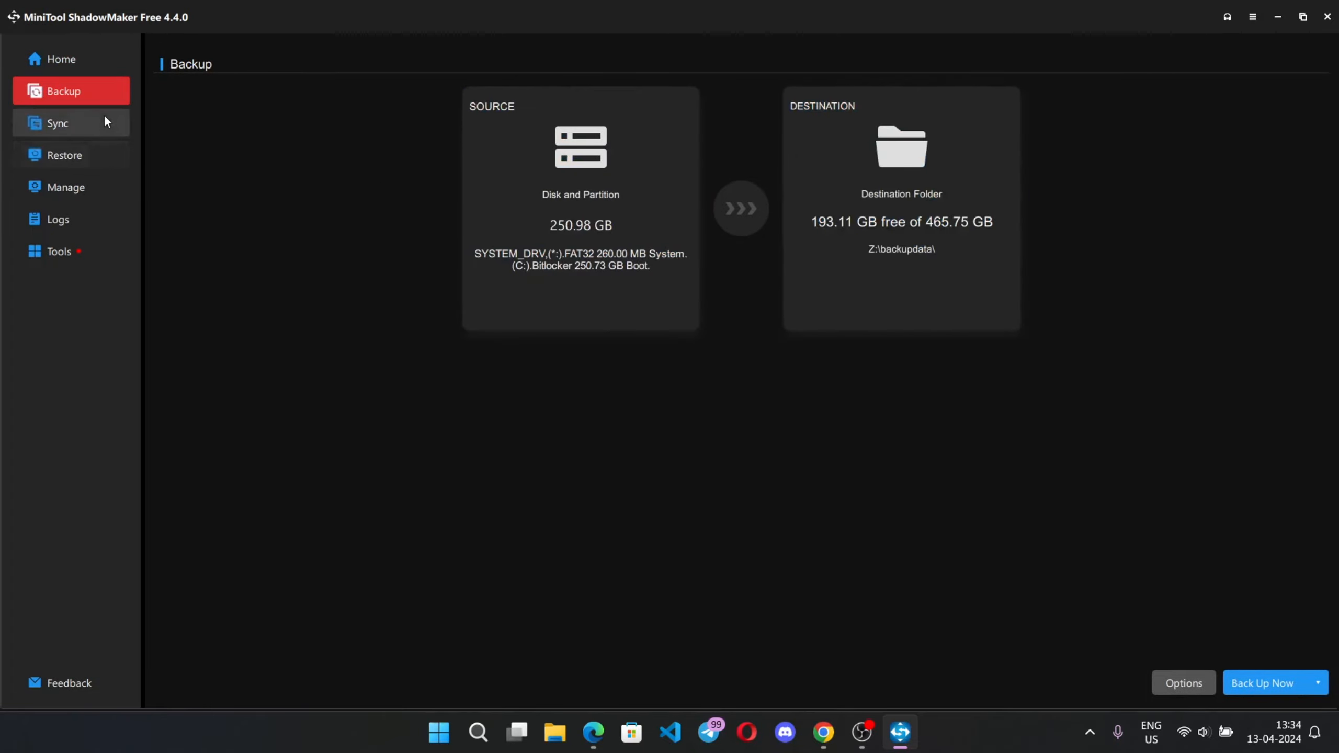
pyautogui.click(57, 123)
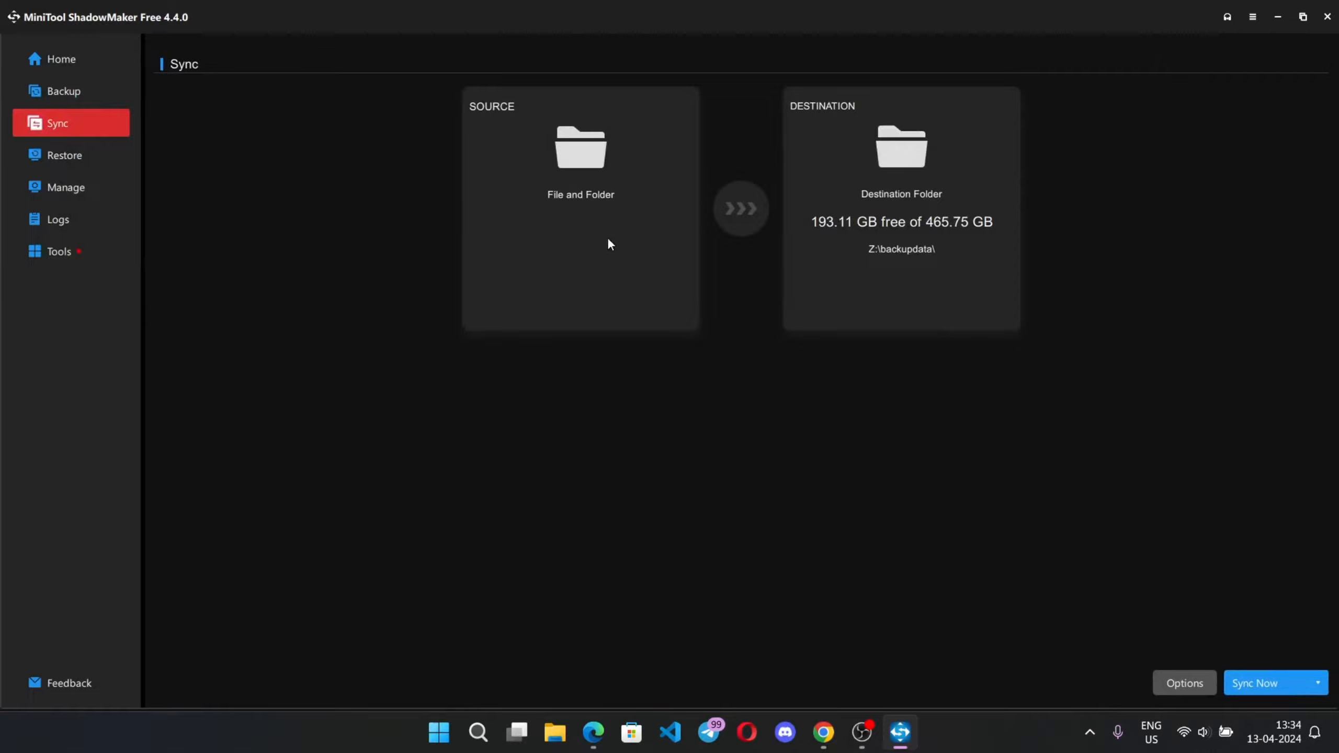
pyautogui.moveTo(174, 249)
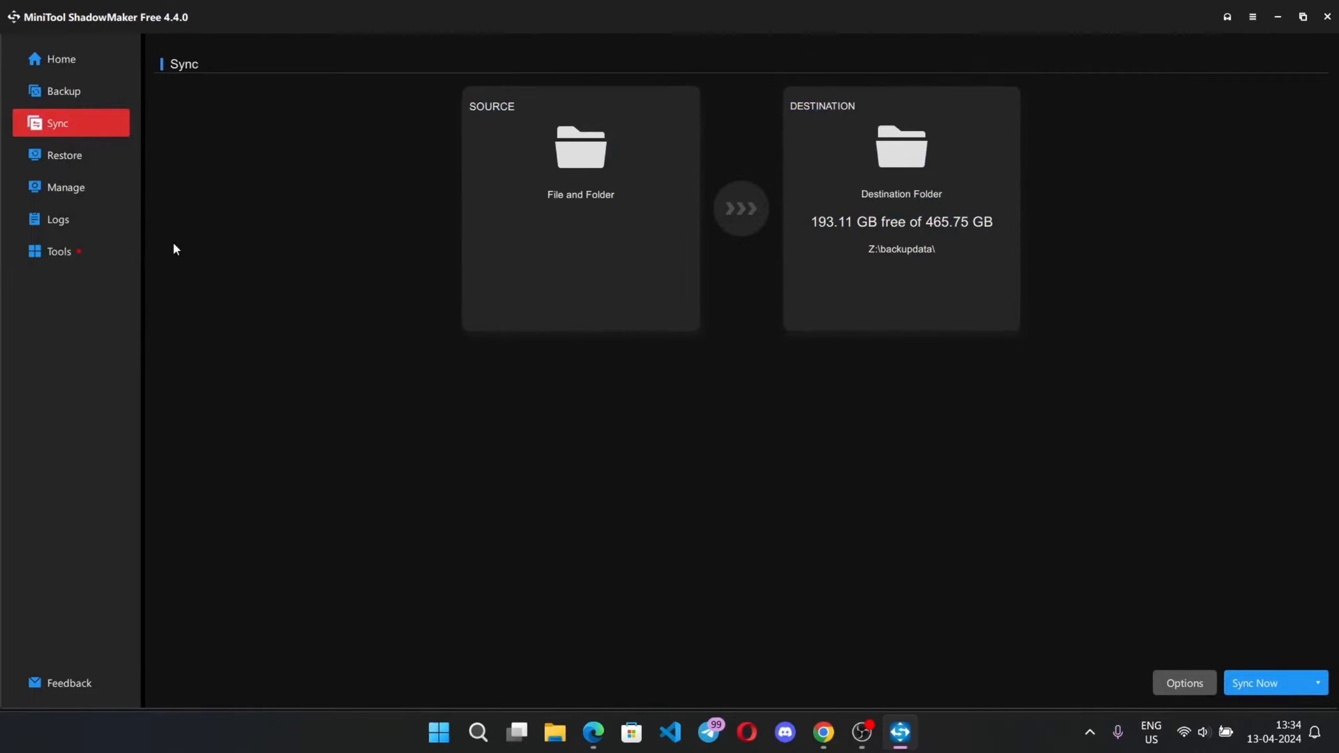
pyautogui.click(64, 154)
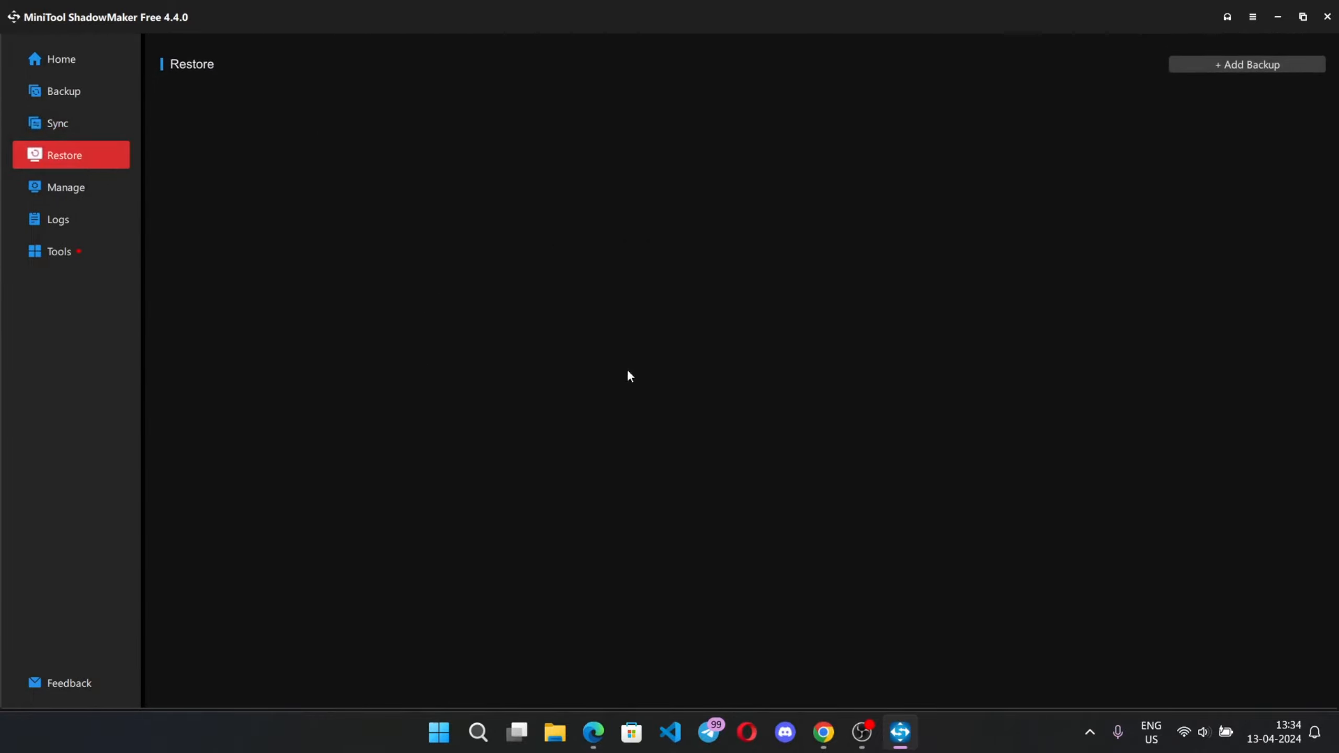
pyautogui.moveTo(66, 187)
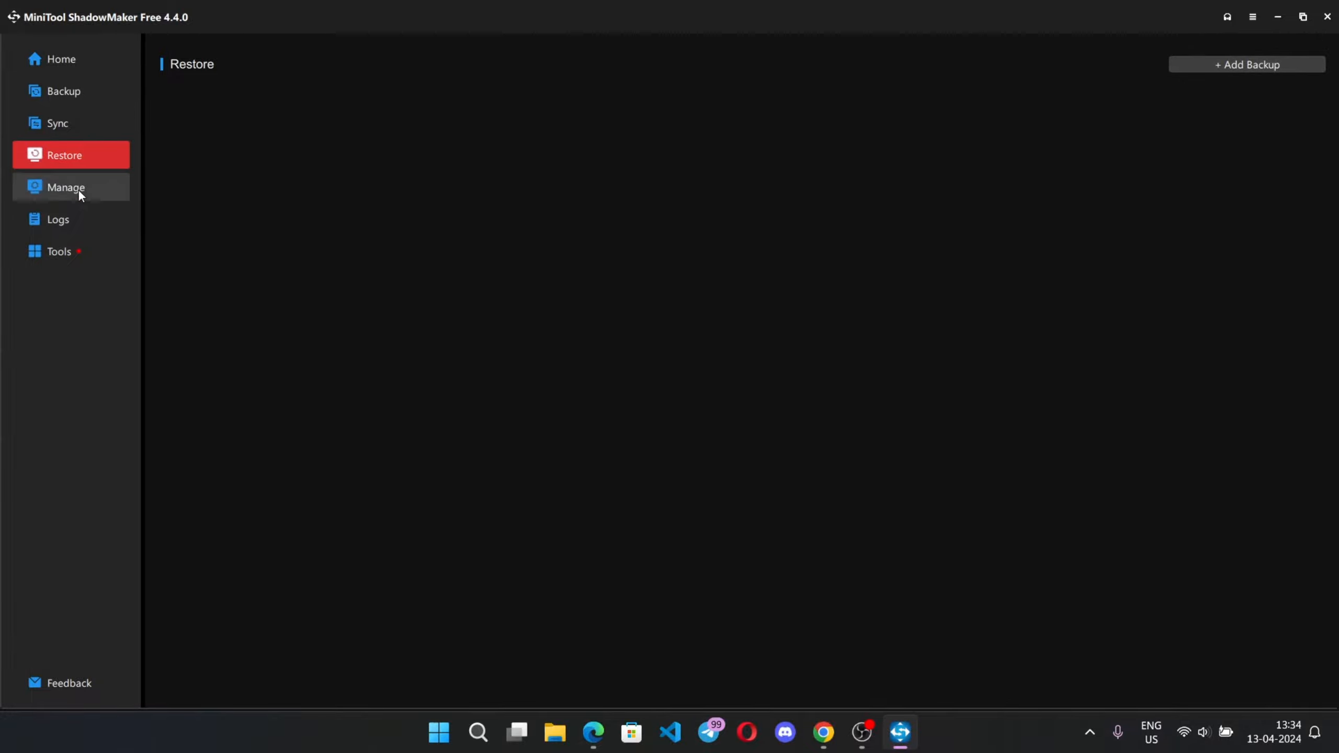
pyautogui.click(66, 188)
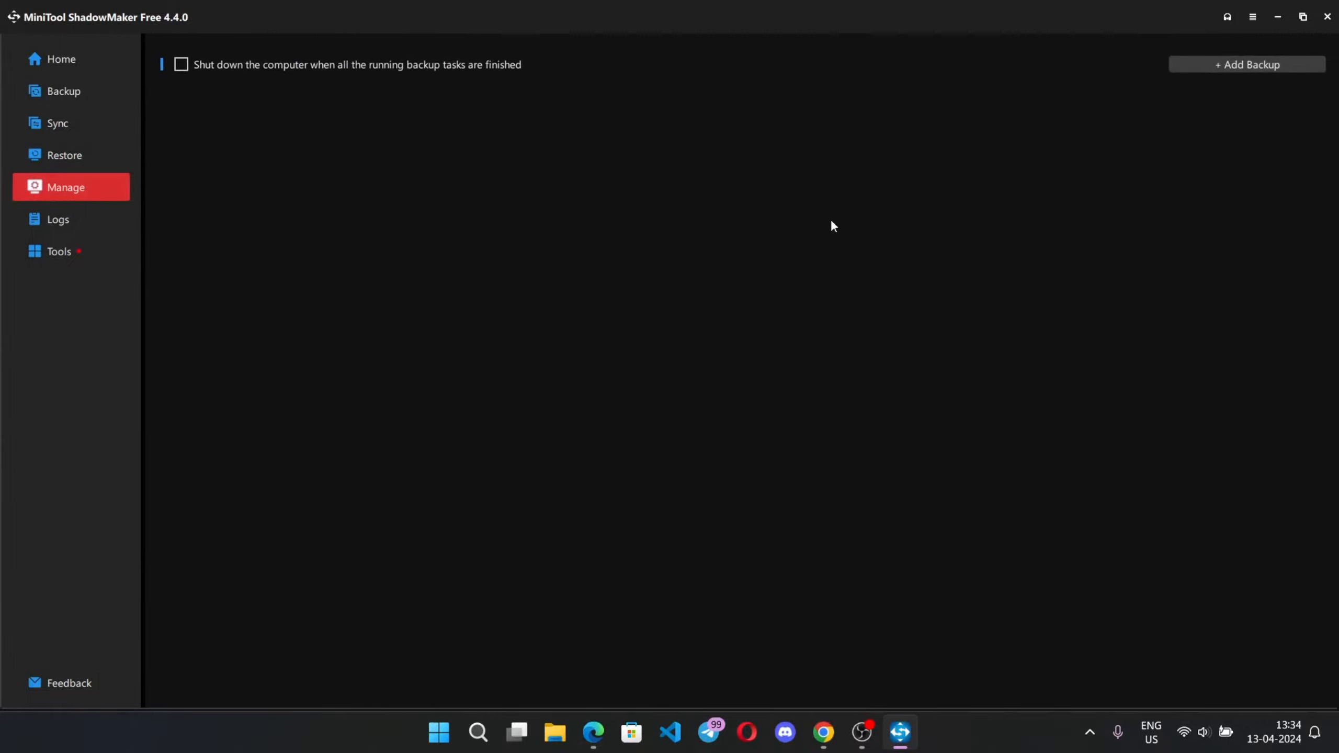
pyautogui.click(57, 219)
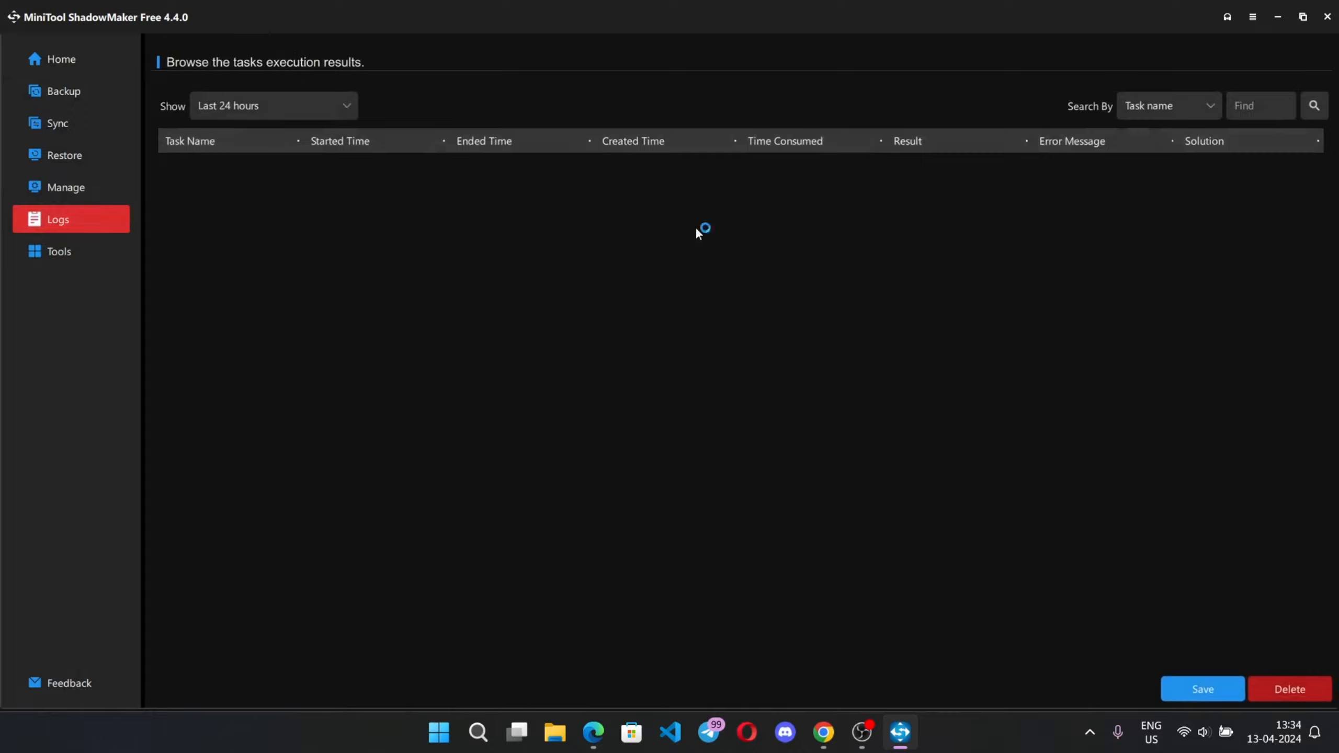
pyautogui.click(58, 251)
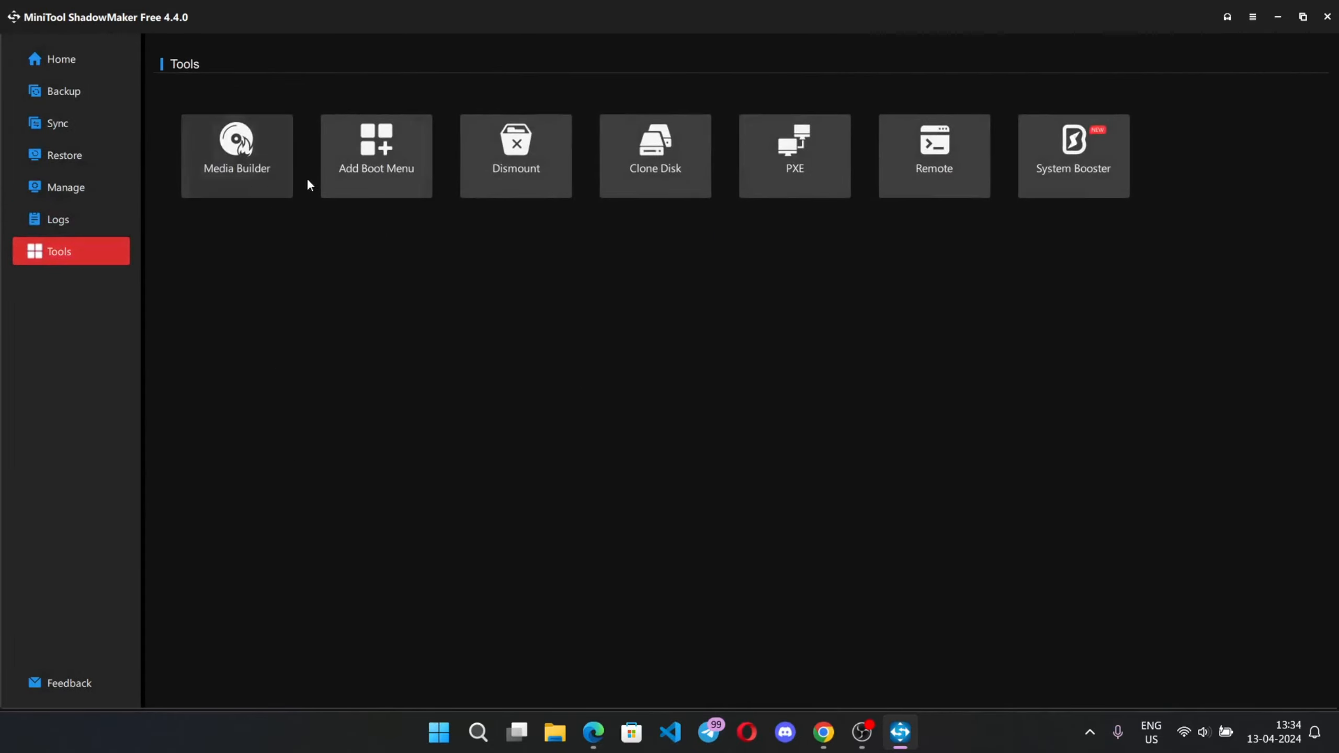
pyautogui.moveTo(369, 215)
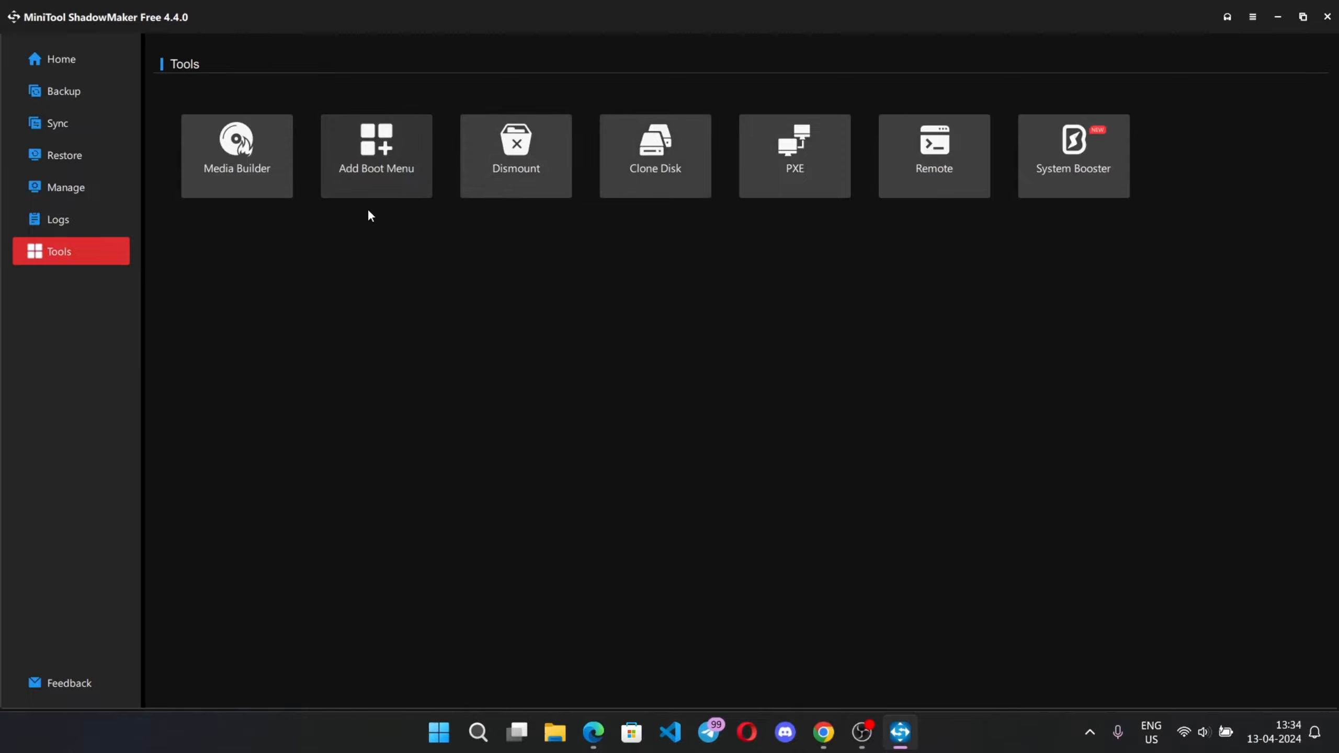
pyautogui.moveTo(793, 178)
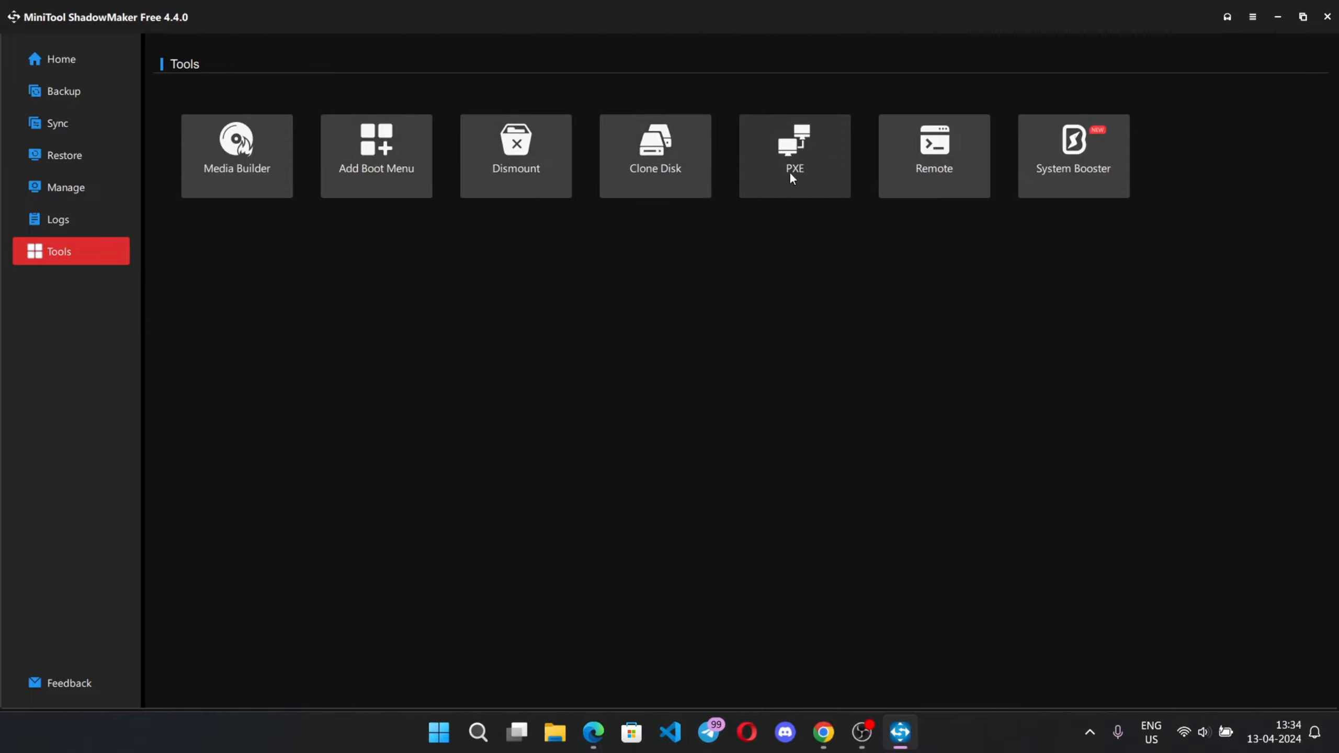
# Step: Set the backup source to the My Files folder on drive X: (529.2 MB)
pyautogui.click(62, 59)
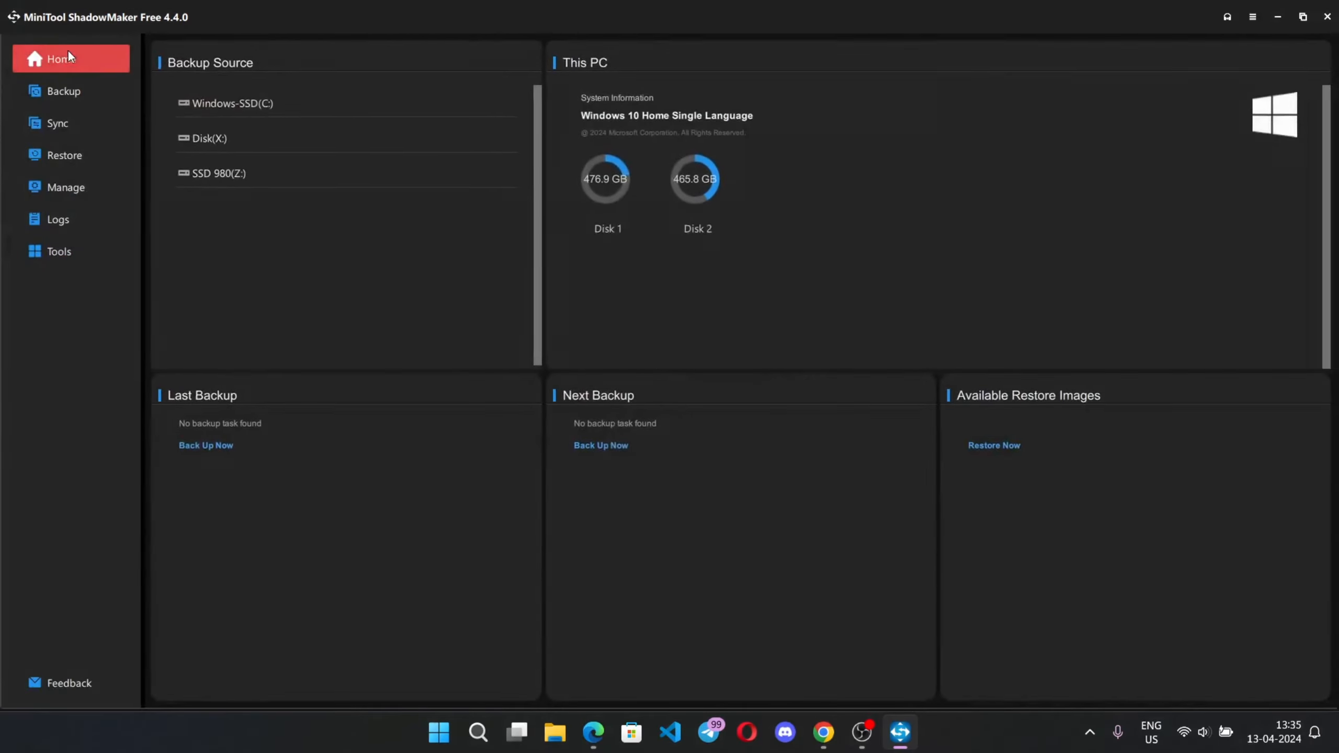
pyautogui.click(63, 91)
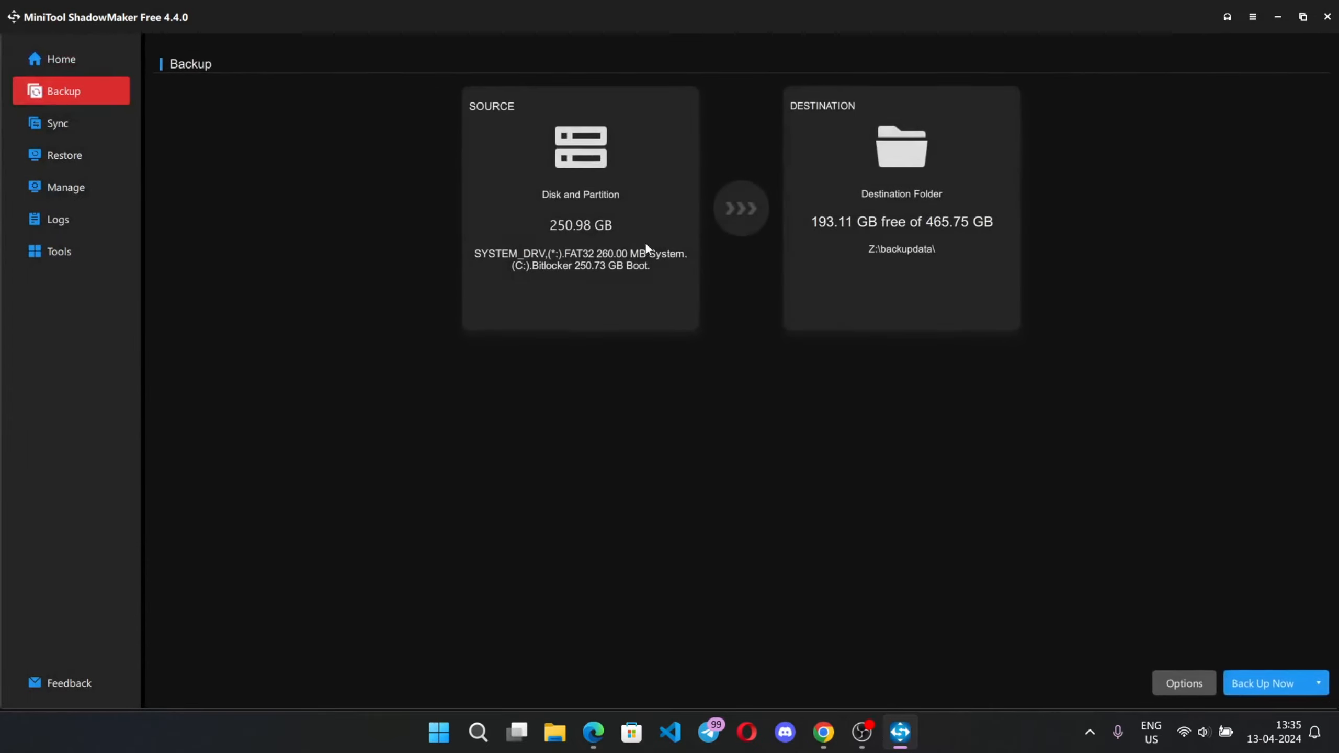
pyautogui.click(580, 207)
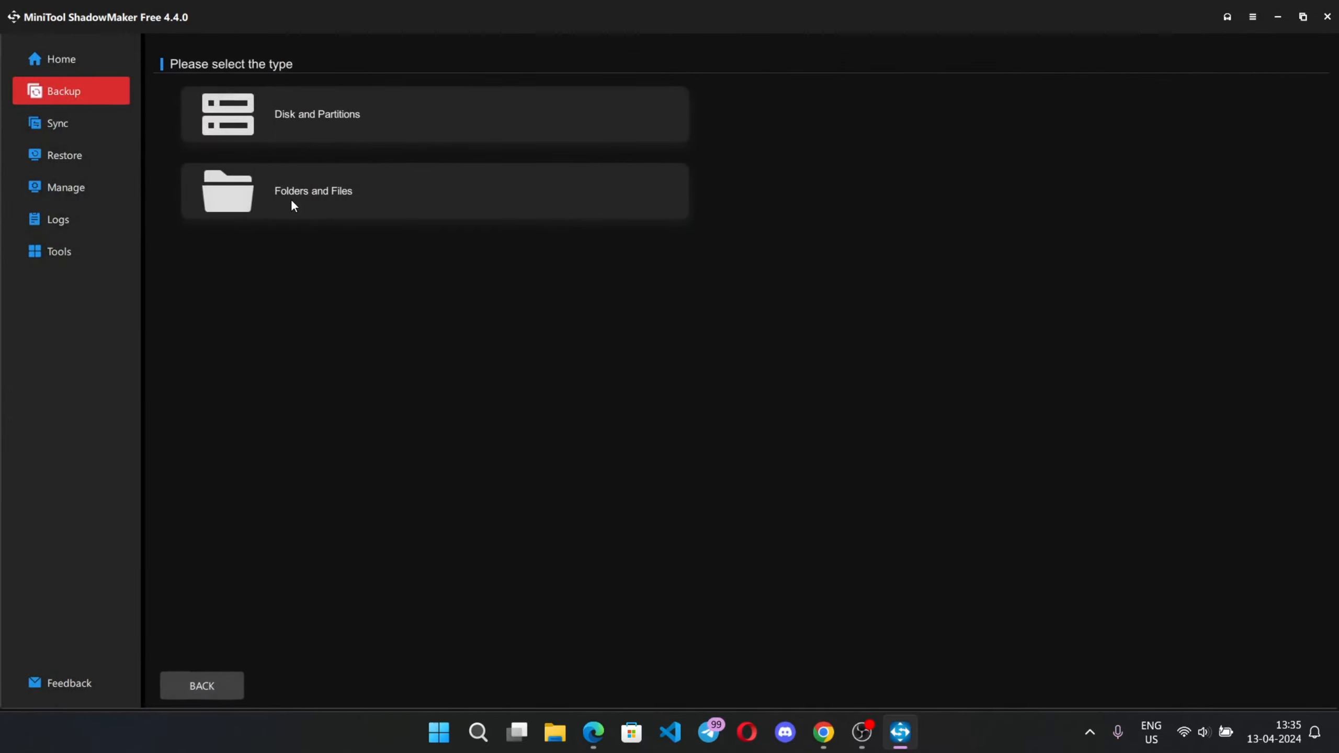
pyautogui.click(312, 191)
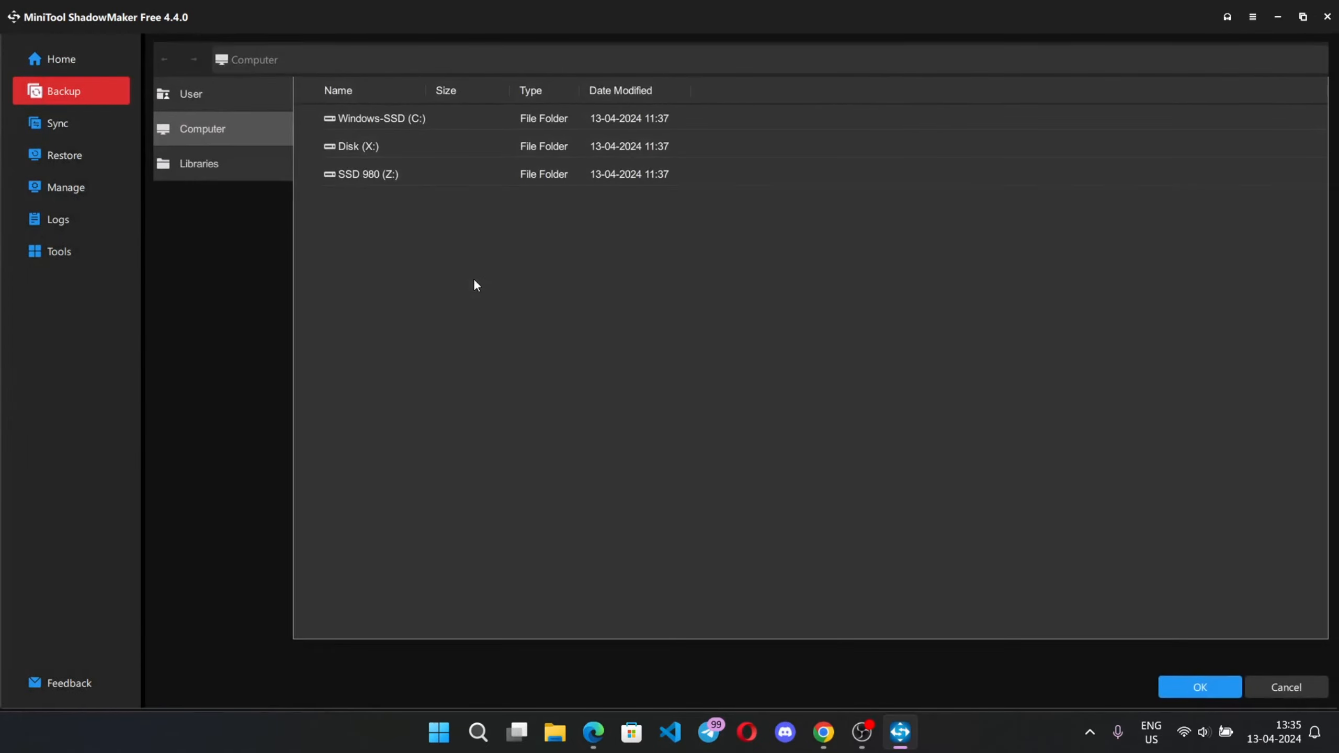
pyautogui.moveTo(386, 147)
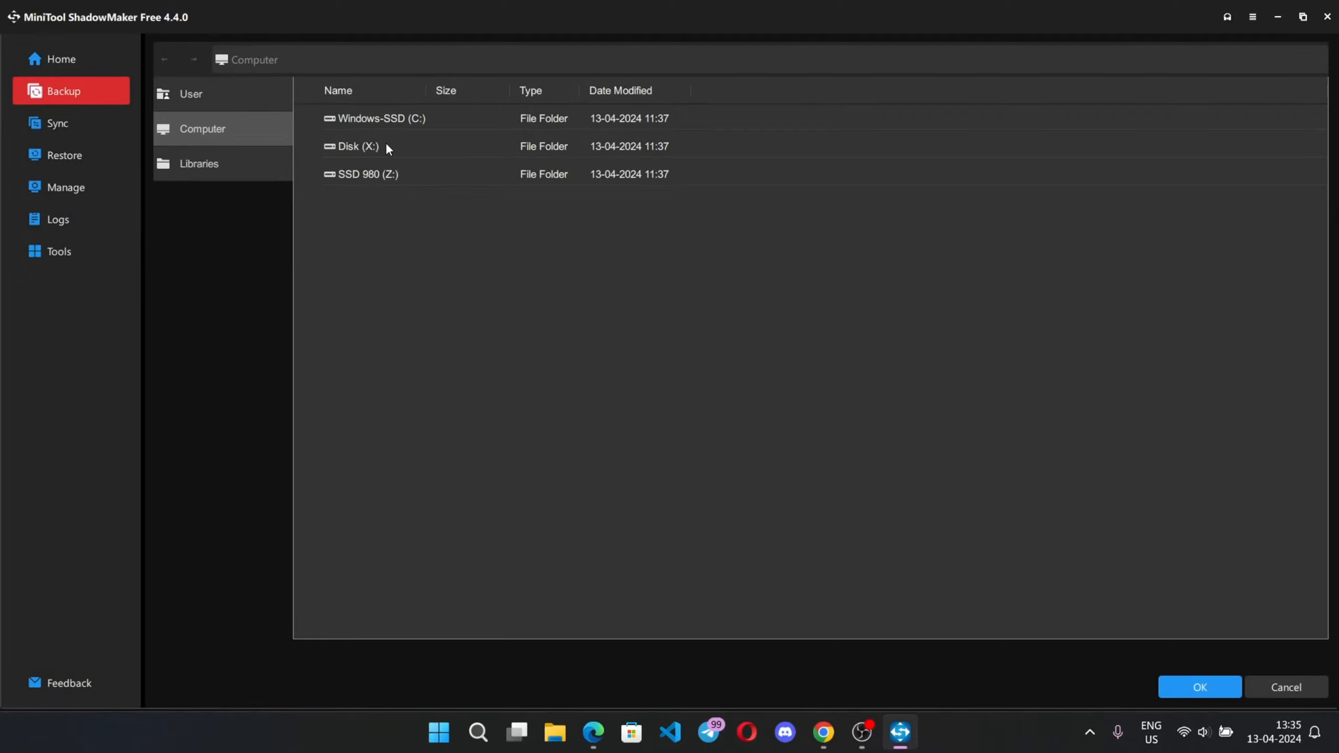
pyautogui.doubleClick(354, 146)
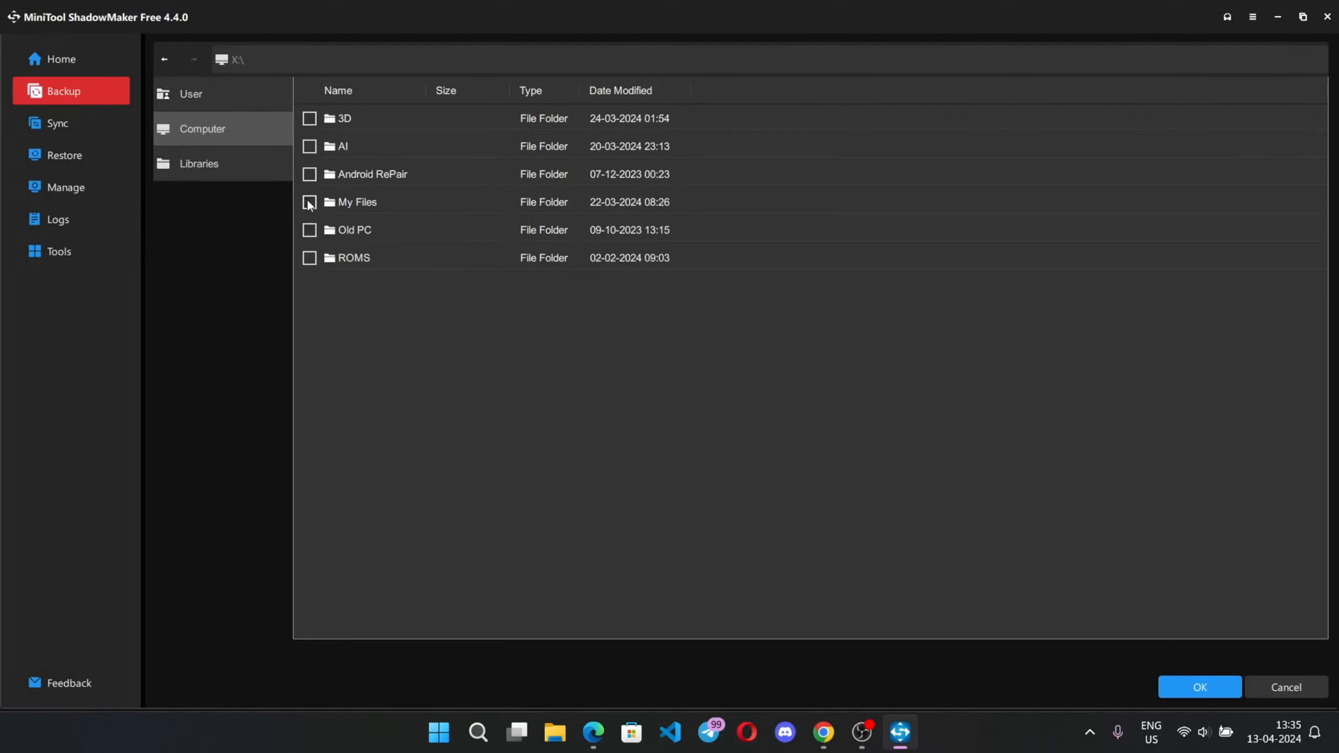
pyautogui.click(309, 202)
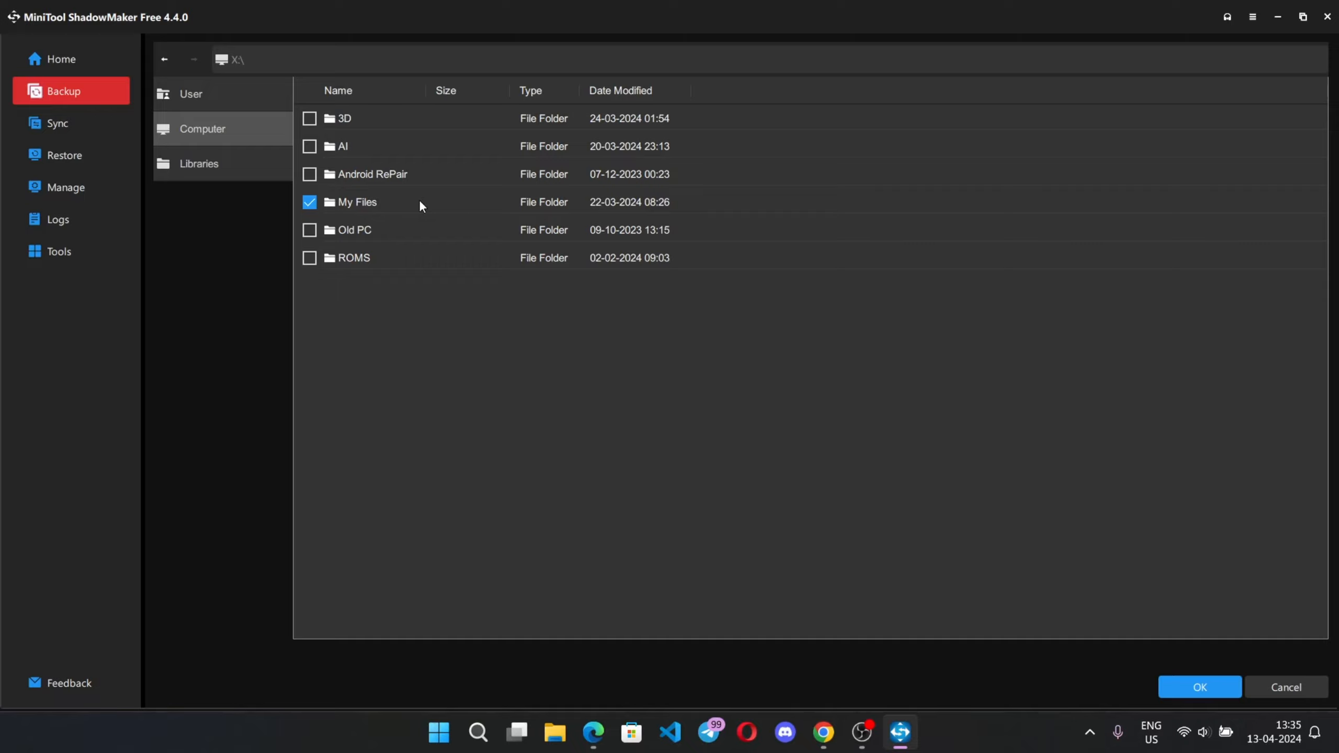
pyautogui.moveTo(1059, 612)
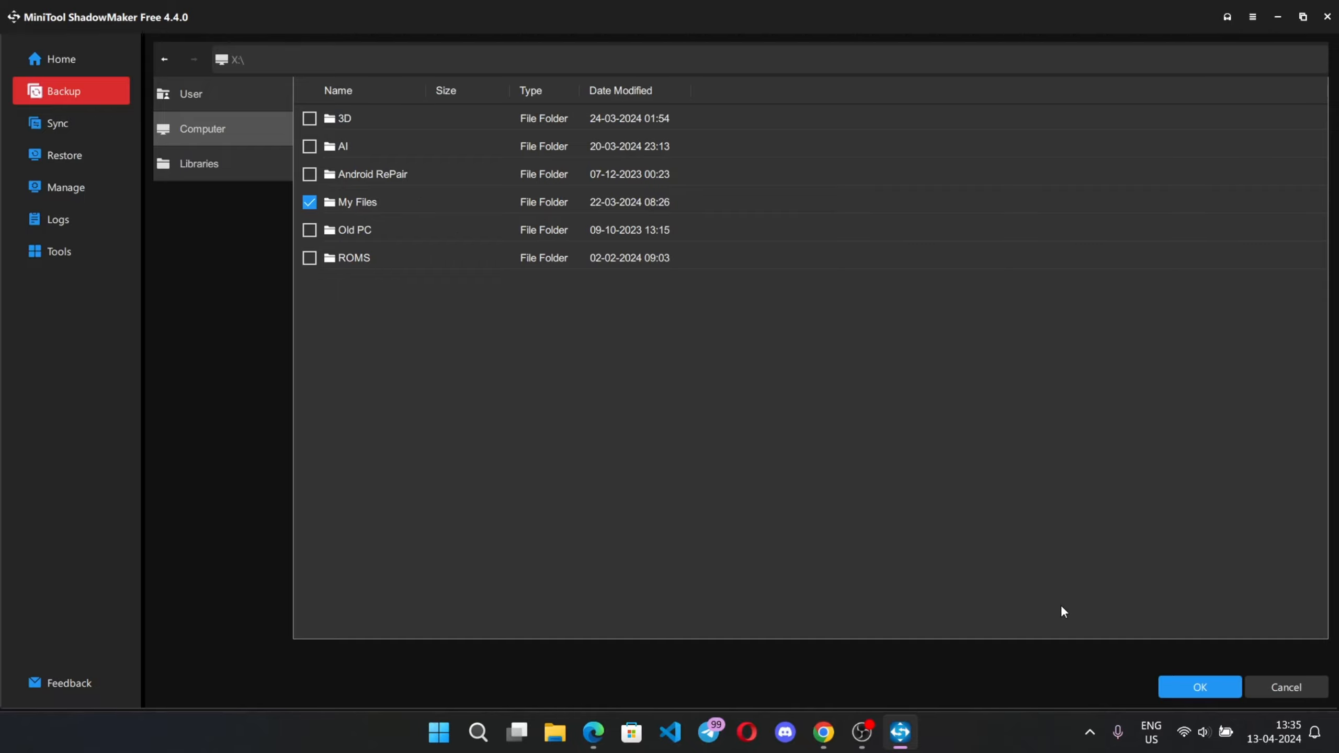
pyautogui.click(1200, 687)
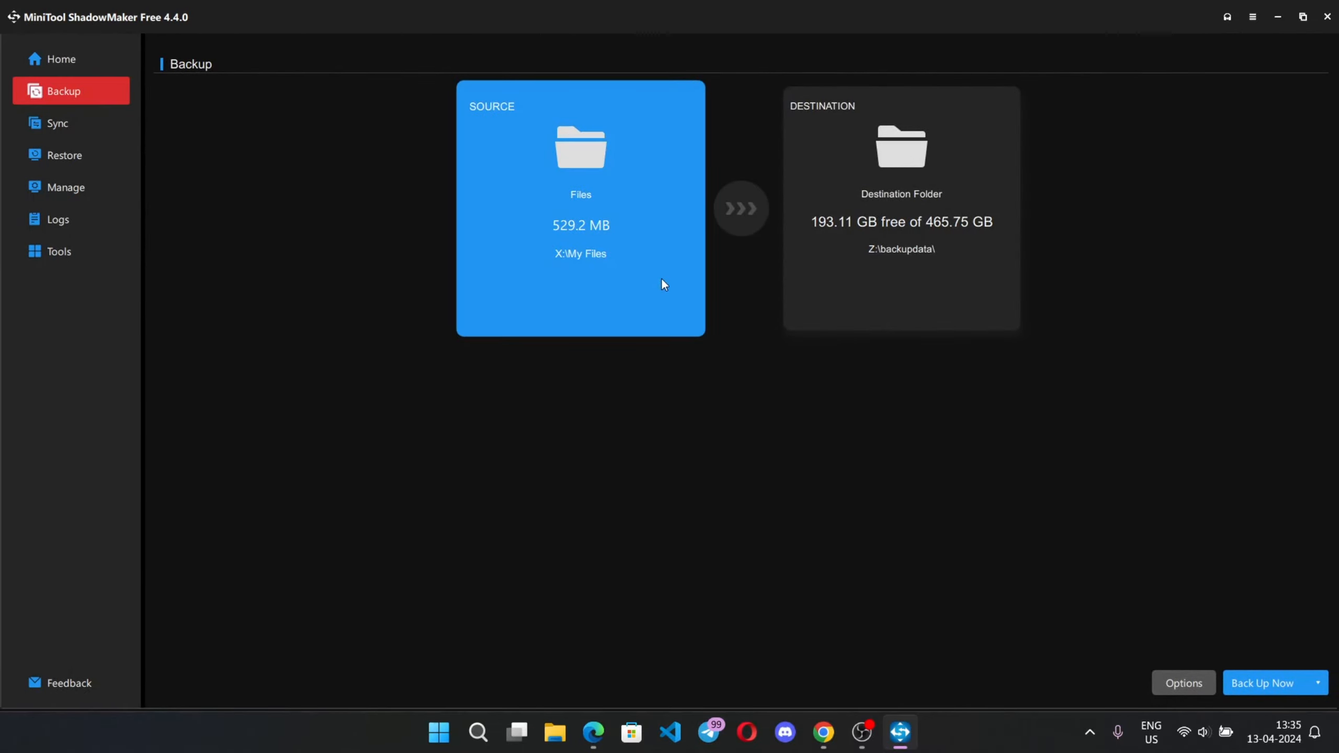
# Step: Set Z:\backupdata on SSD 980 as the backup destination and open backup Options
pyautogui.click(901, 239)
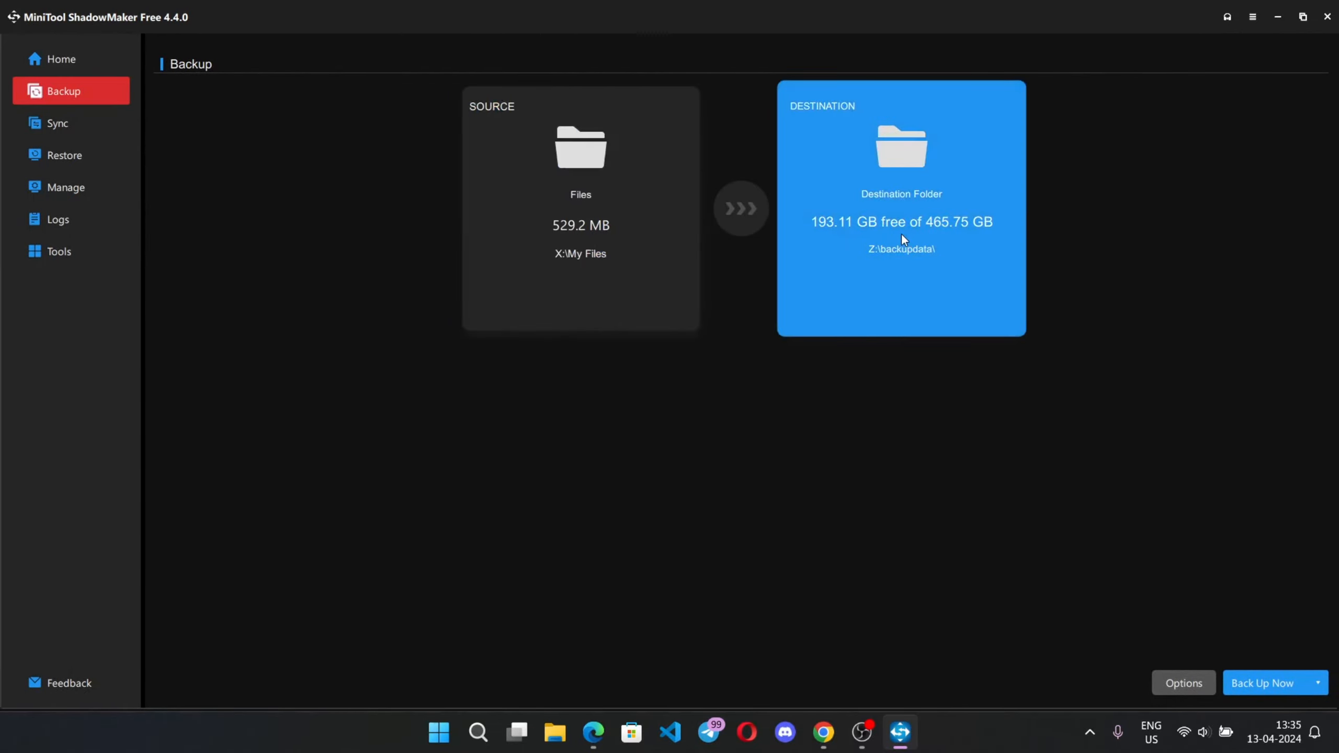
pyautogui.click(900, 208)
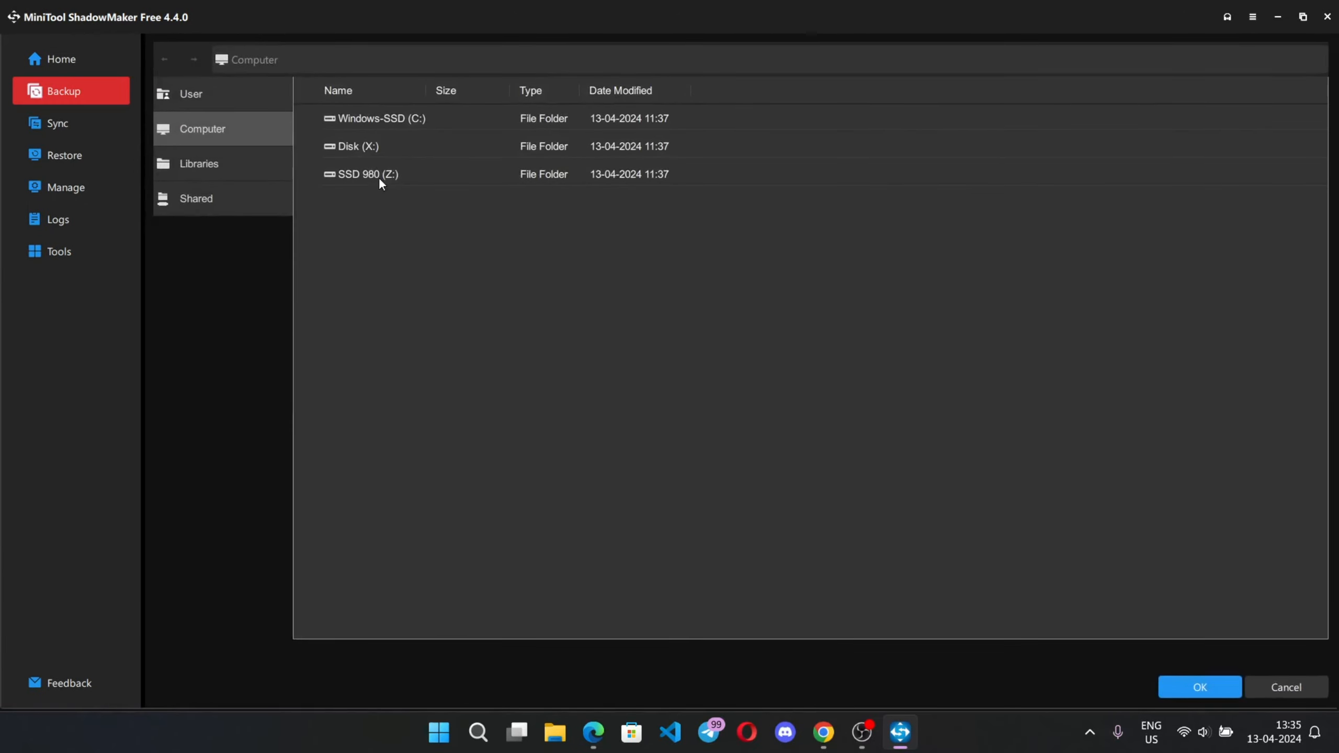
pyautogui.doubleClick(361, 175)
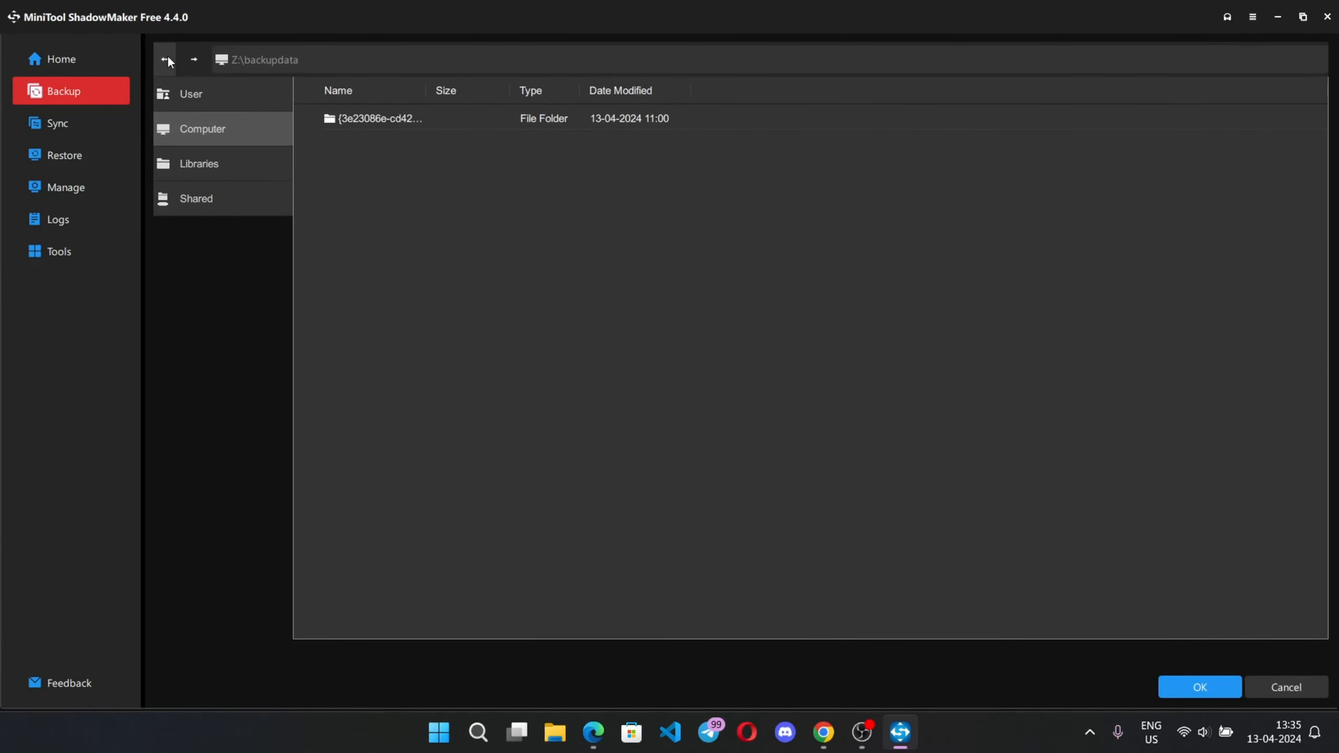
pyautogui.click(1199, 687)
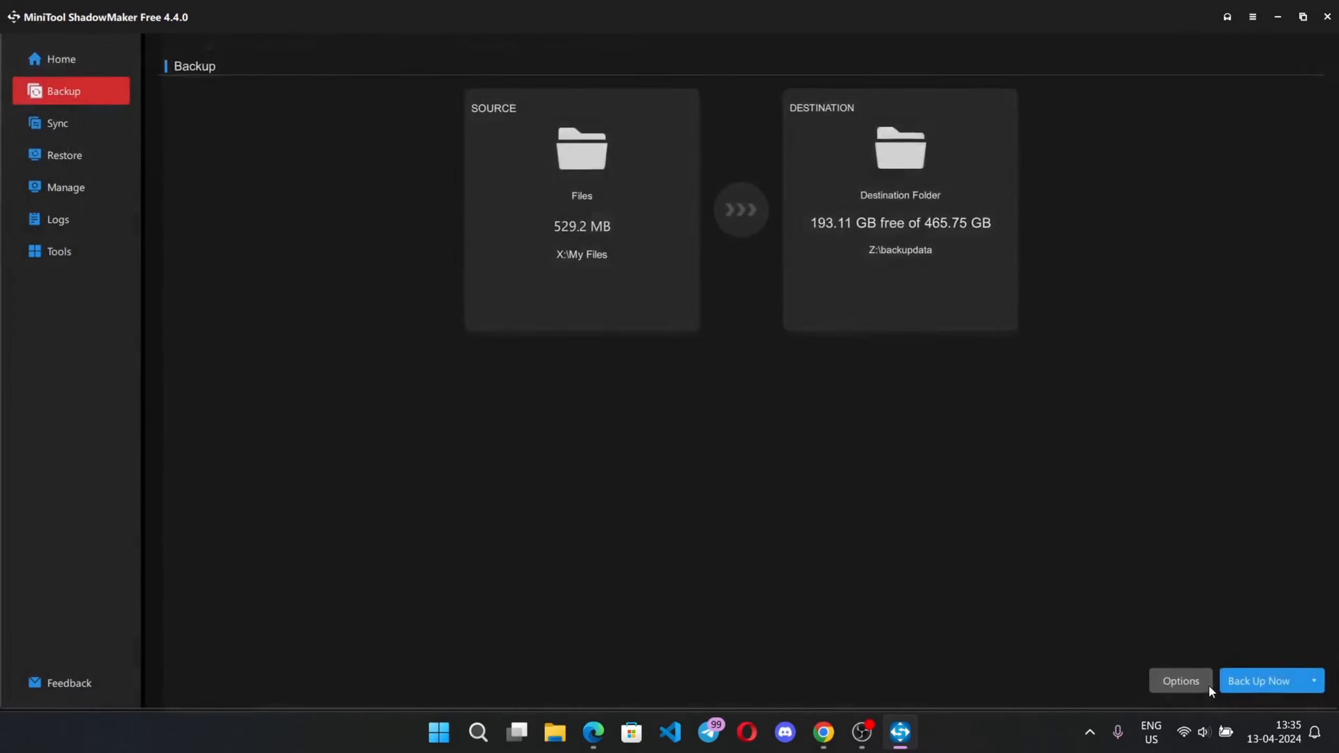
pyautogui.moveTo(1015, 407)
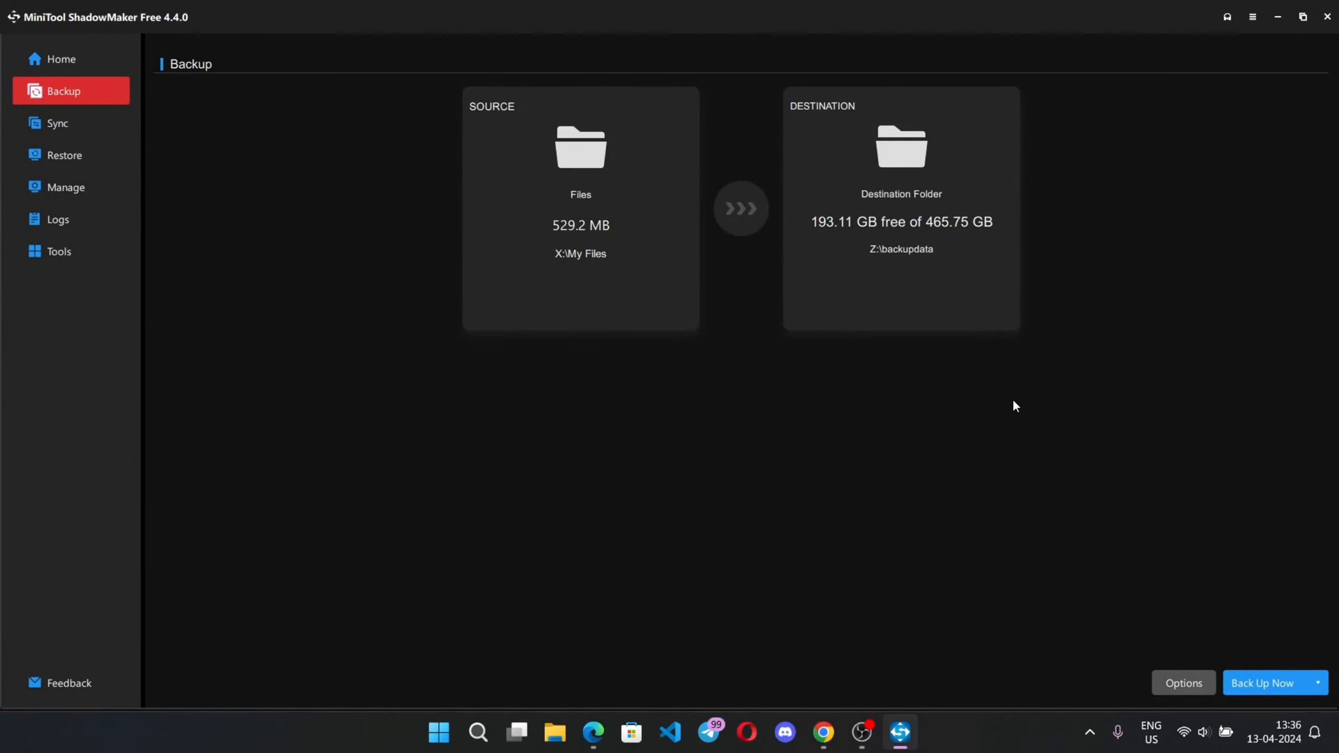
pyautogui.click(1184, 682)
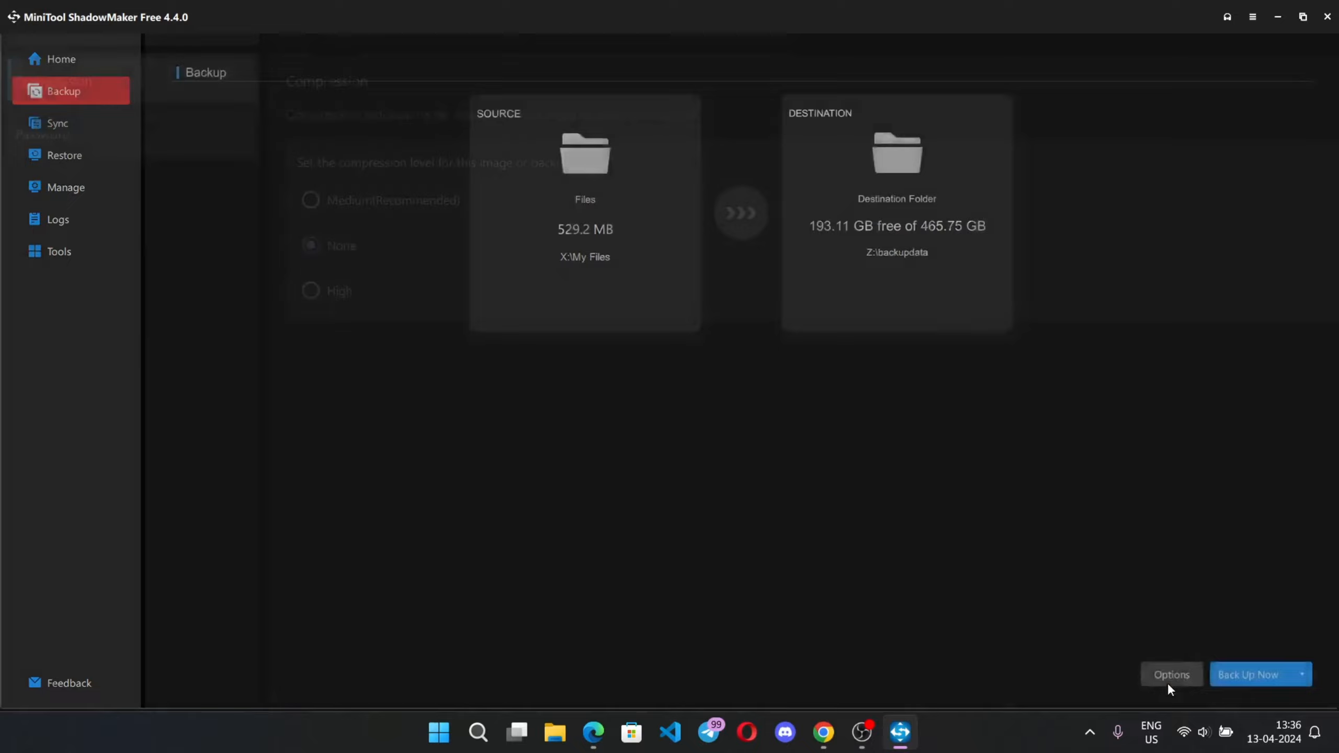
# Step: Try a scheduled backup with the Start Every interval, then turn it off and cancel
pyautogui.click(1171, 674)
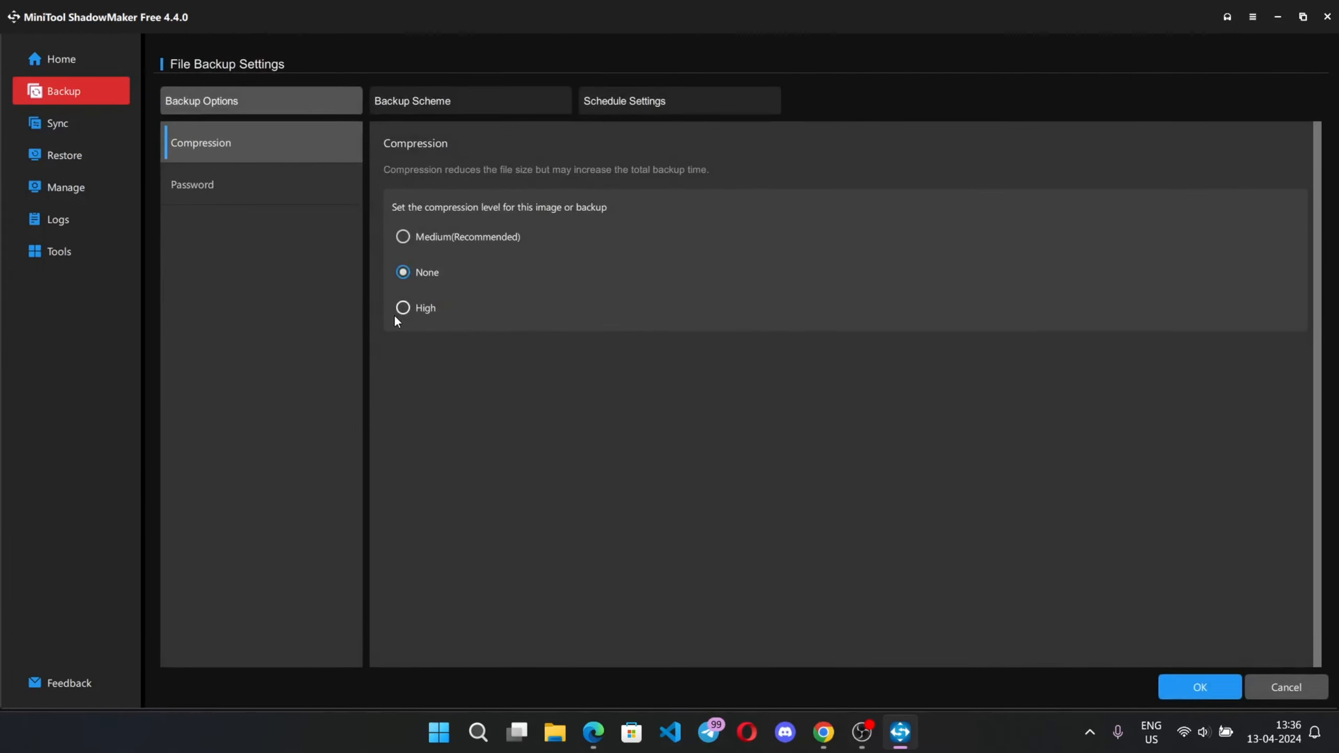
pyautogui.moveTo(705, 89)
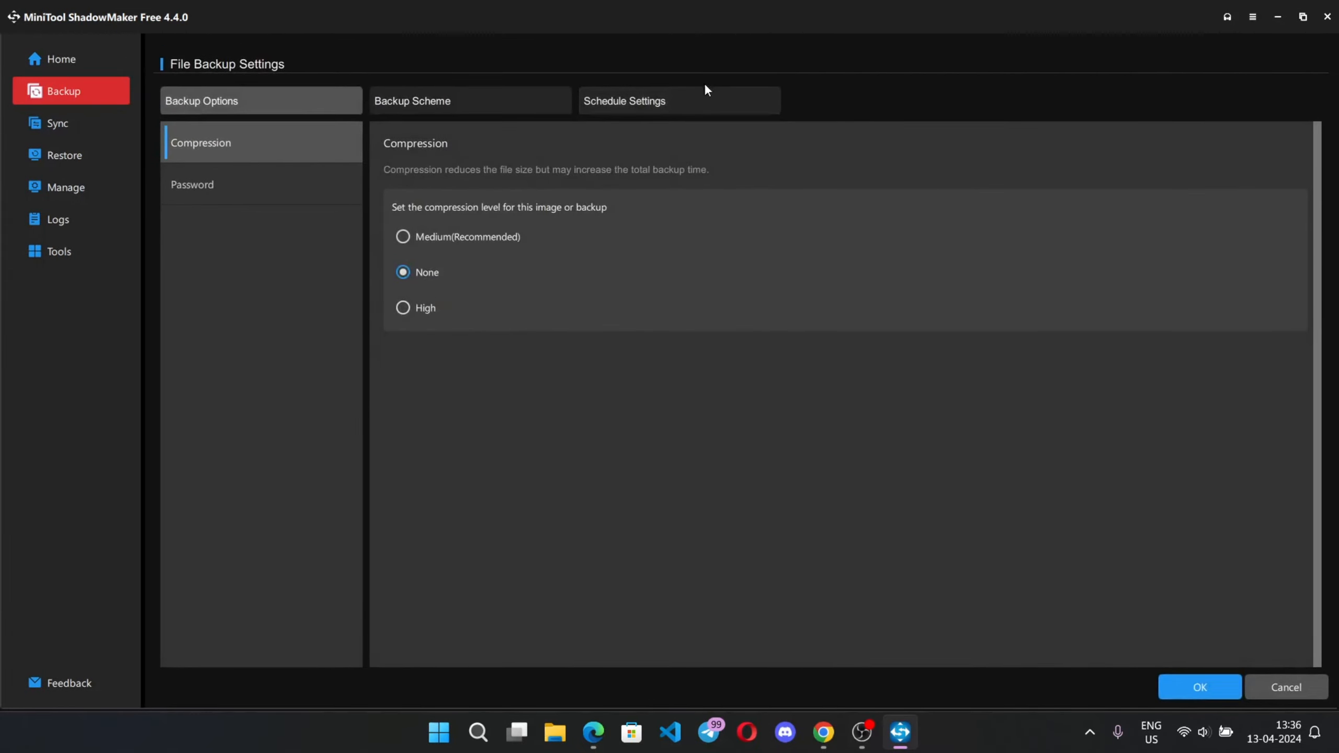
pyautogui.click(678, 101)
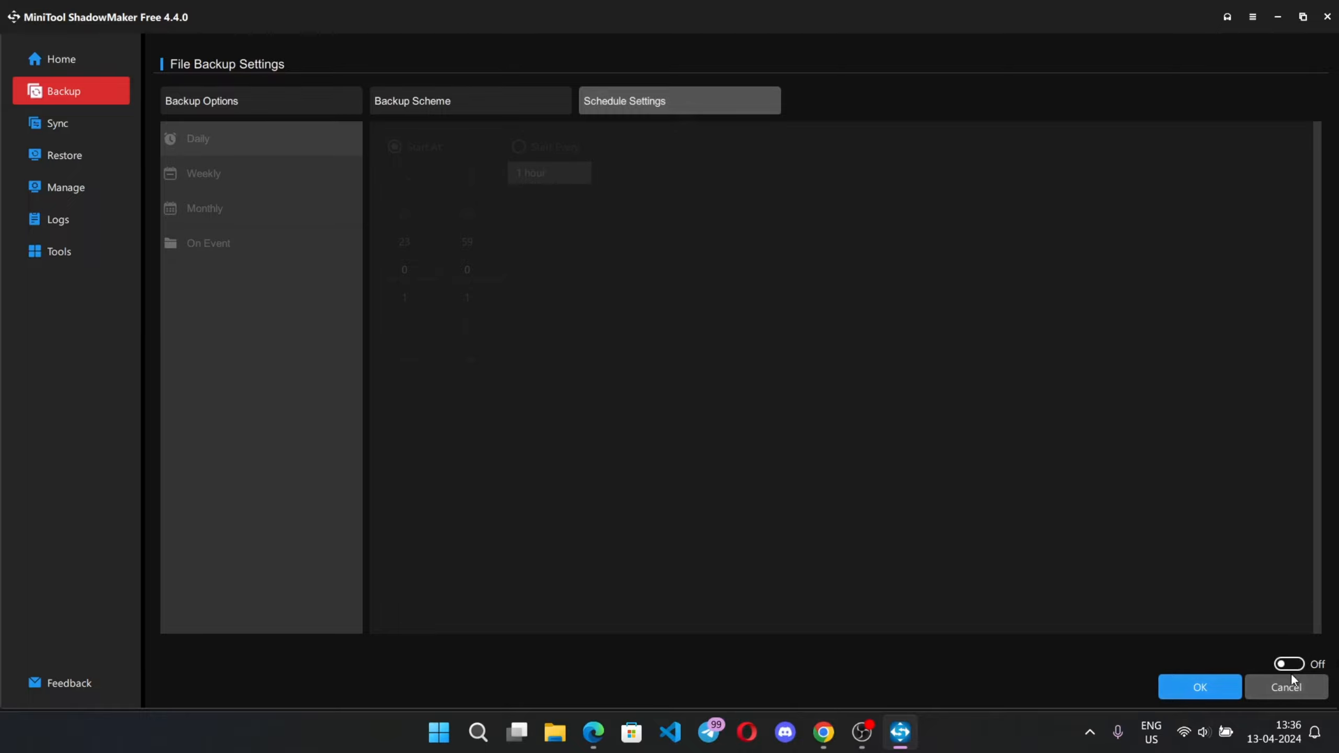
pyautogui.click(1290, 664)
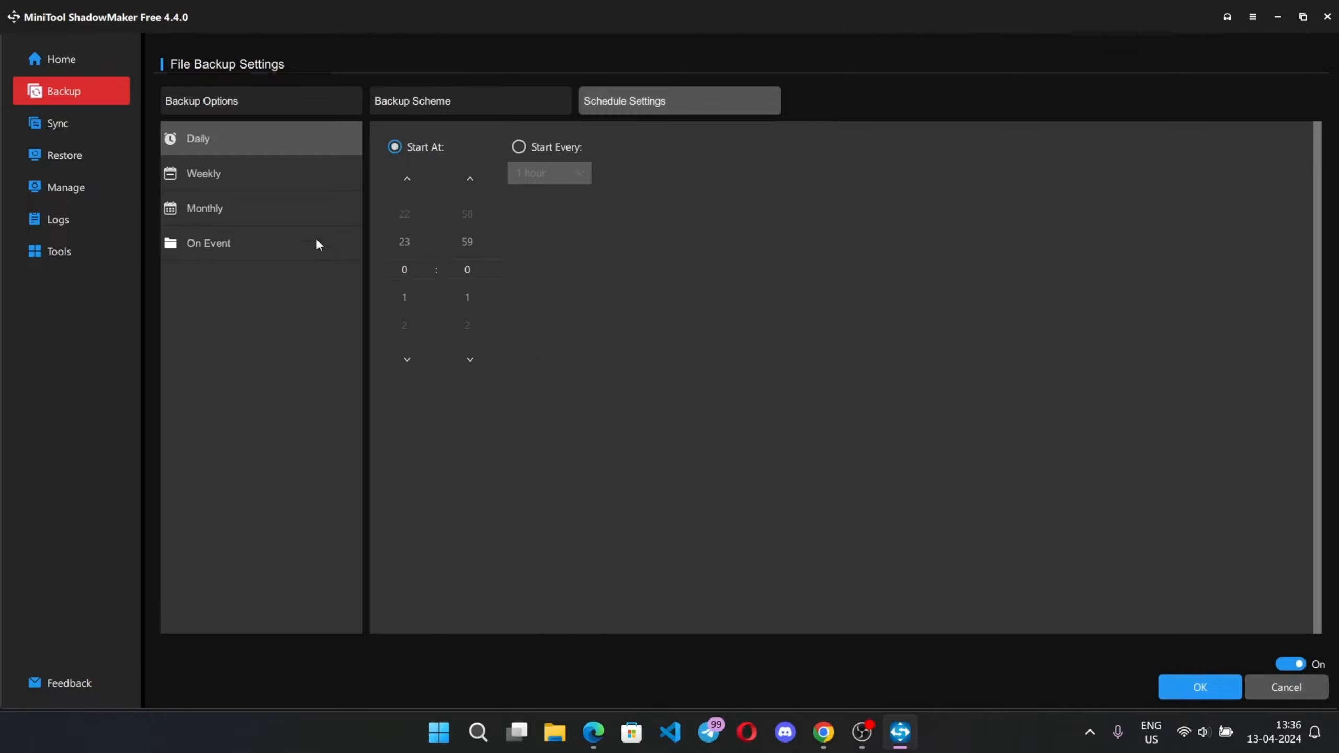
pyautogui.moveTo(259, 220)
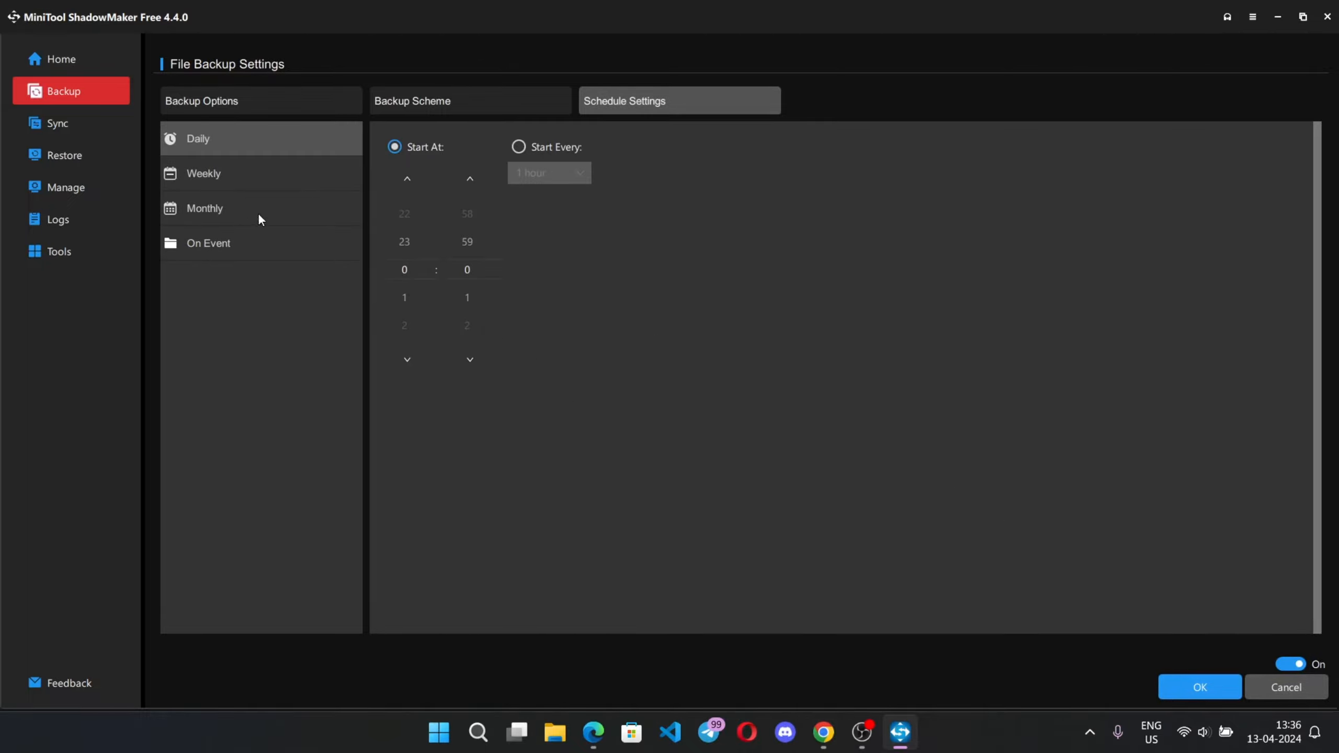
pyautogui.moveTo(324, 289)
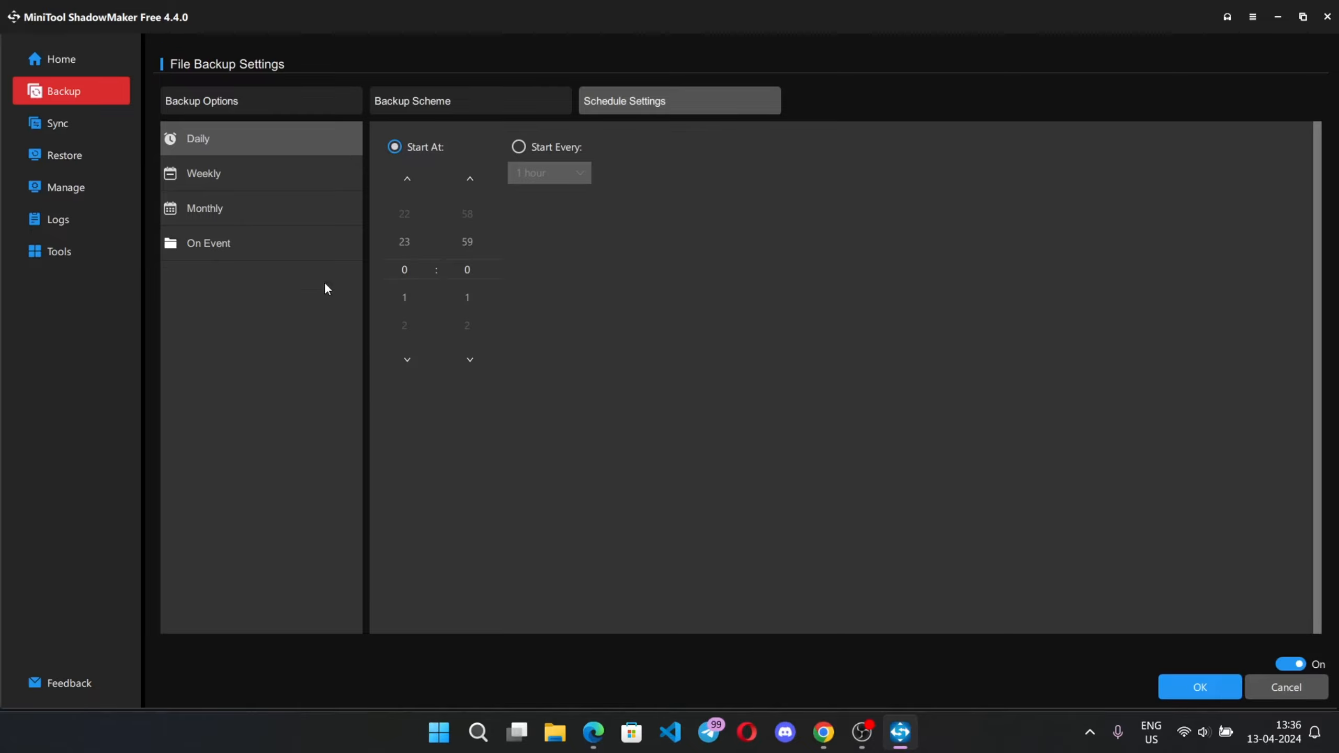
pyautogui.moveTo(481, 308)
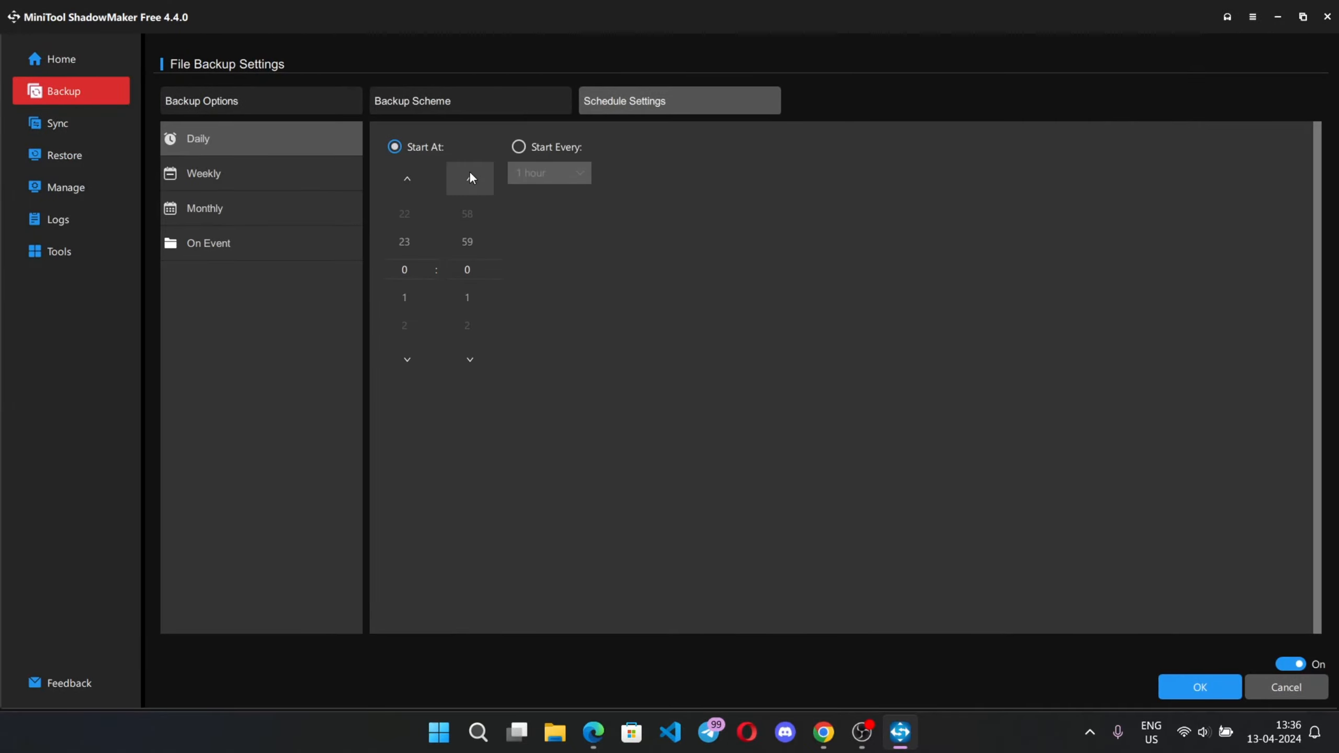
pyautogui.click(518, 146)
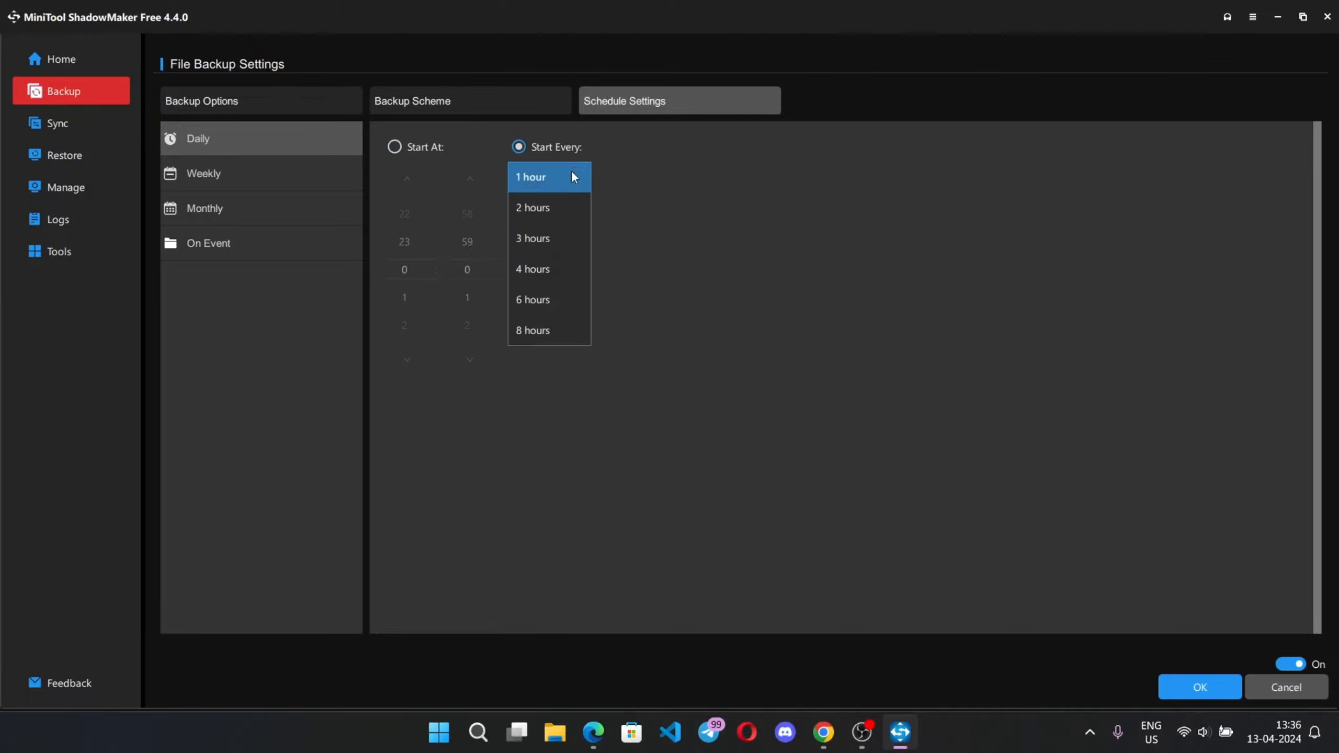
pyautogui.click(1291, 665)
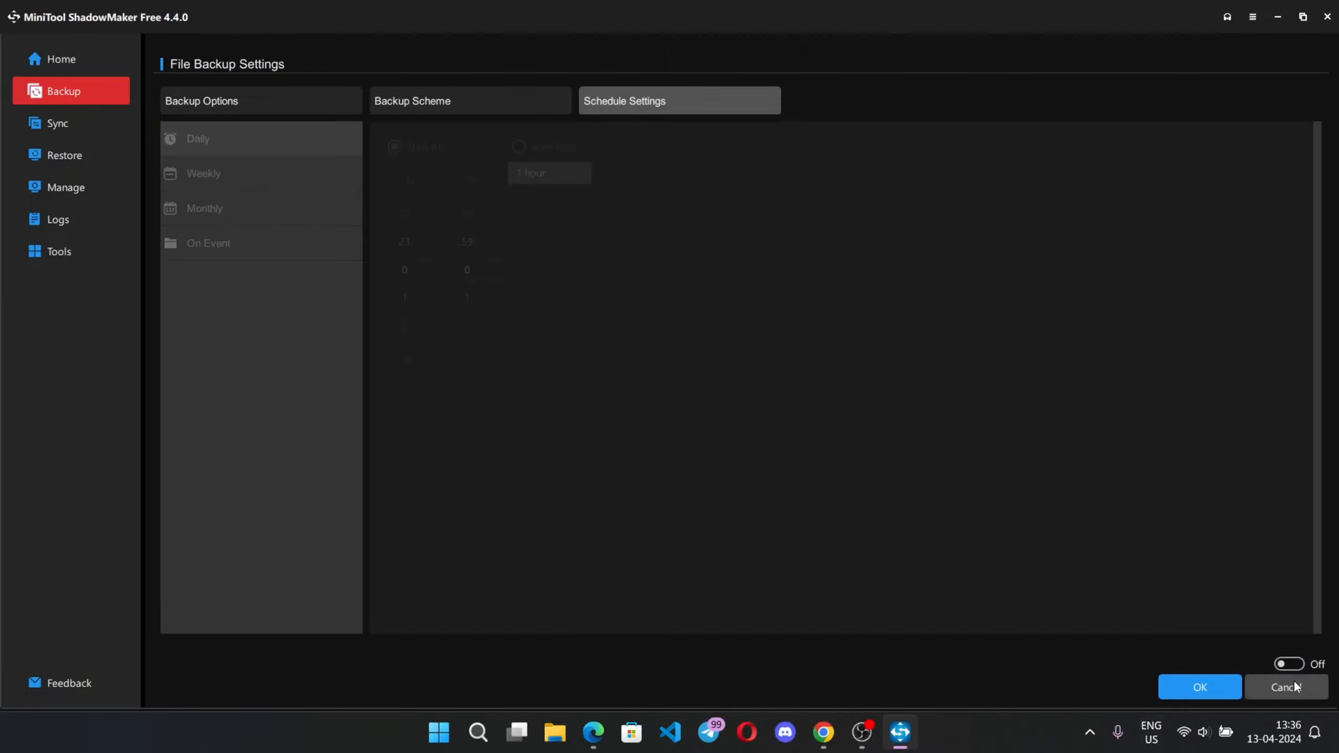
pyautogui.click(1285, 687)
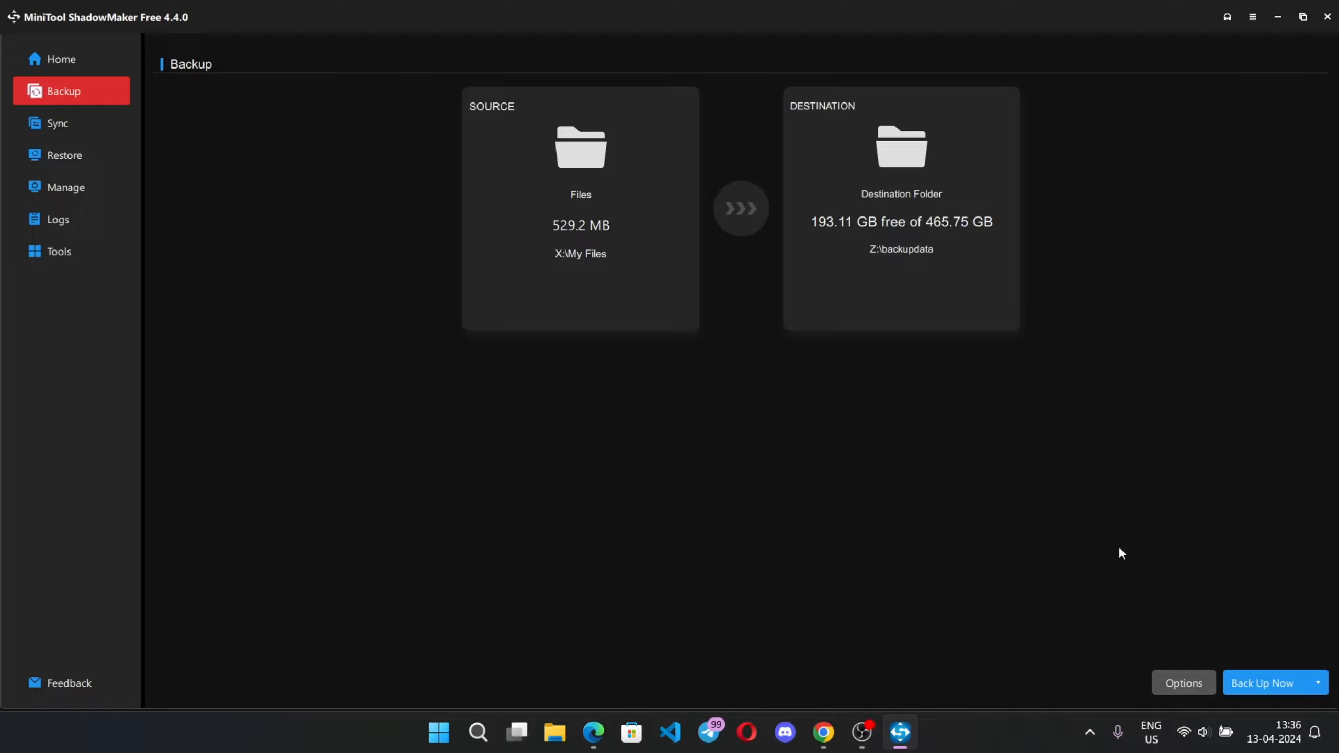
# Step: Back up X:\My Files to Z:\backupdata now, confirming and waiting on the Manage page
pyautogui.click(1317, 682)
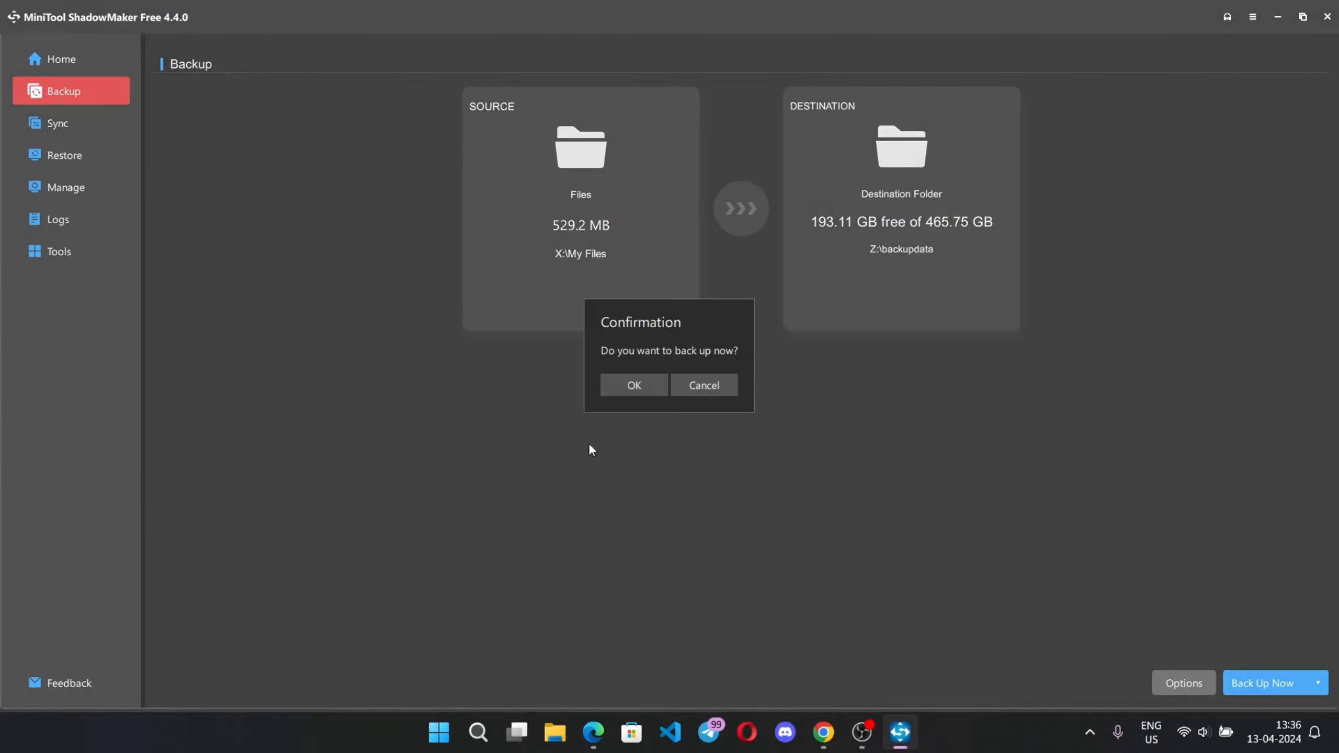
pyautogui.click(634, 385)
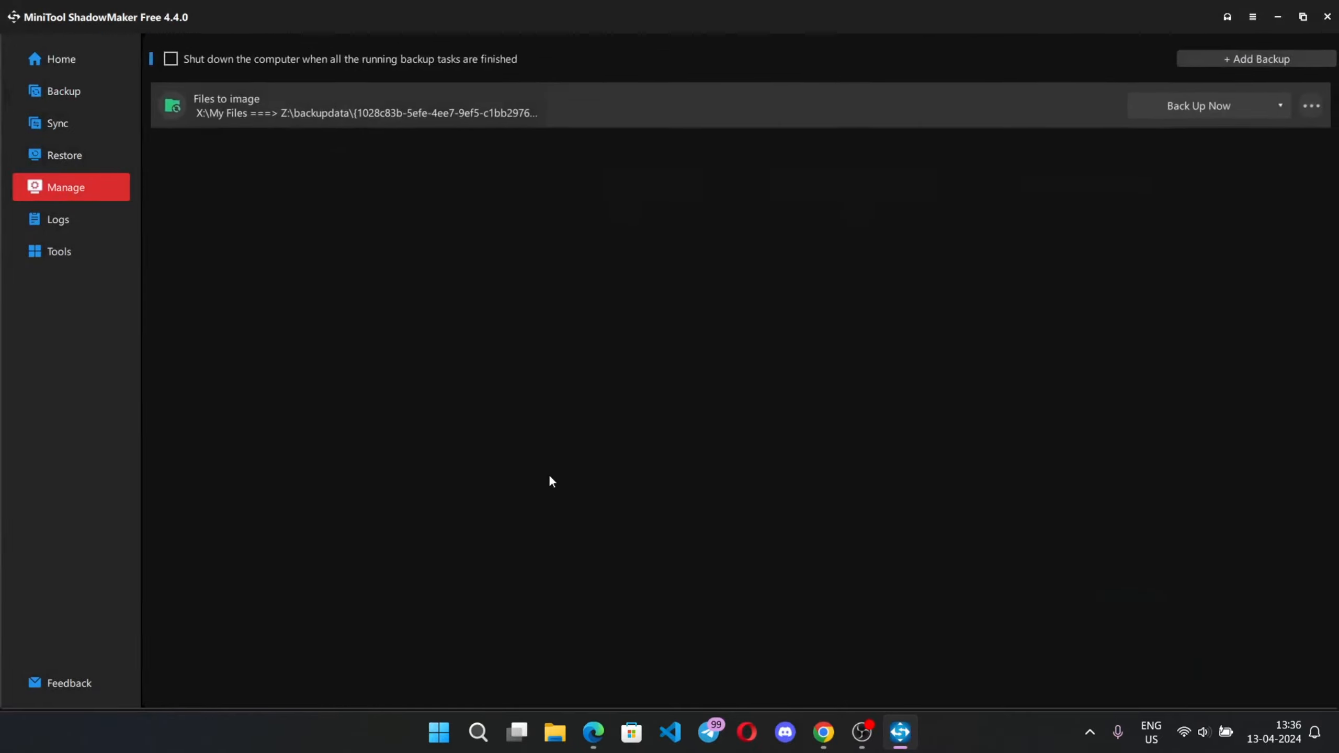
pyautogui.click(1199, 105)
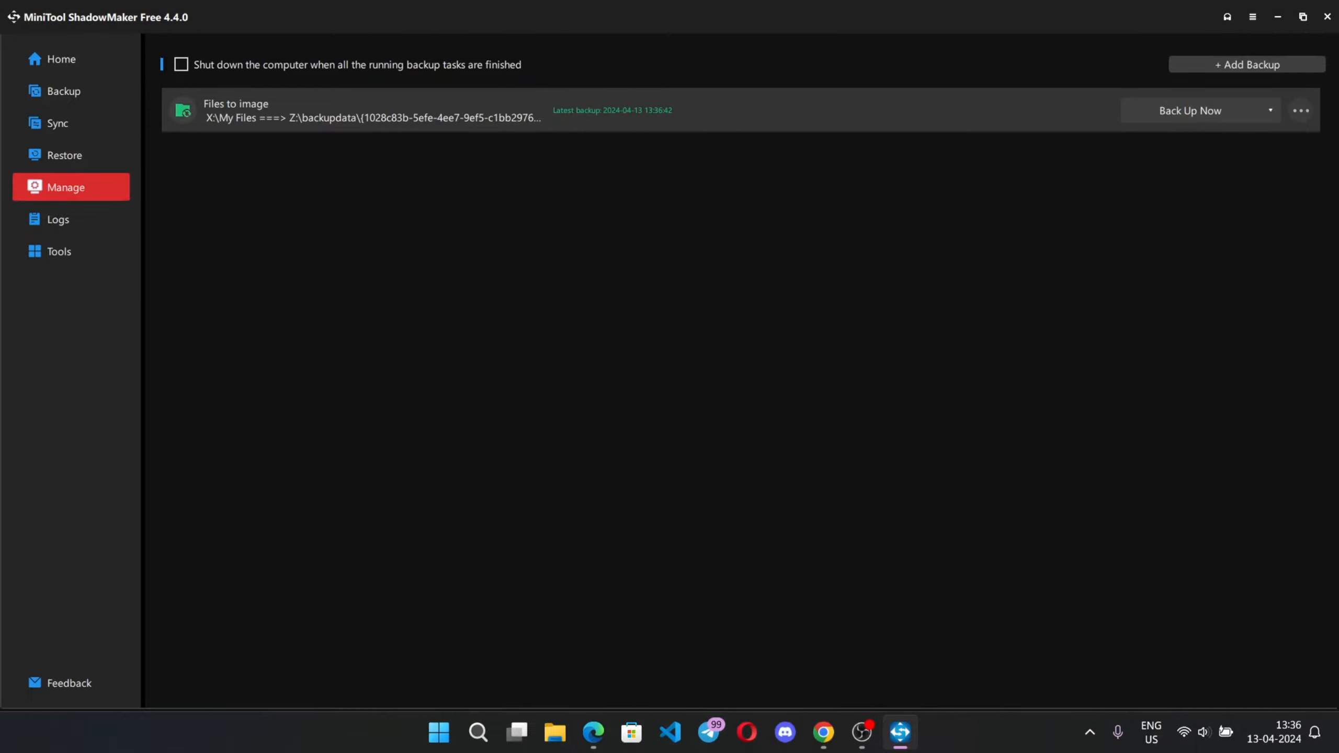
pyautogui.click(1302, 110)
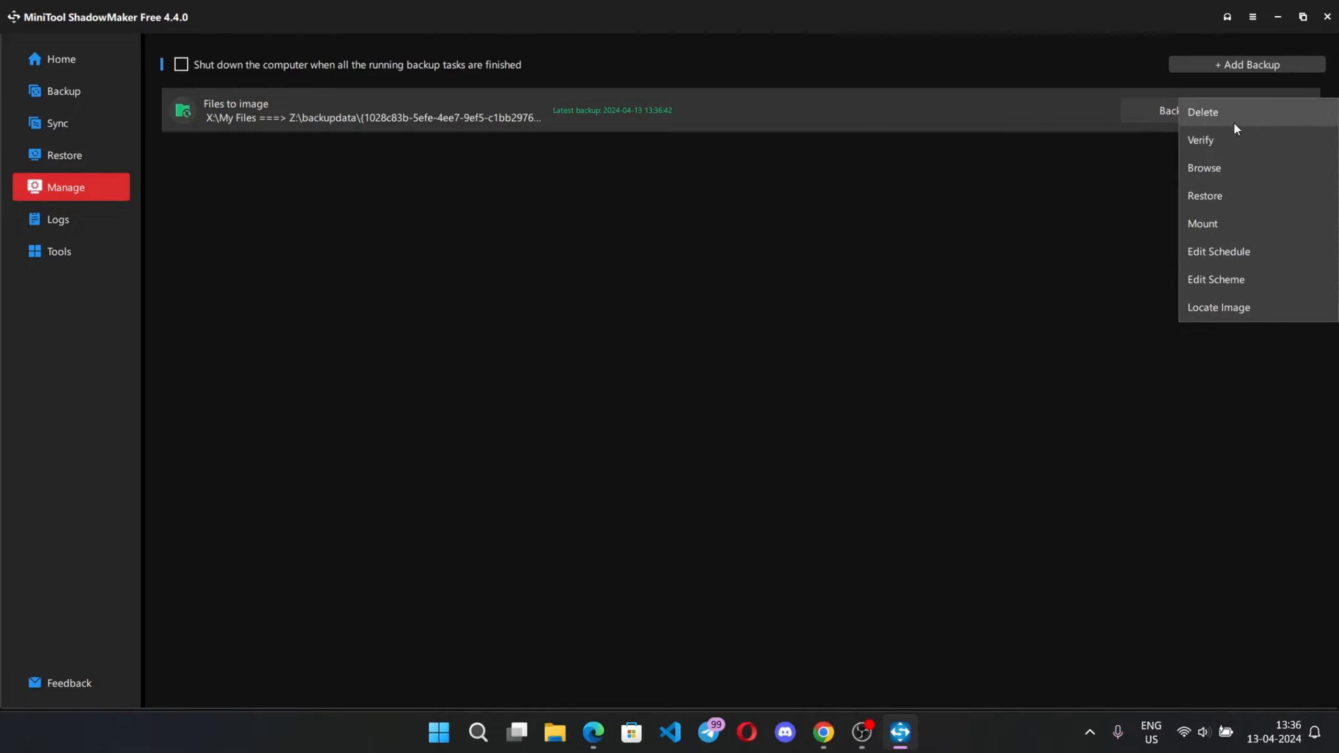
pyautogui.moveTo(1267, 157)
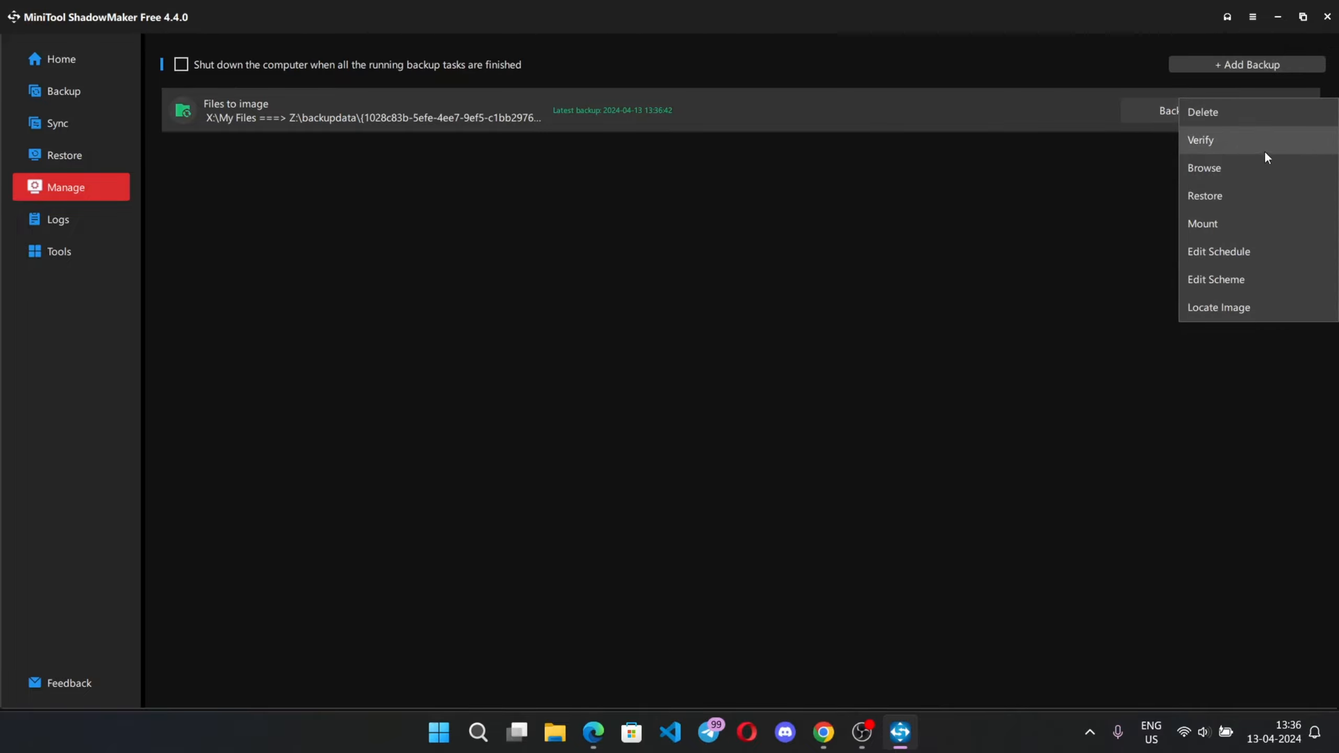
pyautogui.moveTo(1267, 198)
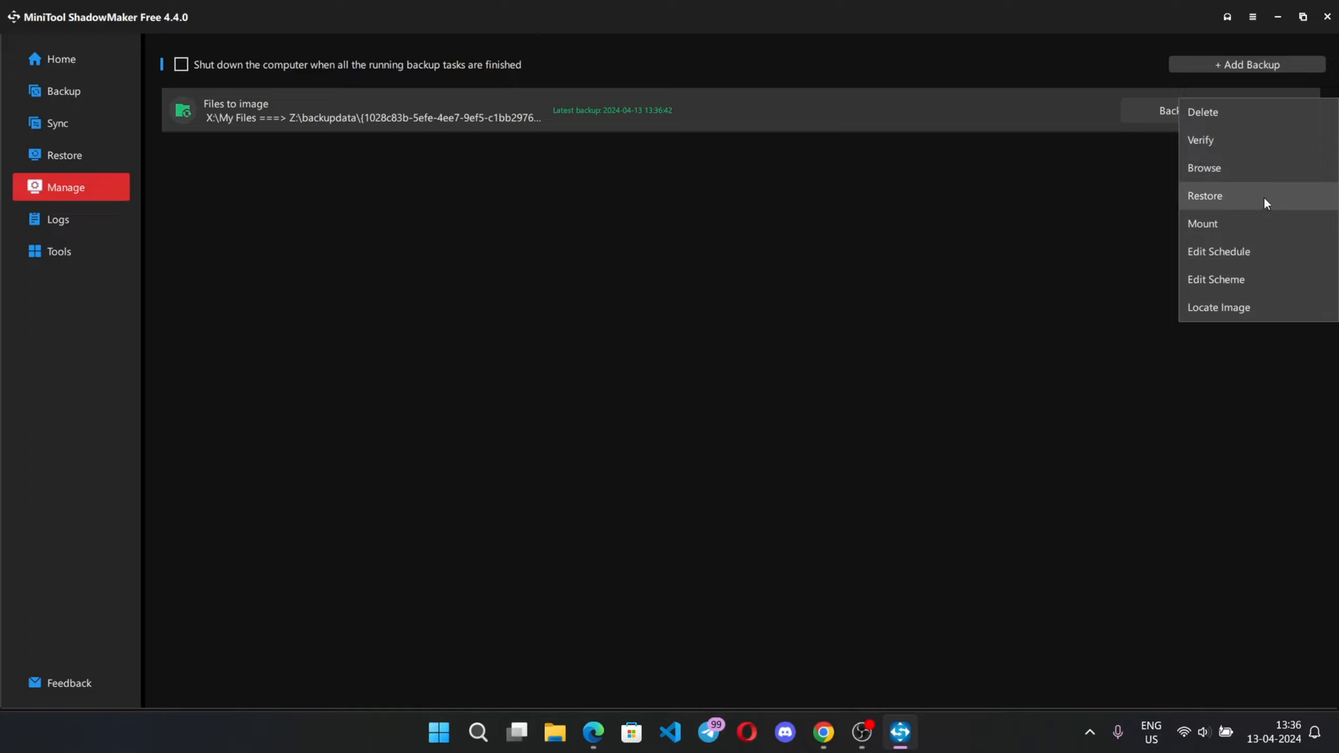
pyautogui.moveTo(632, 337)
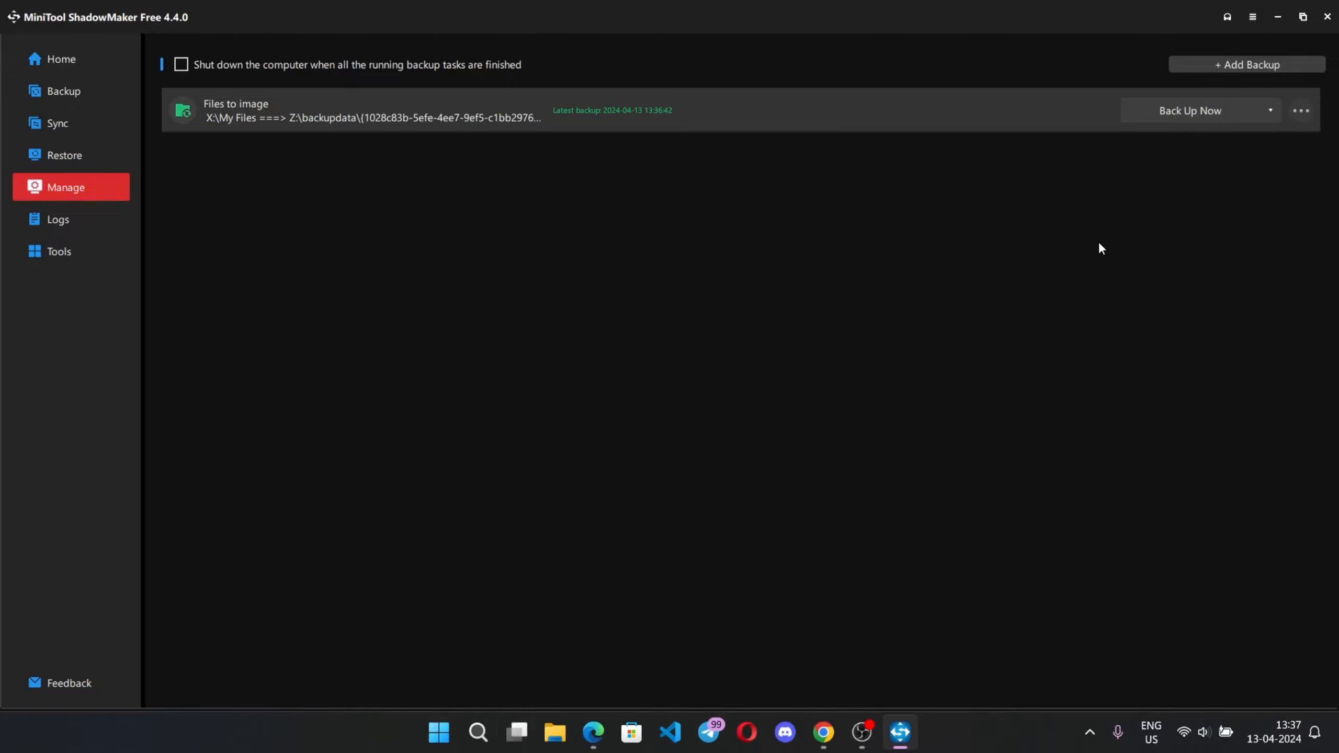
pyautogui.click(1301, 110)
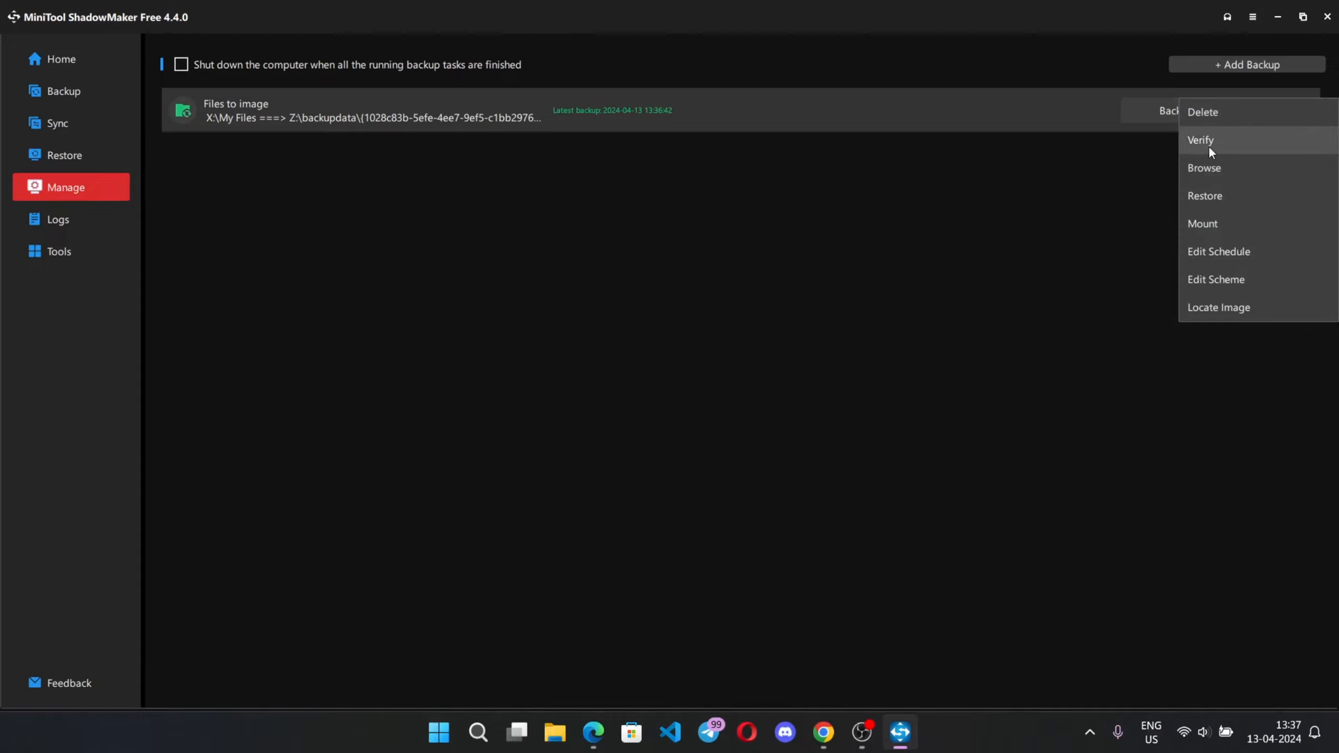
pyautogui.click(1206, 195)
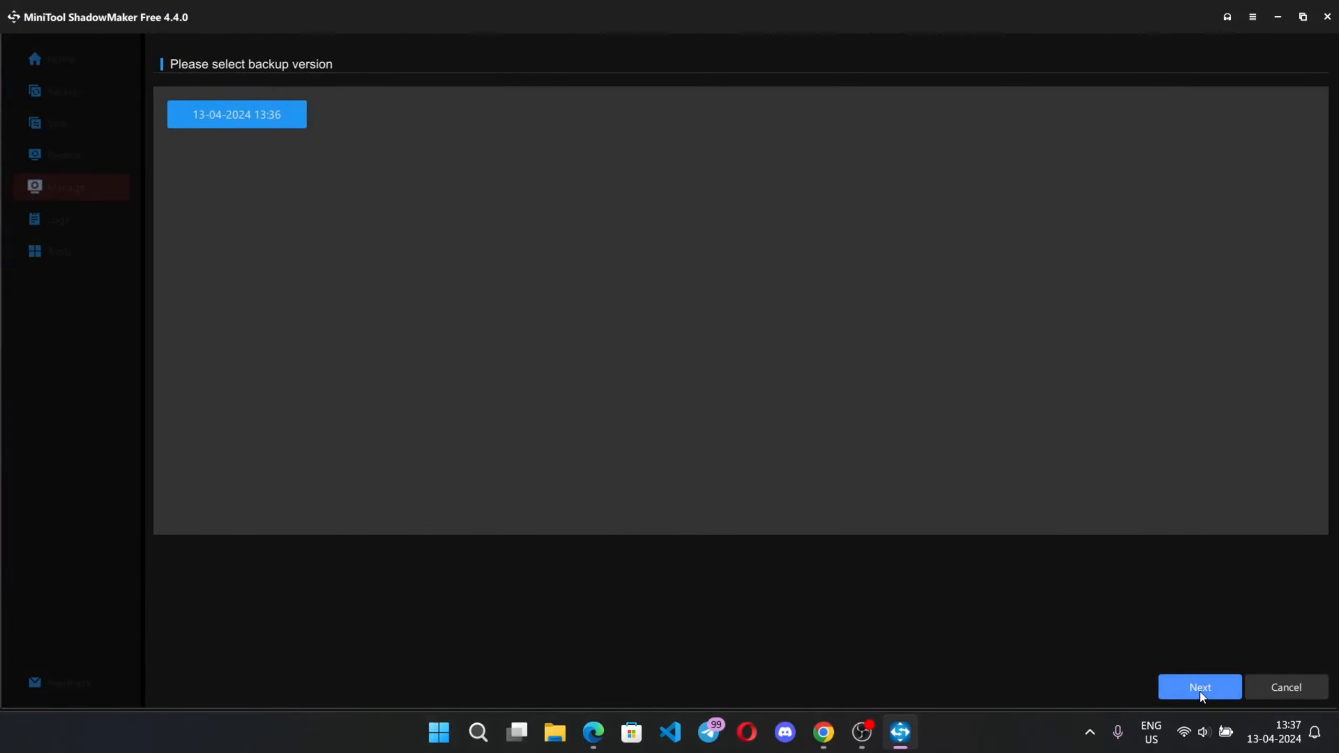
pyautogui.click(1200, 687)
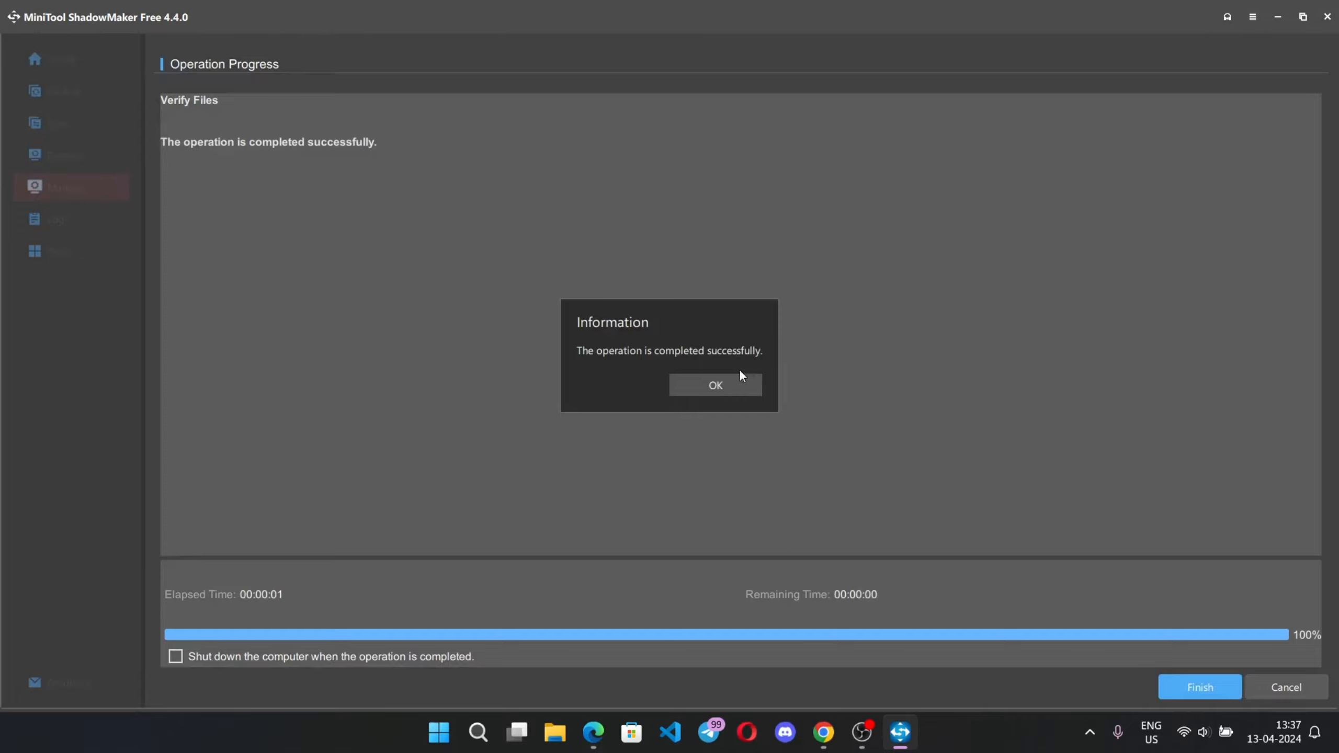
pyautogui.moveTo(726, 388)
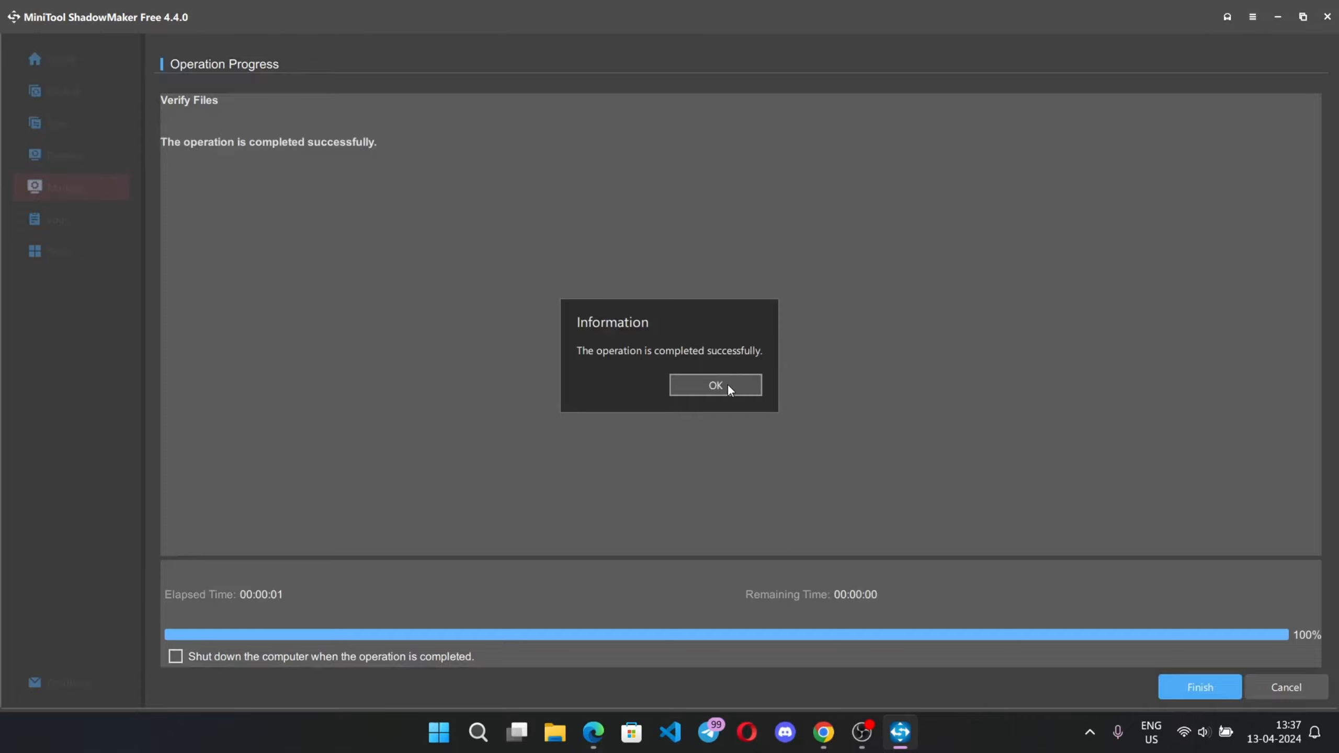
pyautogui.click(714, 385)
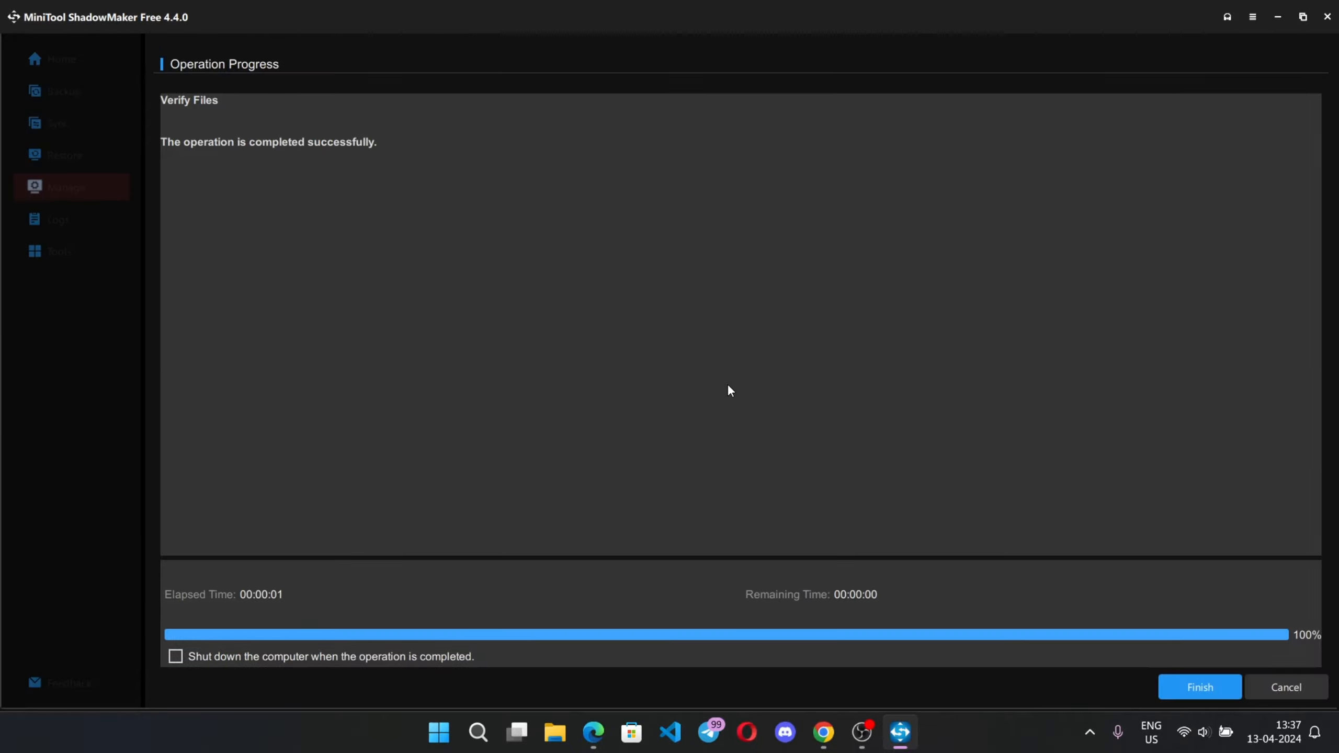
pyautogui.moveTo(1199, 687)
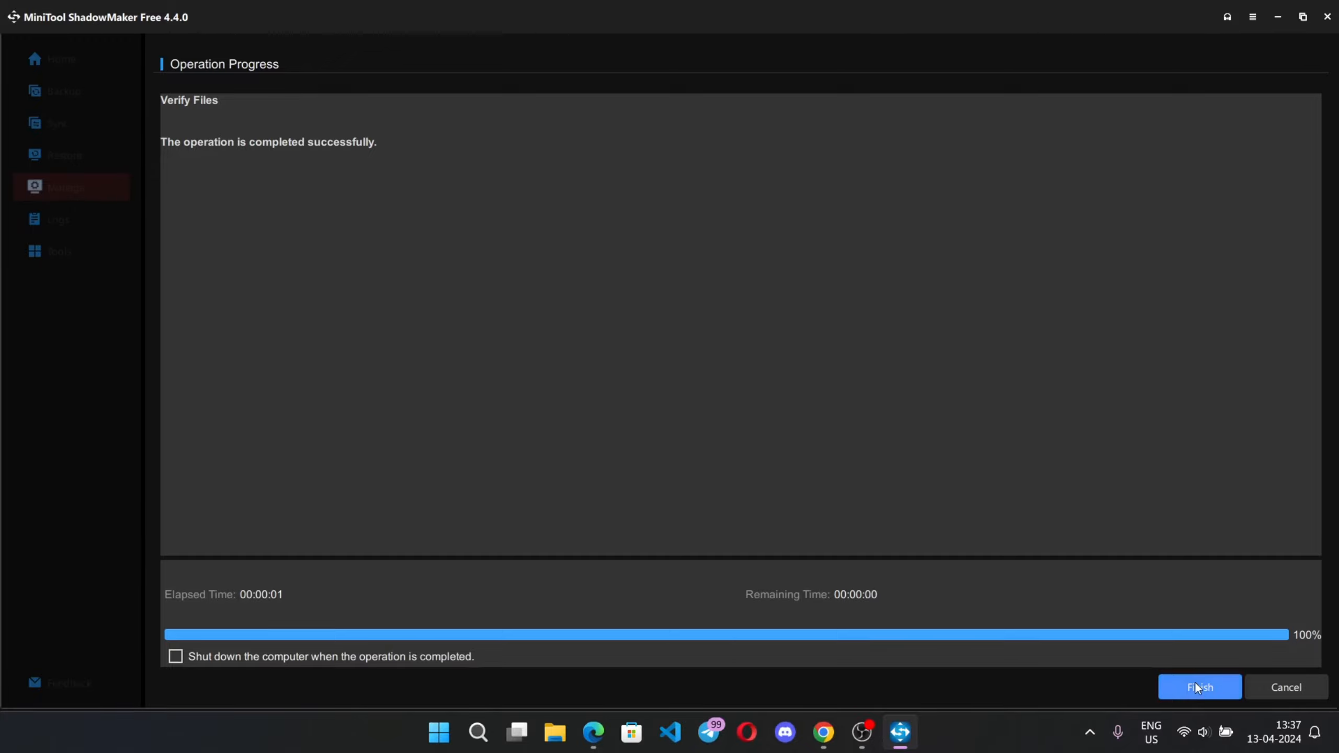
# Step: Review the successful My Files backup in Logs, then return to the Home dashboard
pyautogui.click(1199, 687)
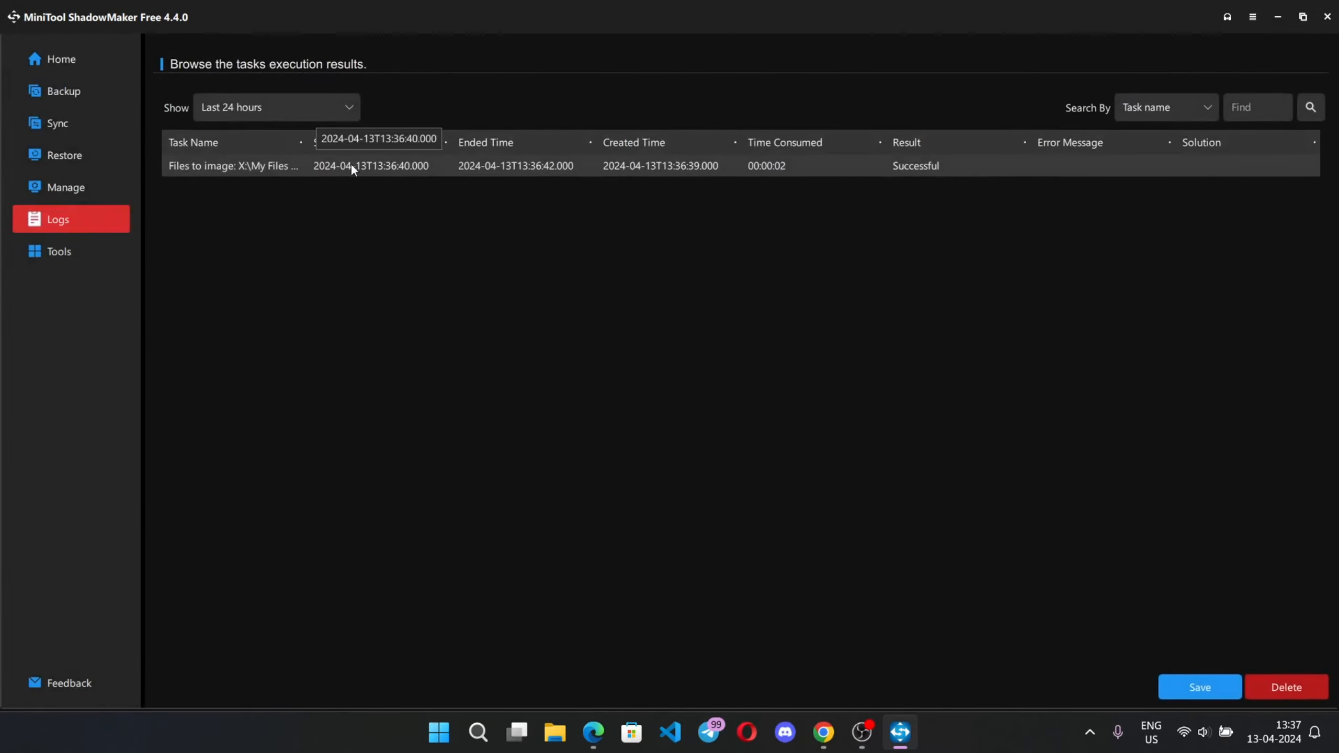
pyautogui.moveTo(703, 383)
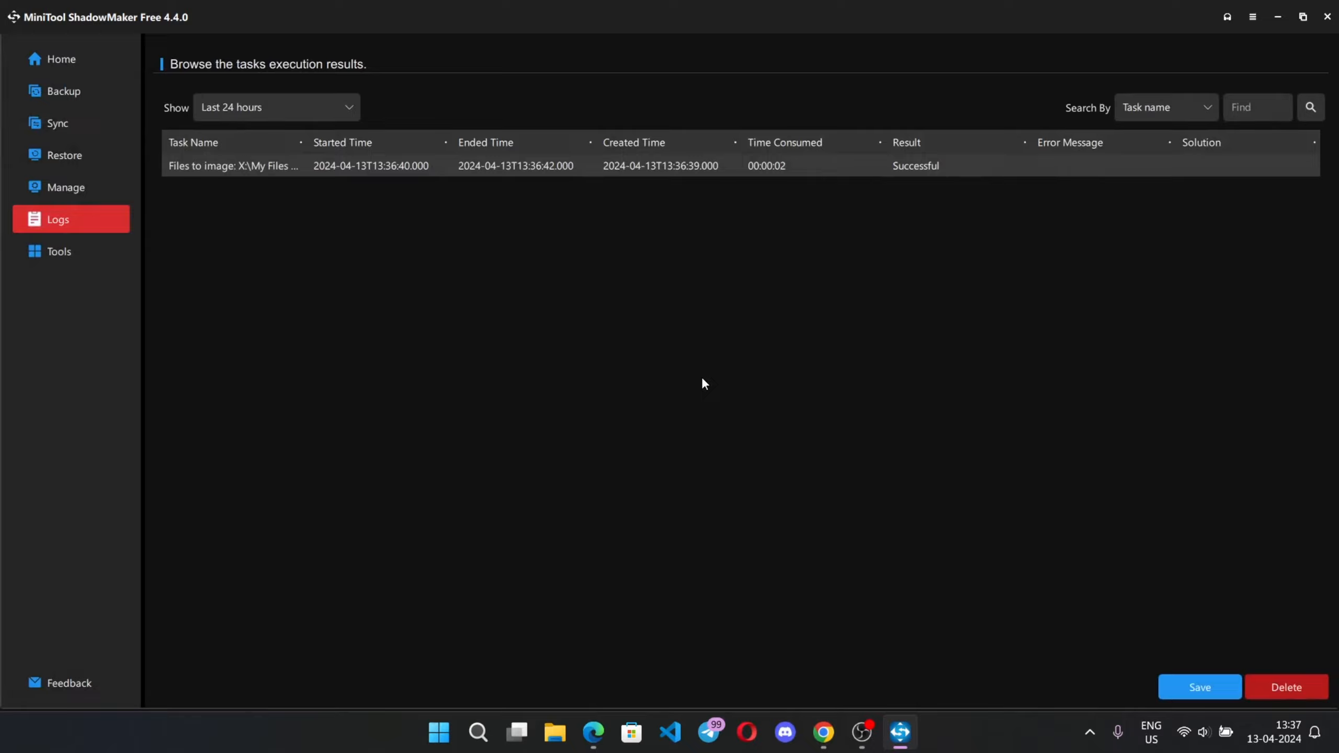
pyautogui.moveTo(273, 165)
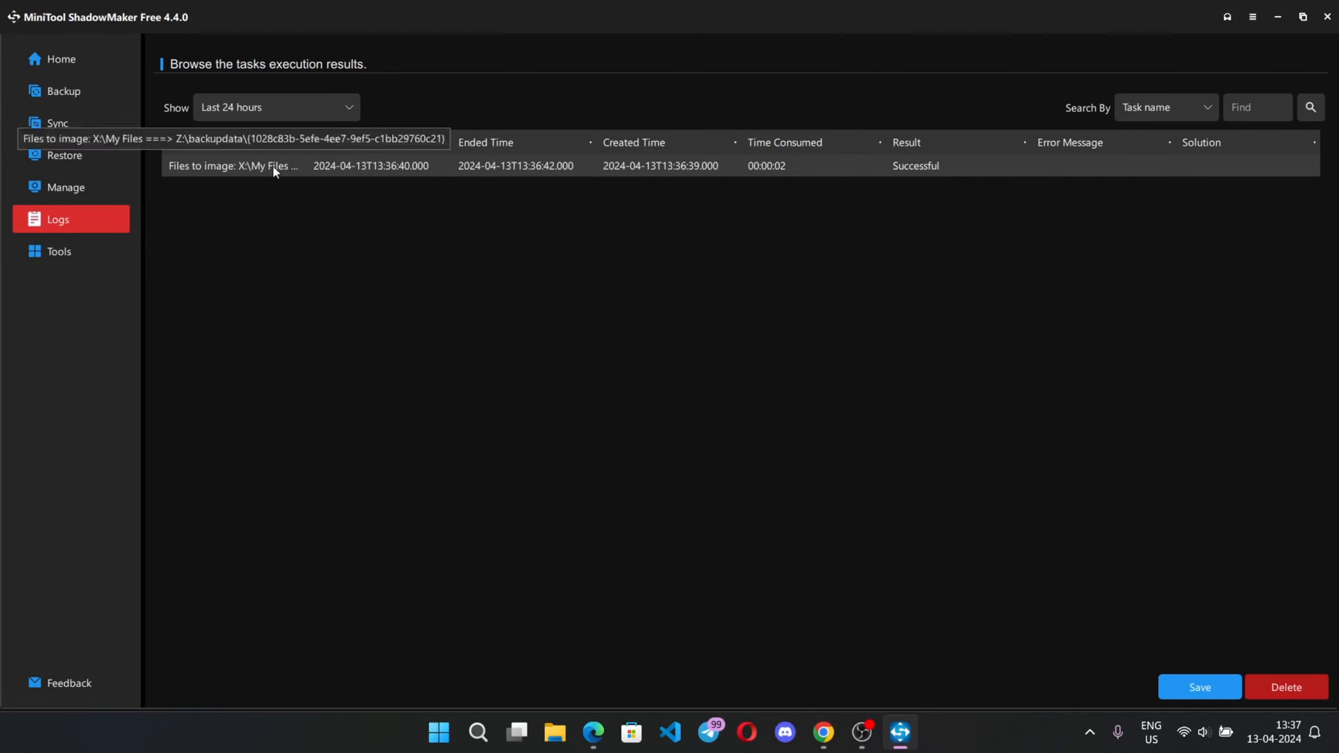
pyautogui.click(61, 59)
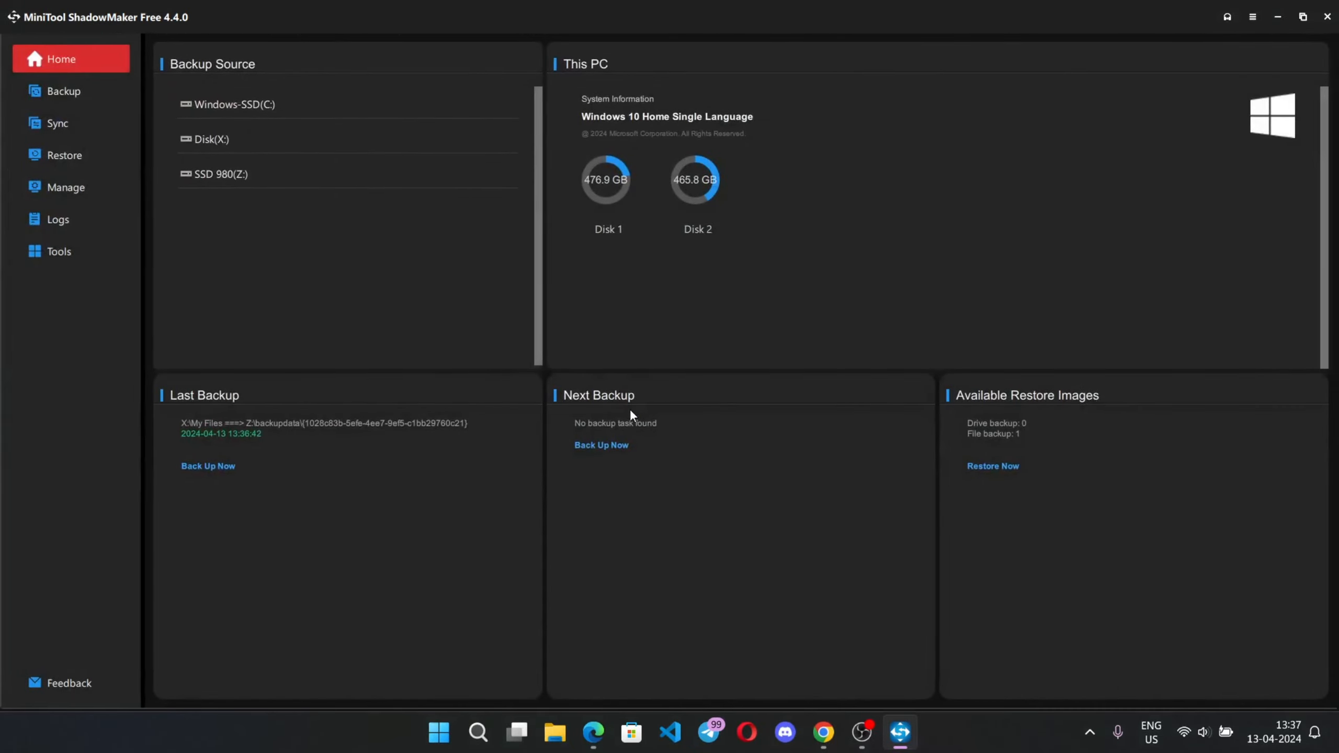
pyautogui.moveTo(222, 490)
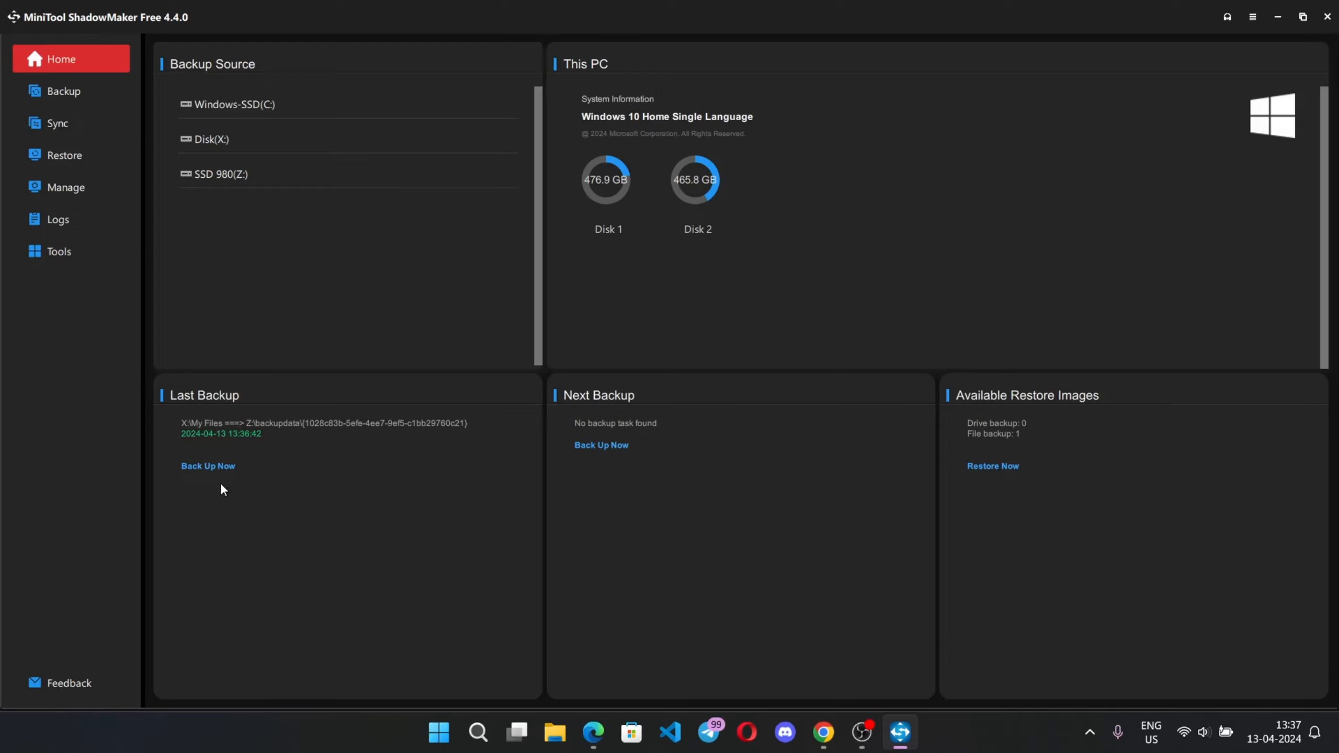
pyautogui.moveTo(536, 417)
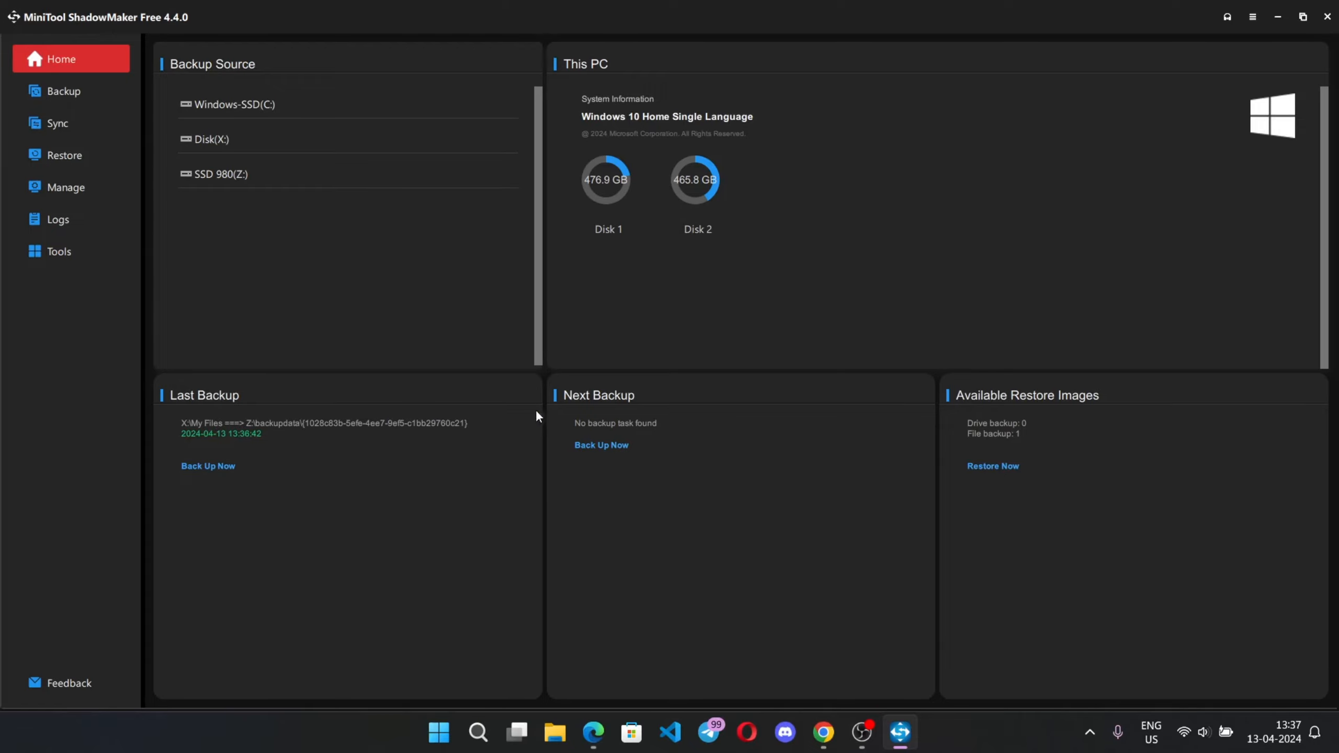
pyautogui.moveTo(992, 466)
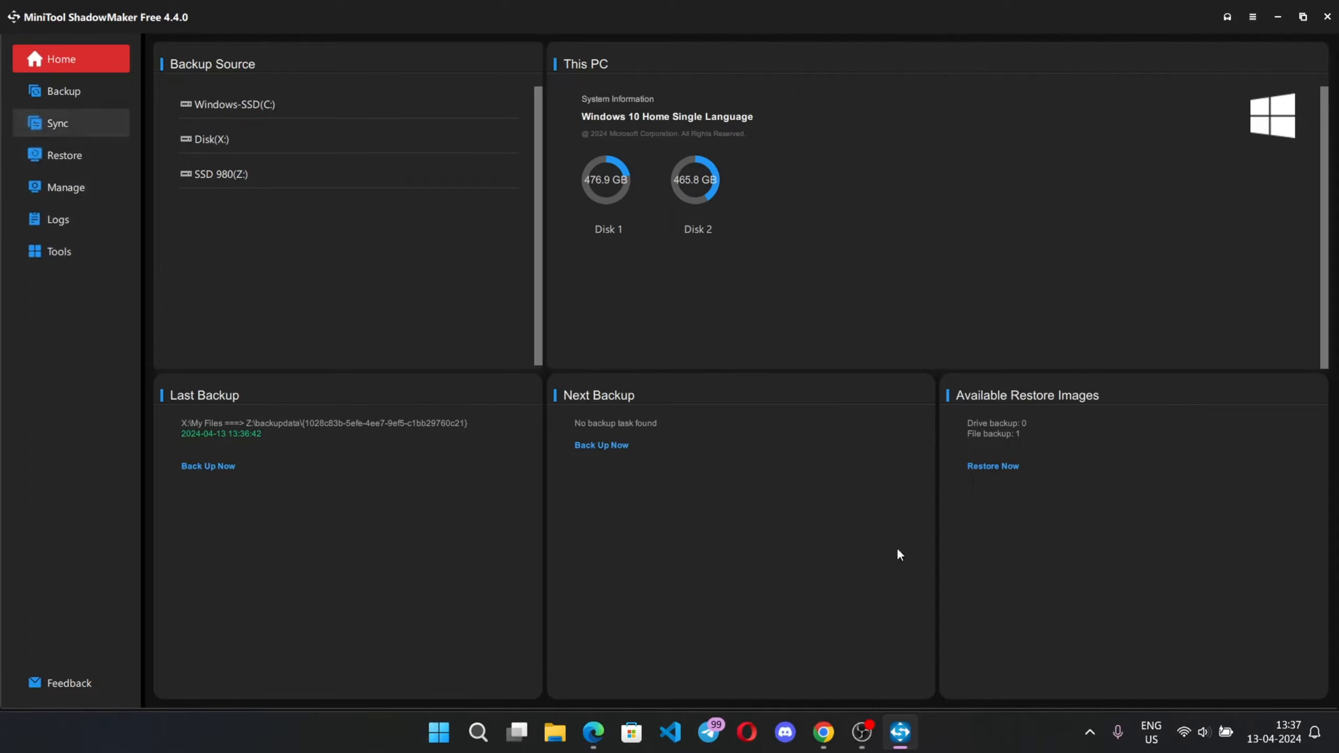
pyautogui.click(64, 155)
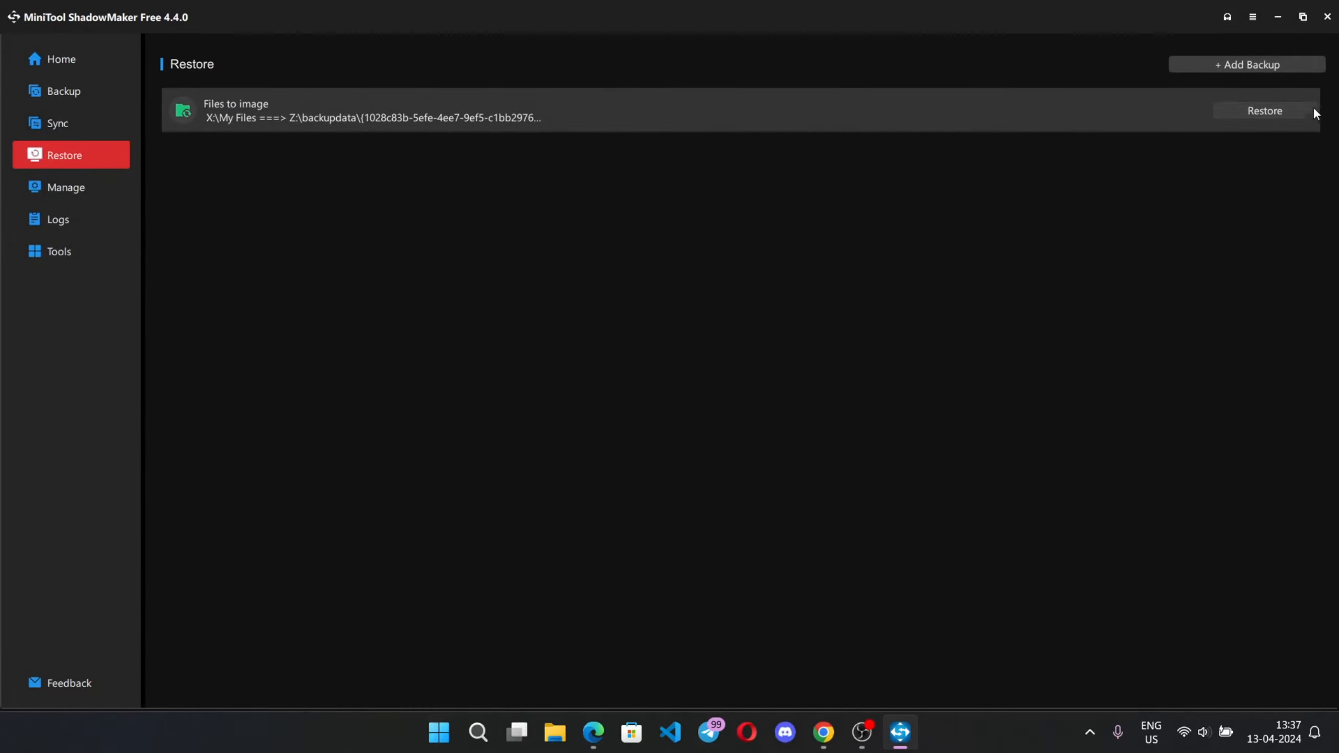
pyautogui.click(1265, 111)
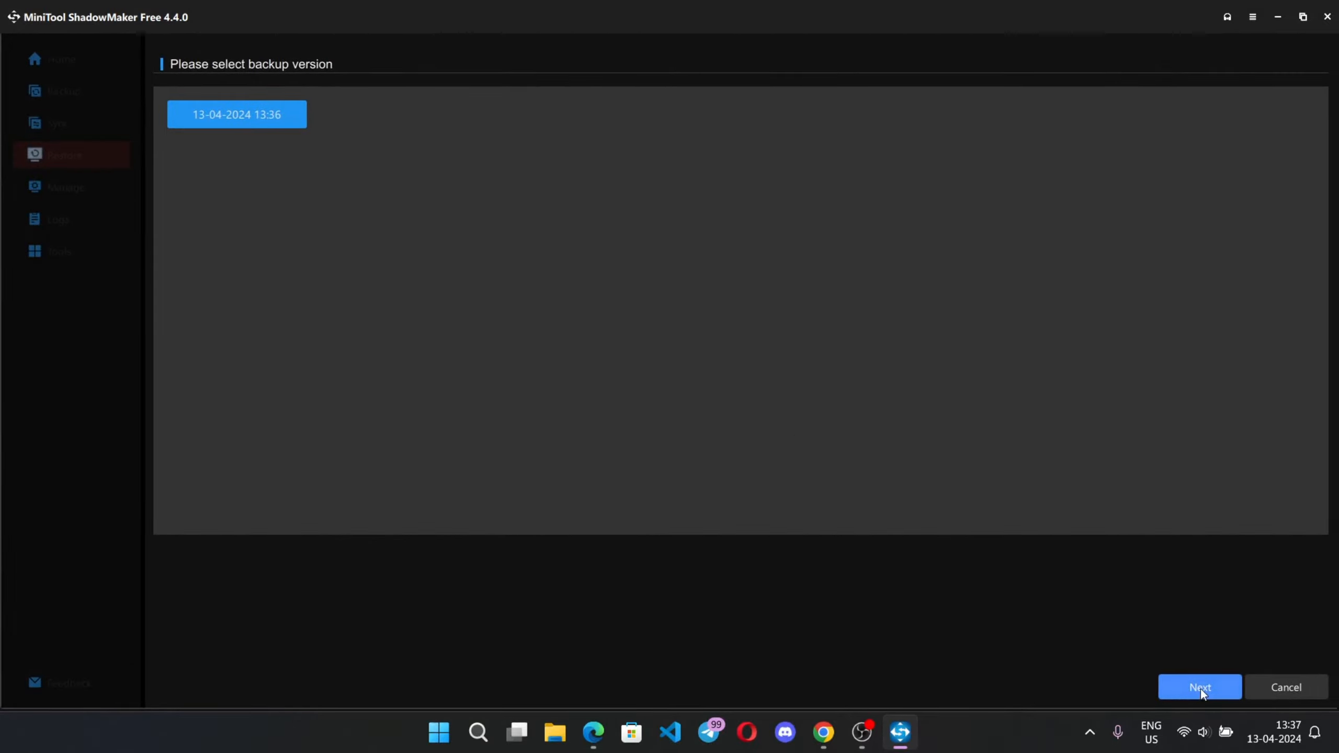
pyautogui.click(1199, 687)
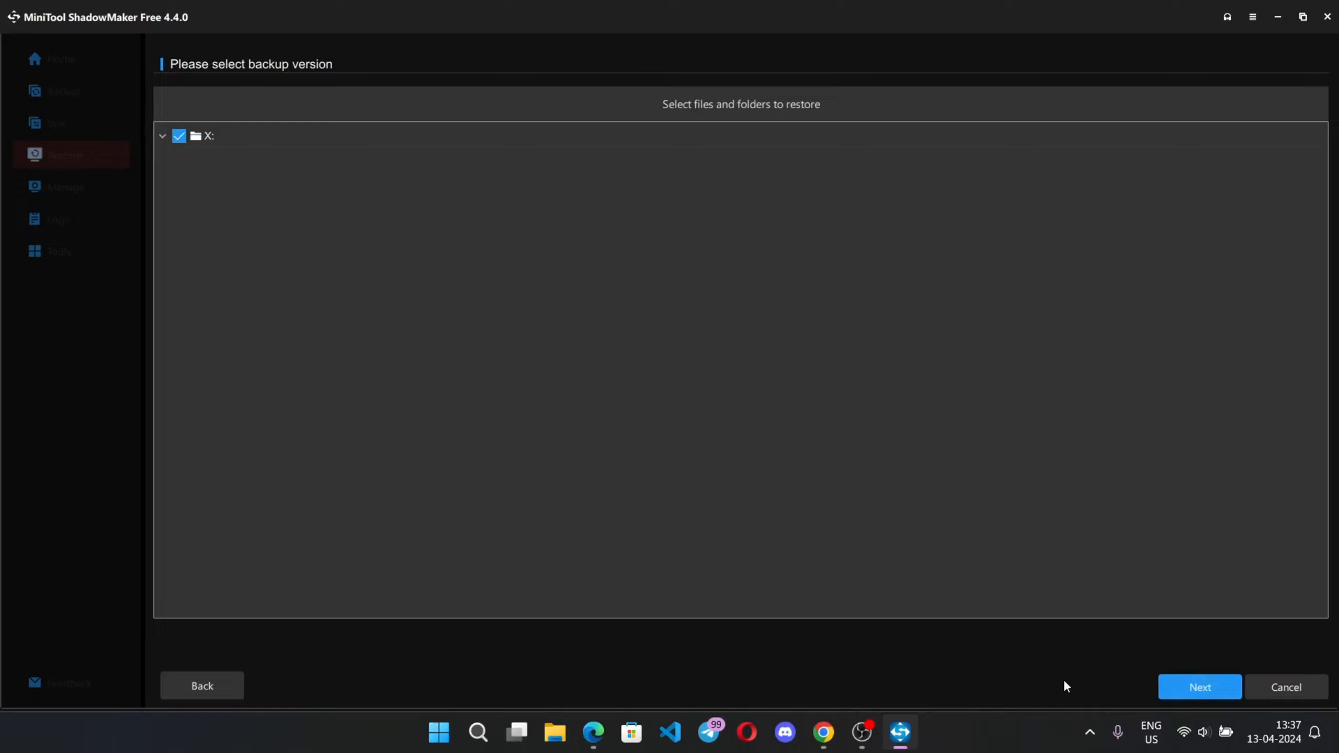
pyautogui.click(1199, 687)
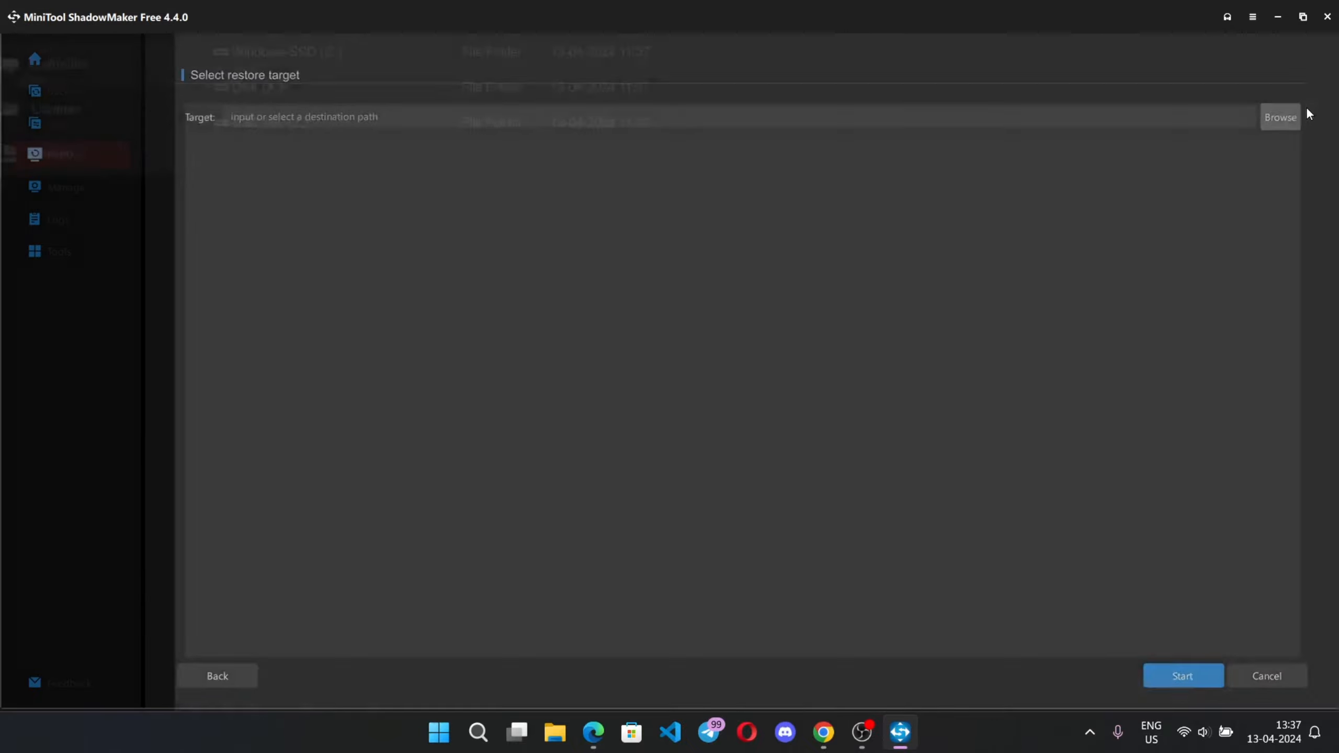
pyautogui.click(1280, 117)
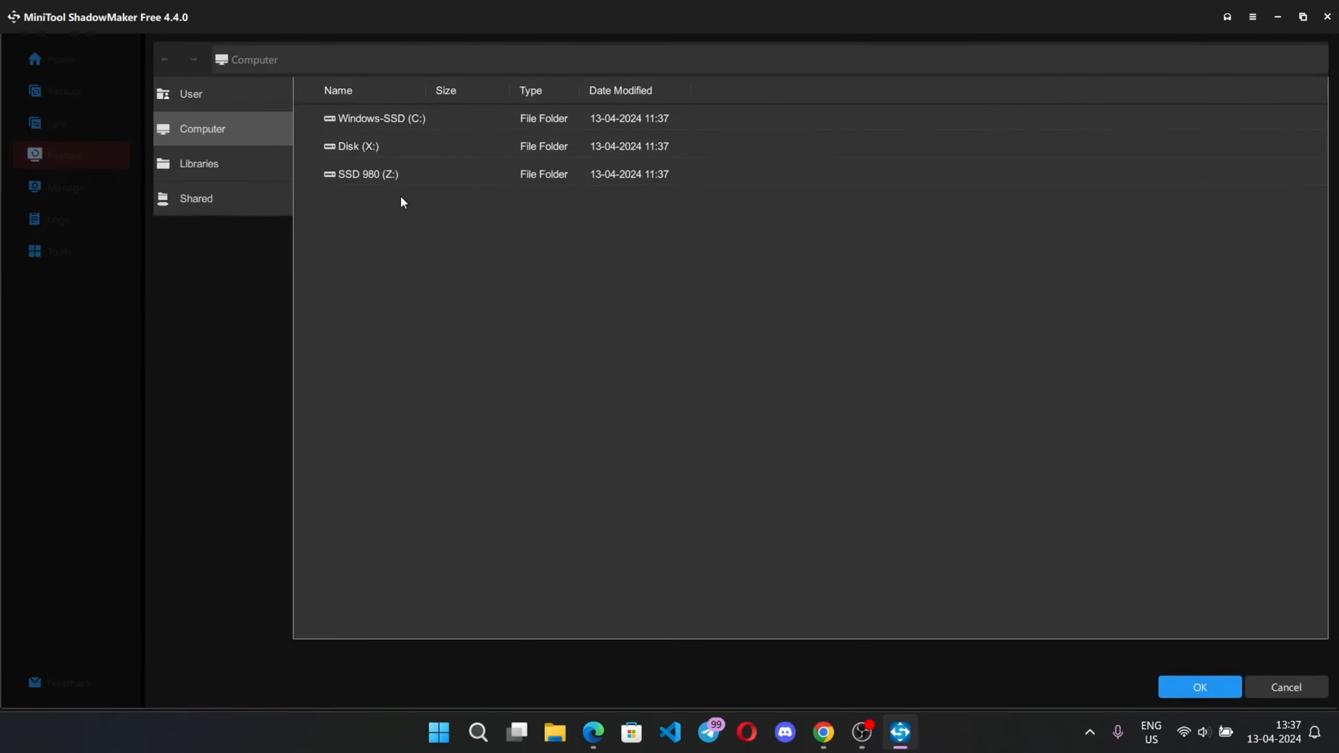
pyautogui.click(1199, 687)
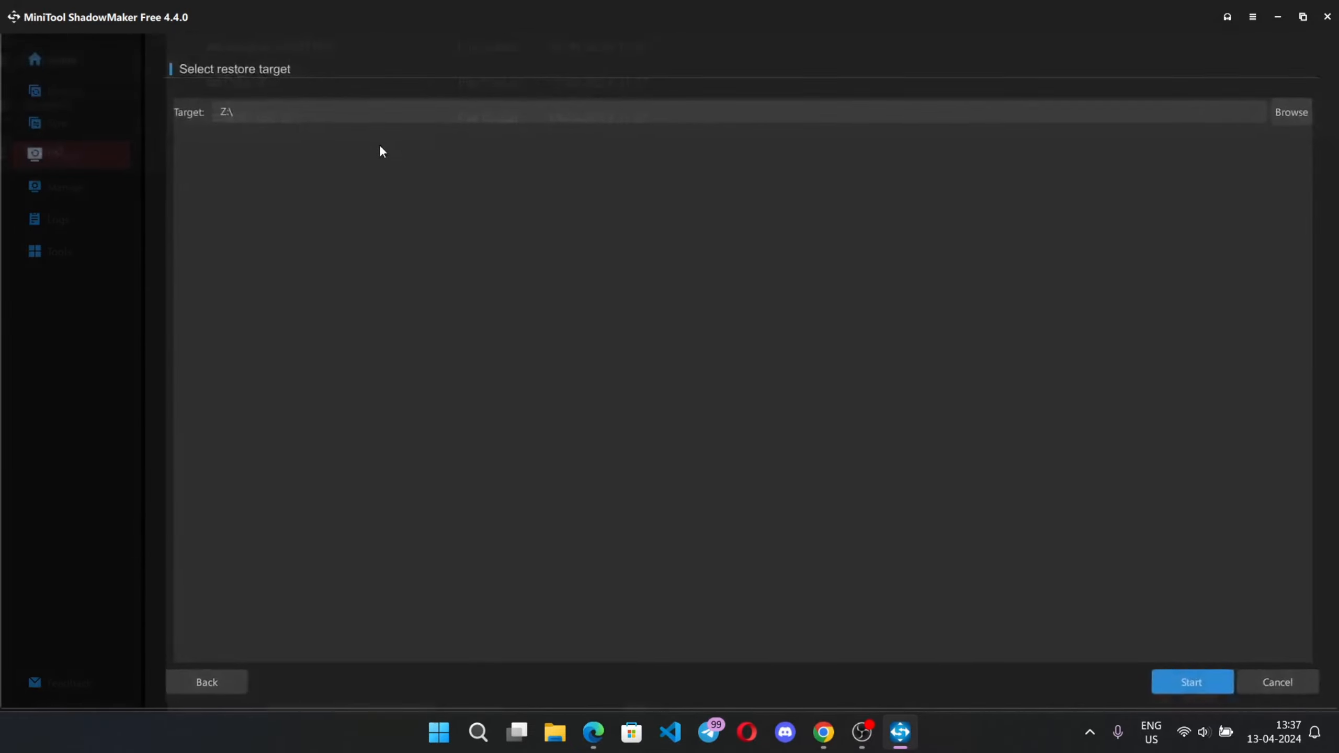
pyautogui.click(1190, 682)
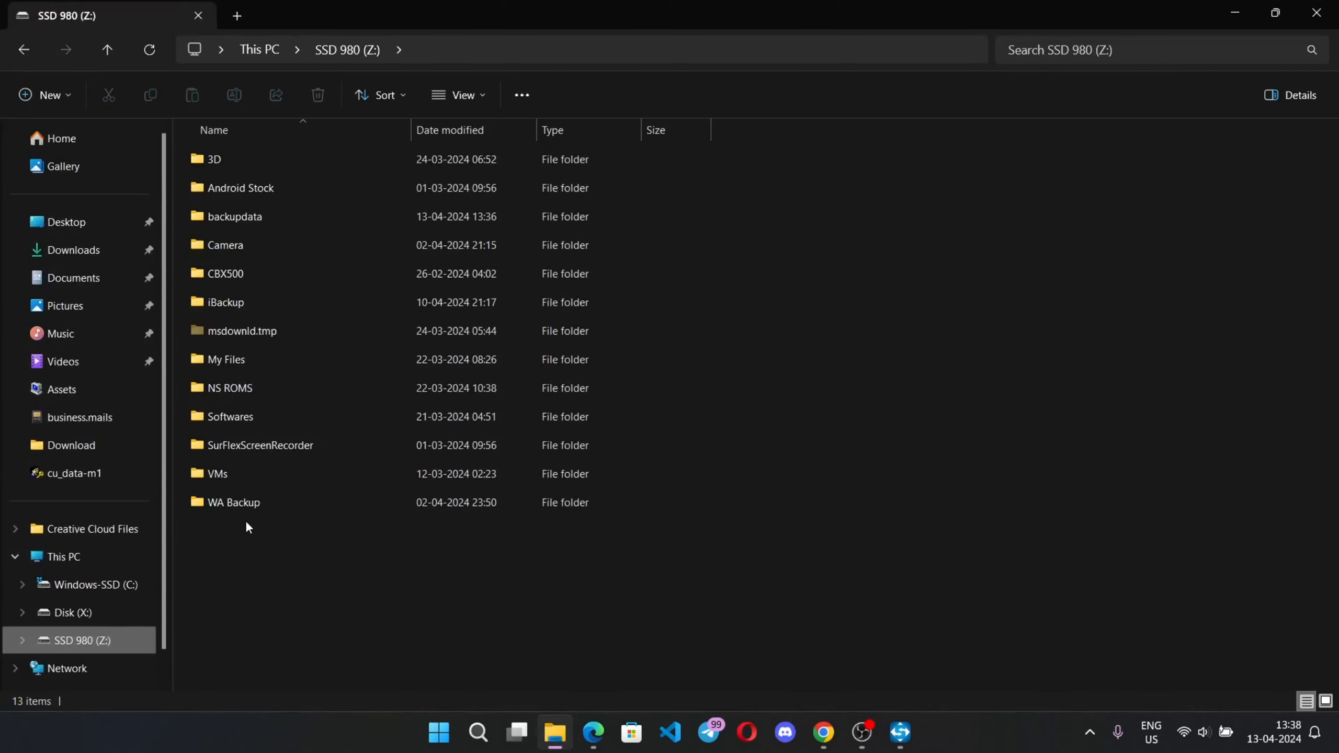
pyautogui.moveTo(299, 363)
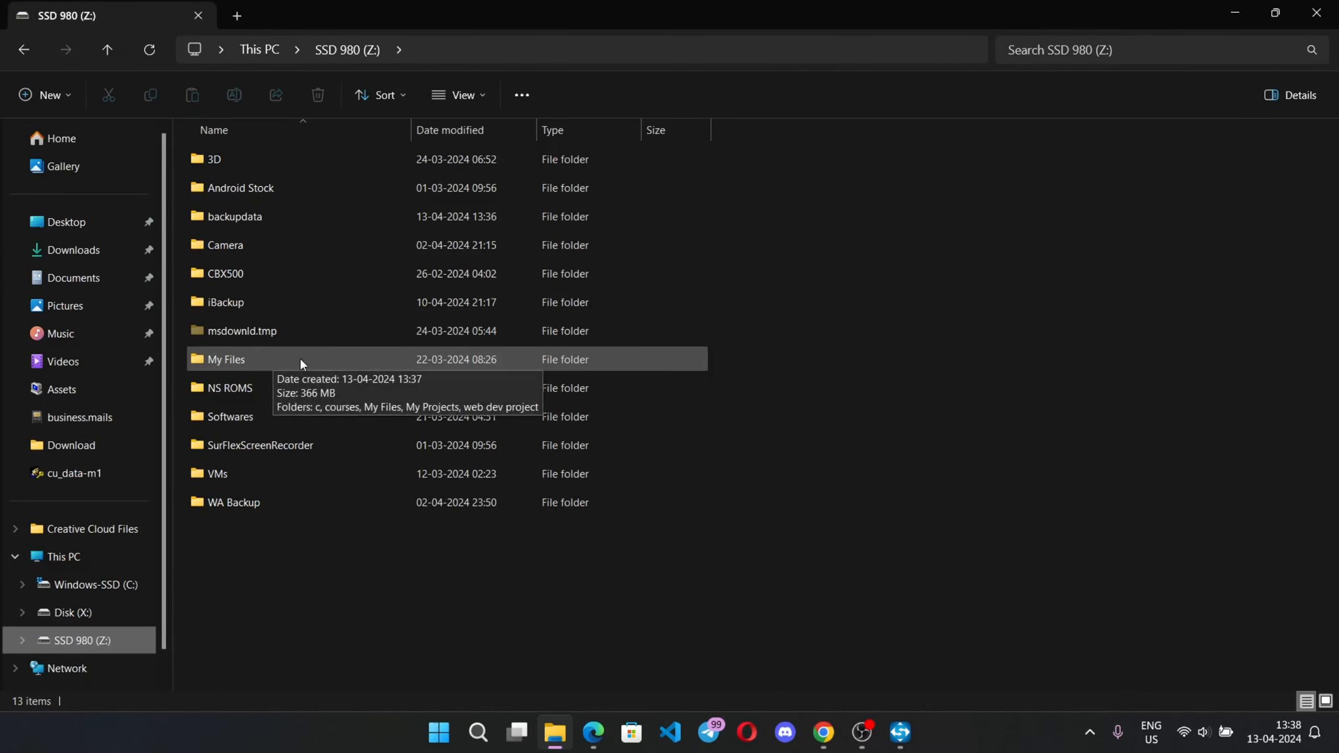
# Step: Back up the two Downloads .mp4 videos (2.4 GB) to Z:\backupdata and confirm
pyautogui.click(900, 733)
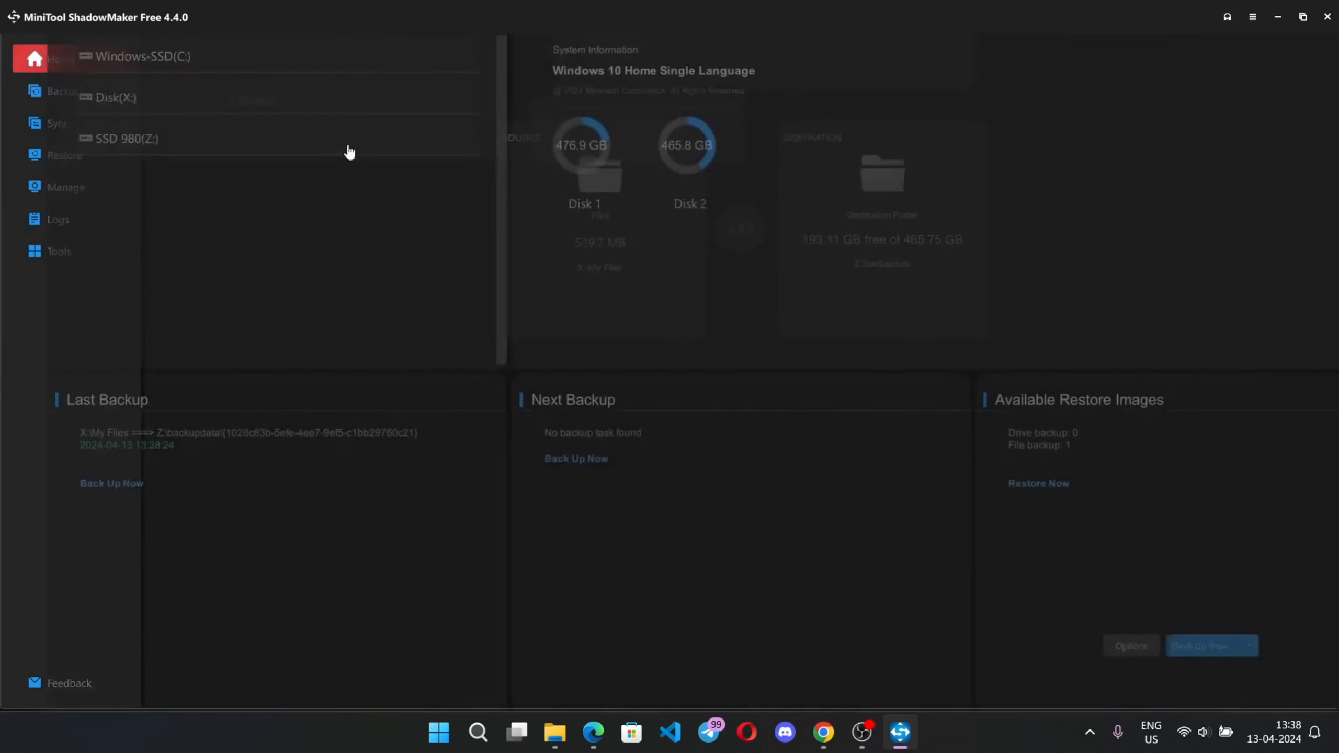
pyautogui.click(64, 90)
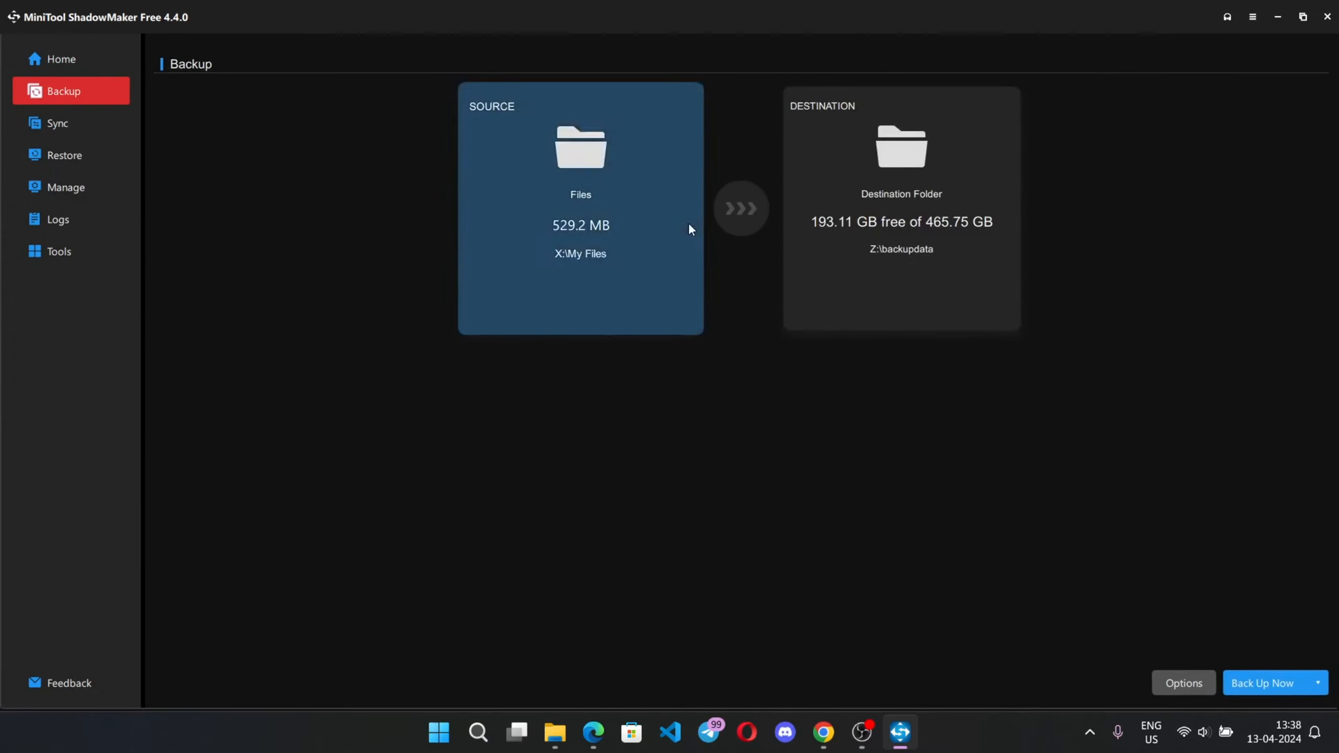
pyautogui.click(581, 209)
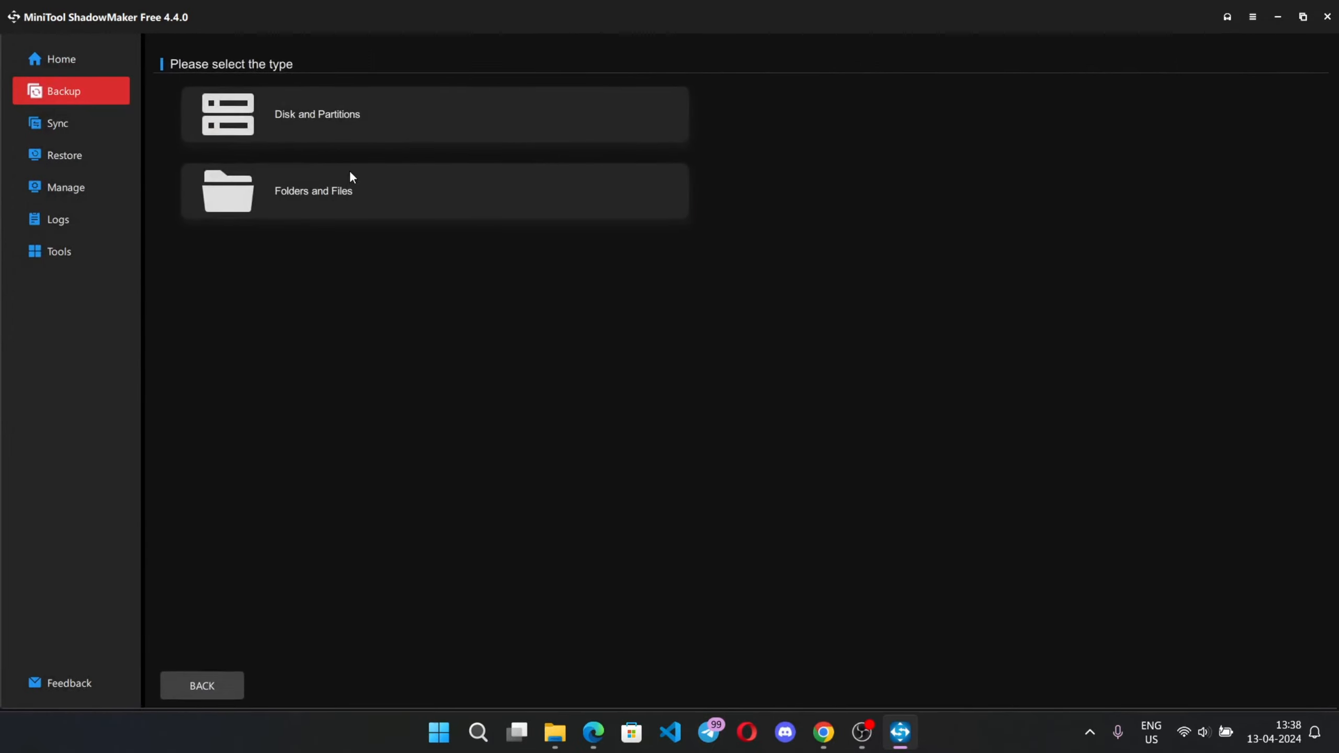
pyautogui.click(313, 190)
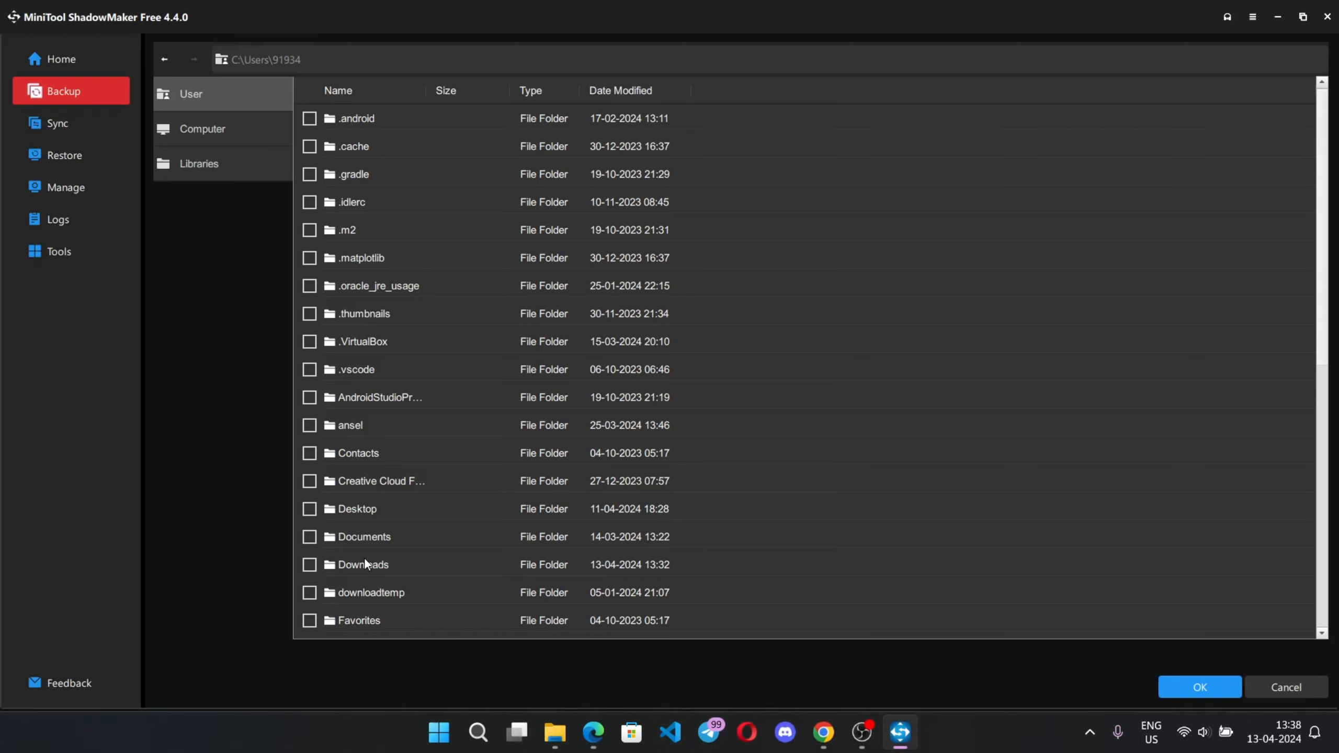
pyautogui.click(1199, 687)
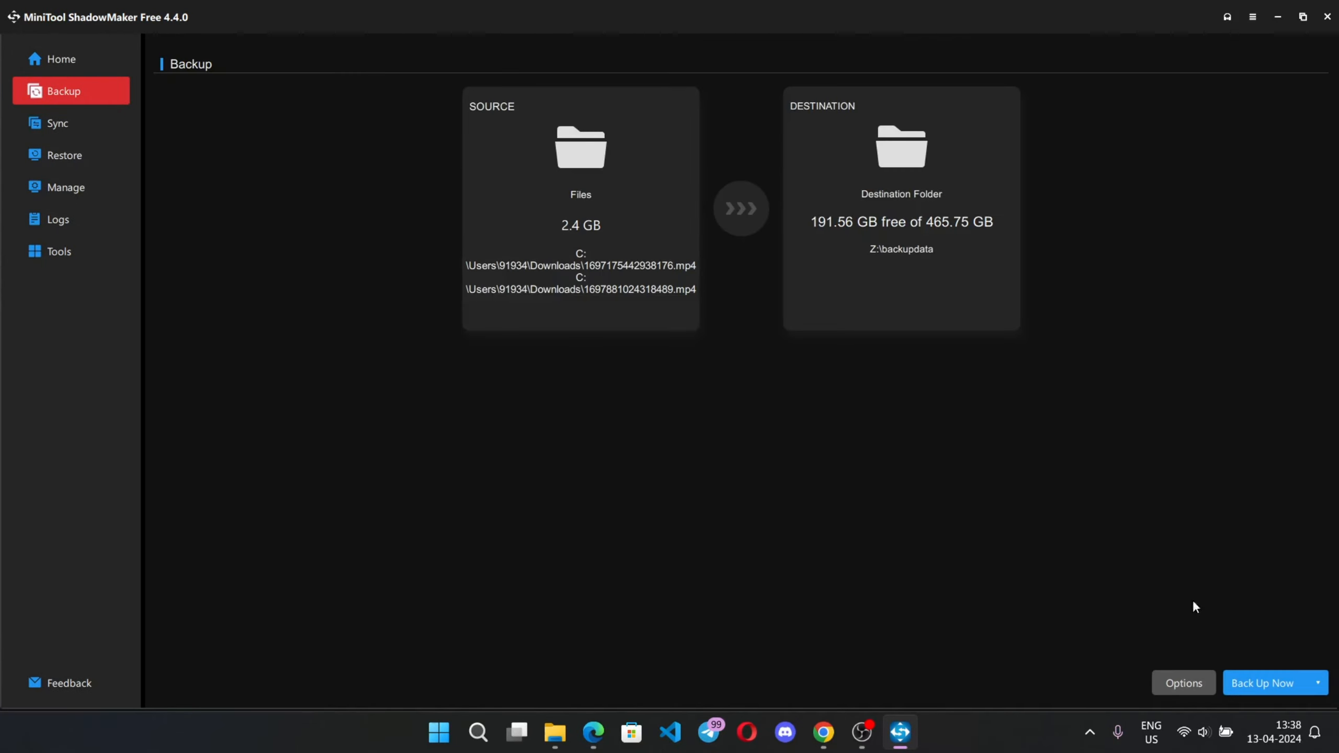
pyautogui.click(1264, 682)
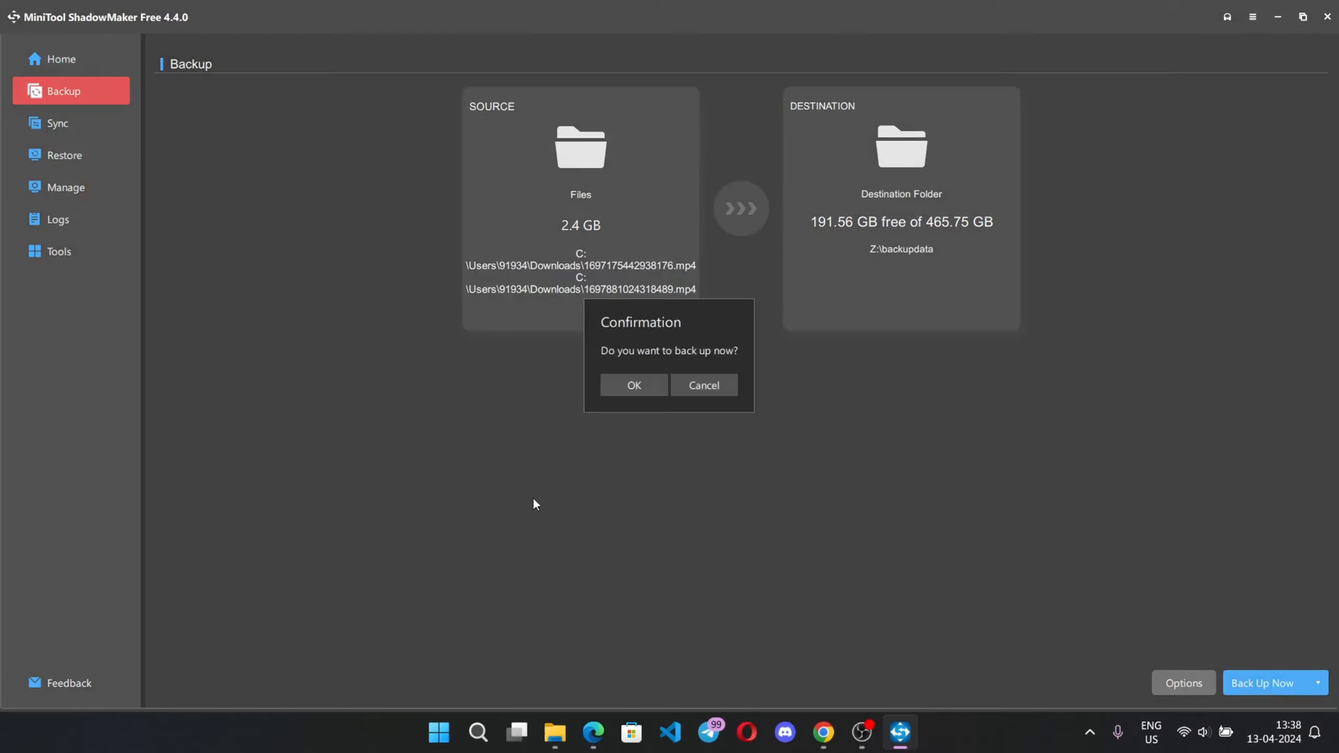
pyautogui.click(634, 385)
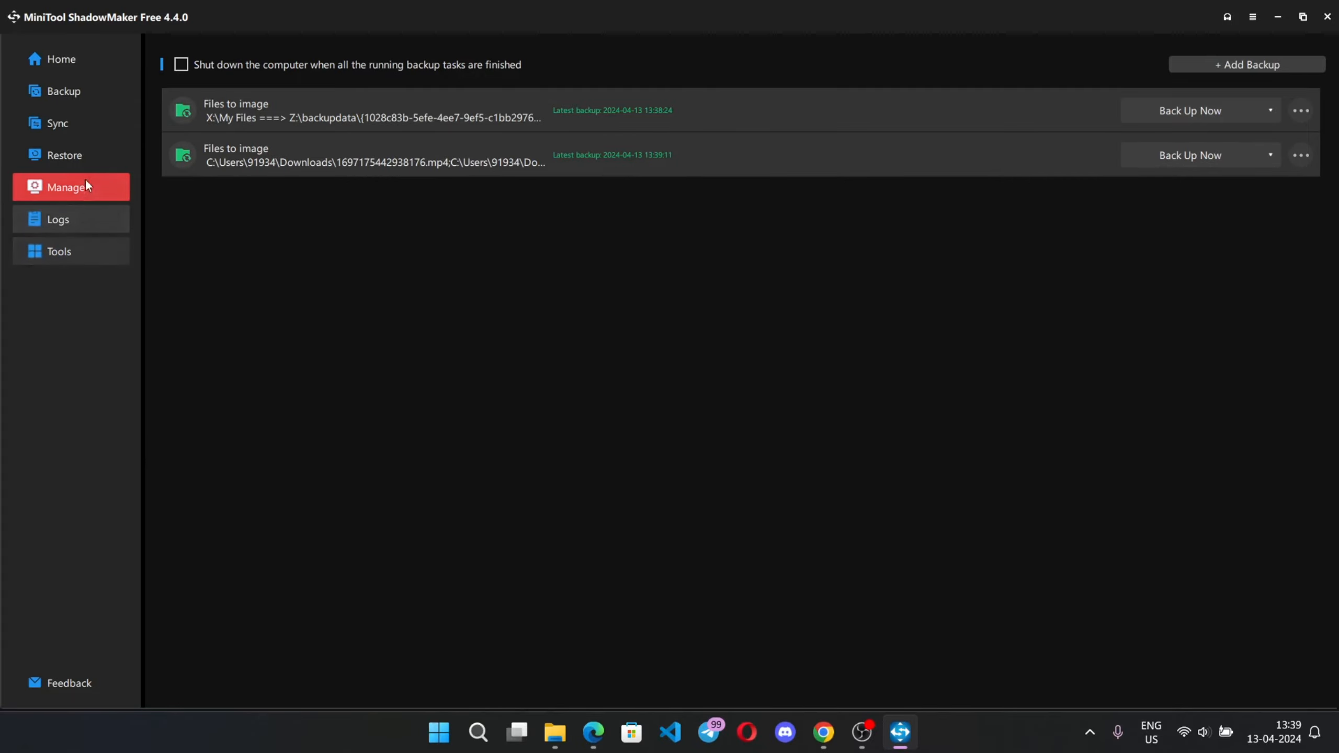
# Step: Check Logs for the three successful backups, then go Home to see the 13:39 videos backup
pyautogui.click(57, 220)
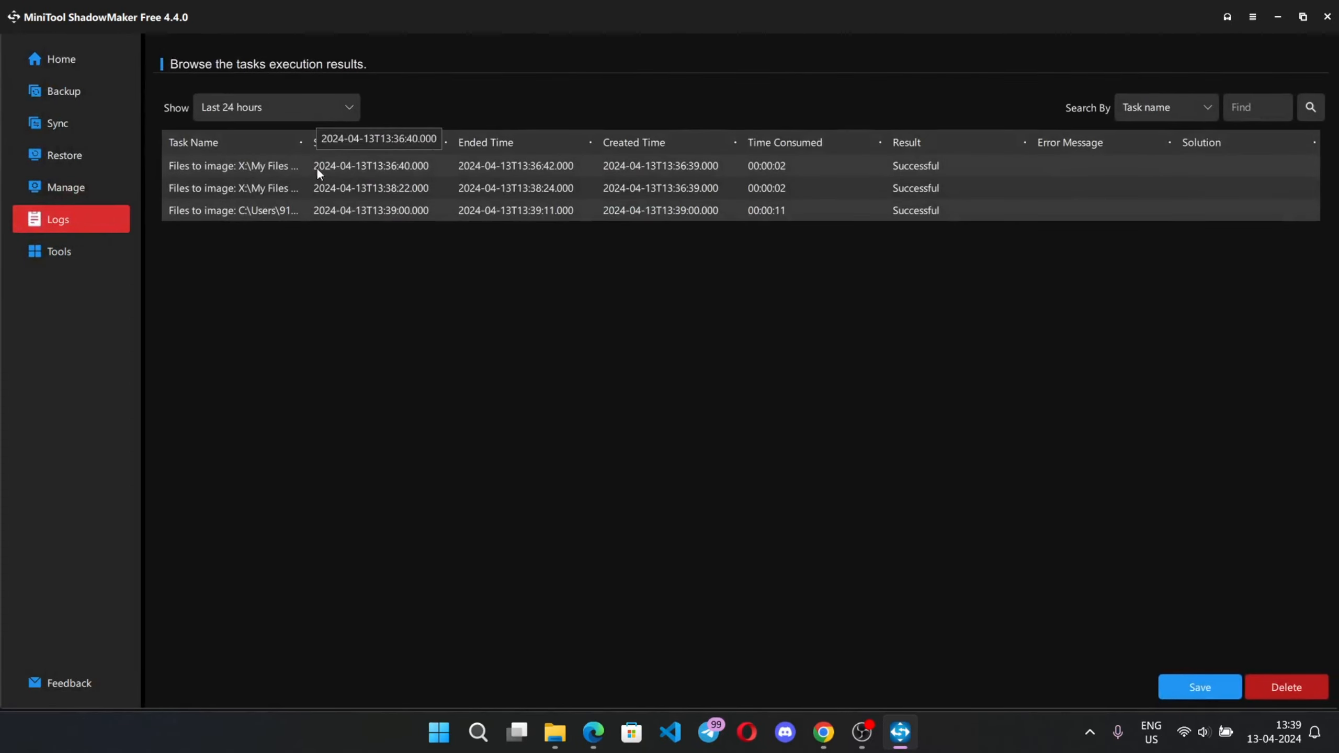
pyautogui.moveTo(253, 181)
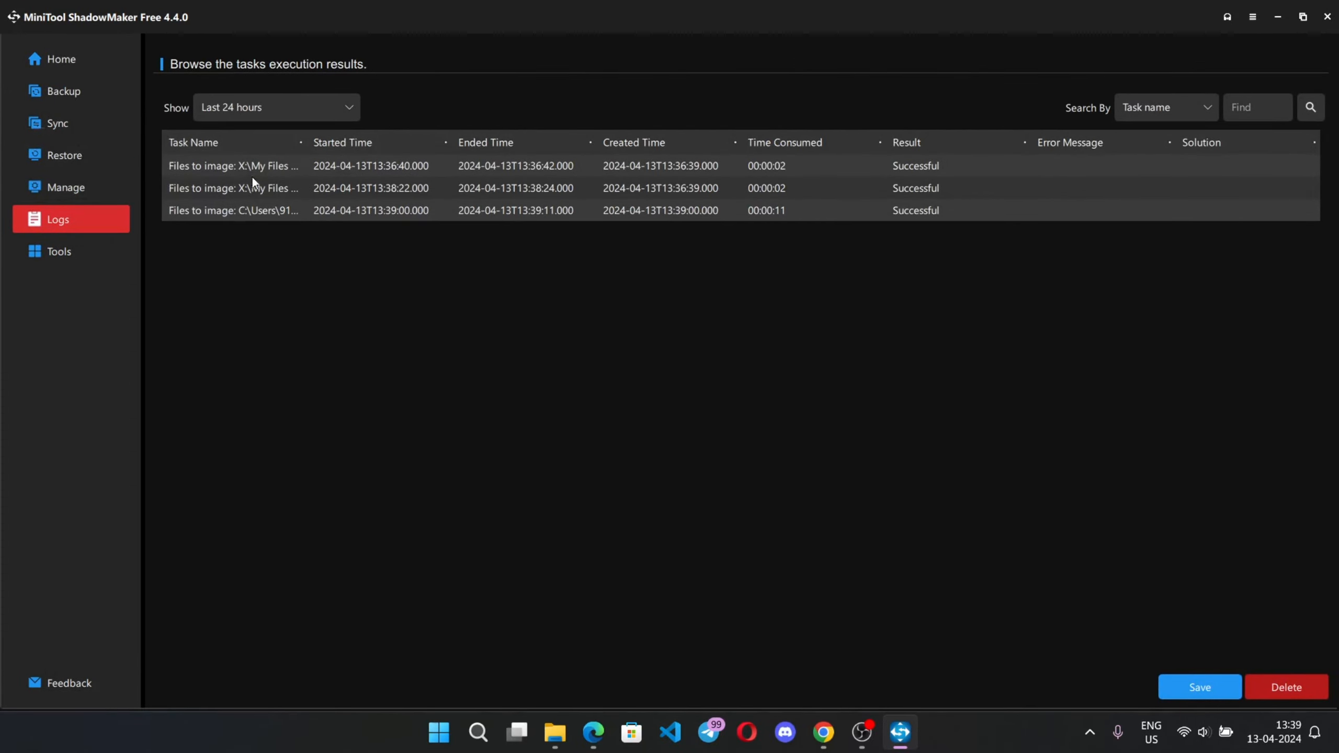
pyautogui.moveTo(140, 258)
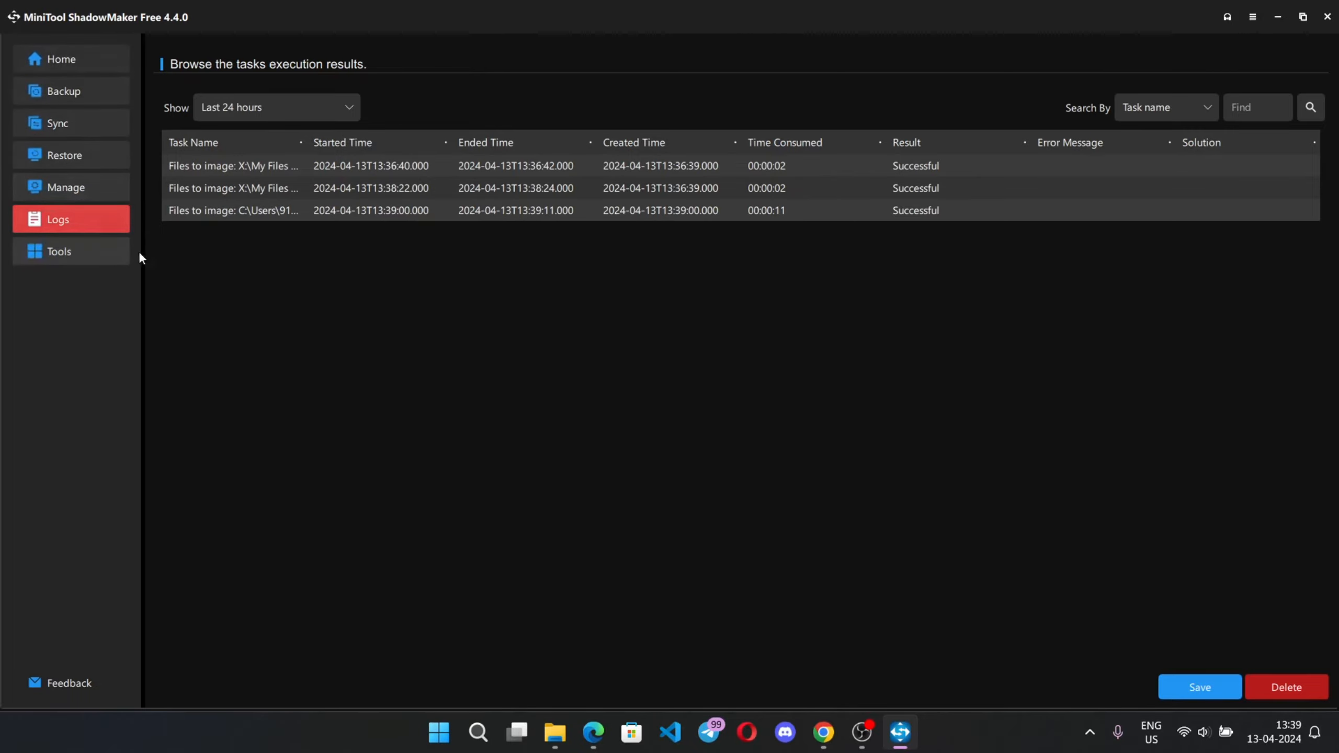
pyautogui.click(61, 60)
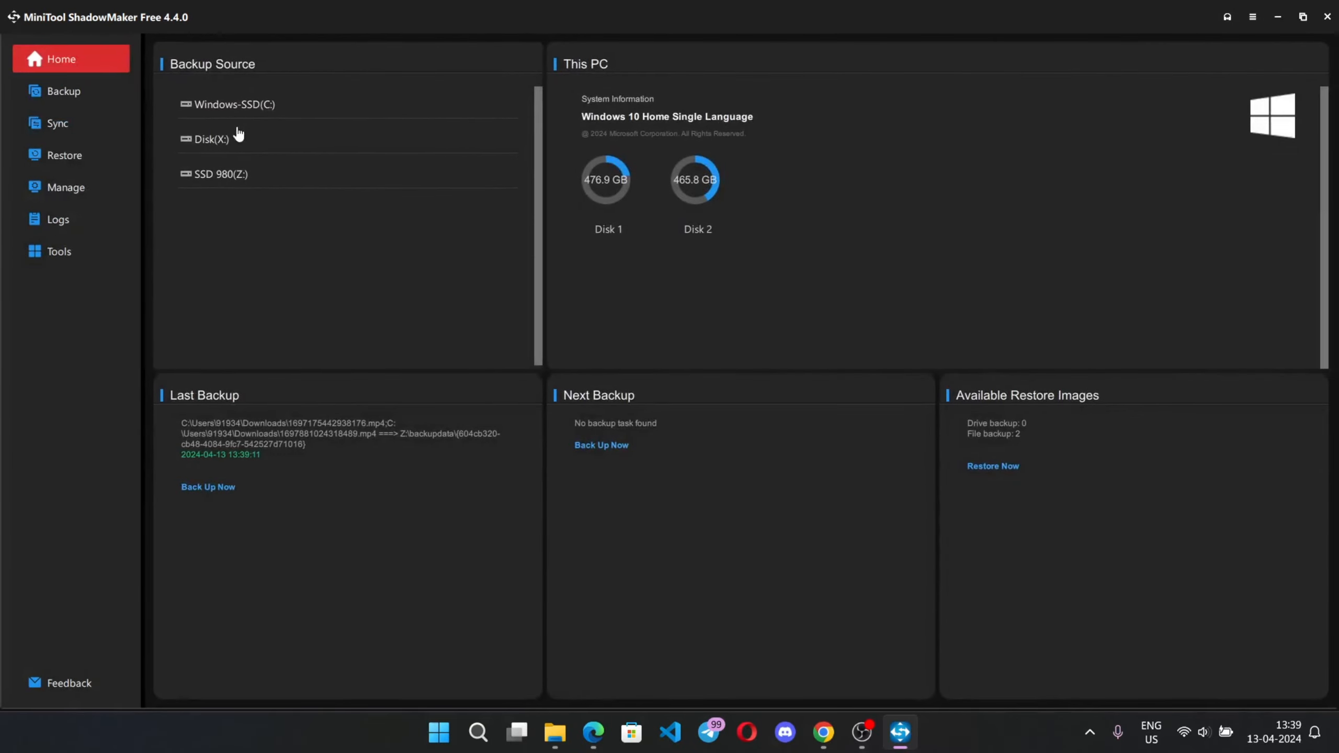
# Step: From Tools, preview the Media Builder and its options, then close it back to Tools
pyautogui.click(58, 251)
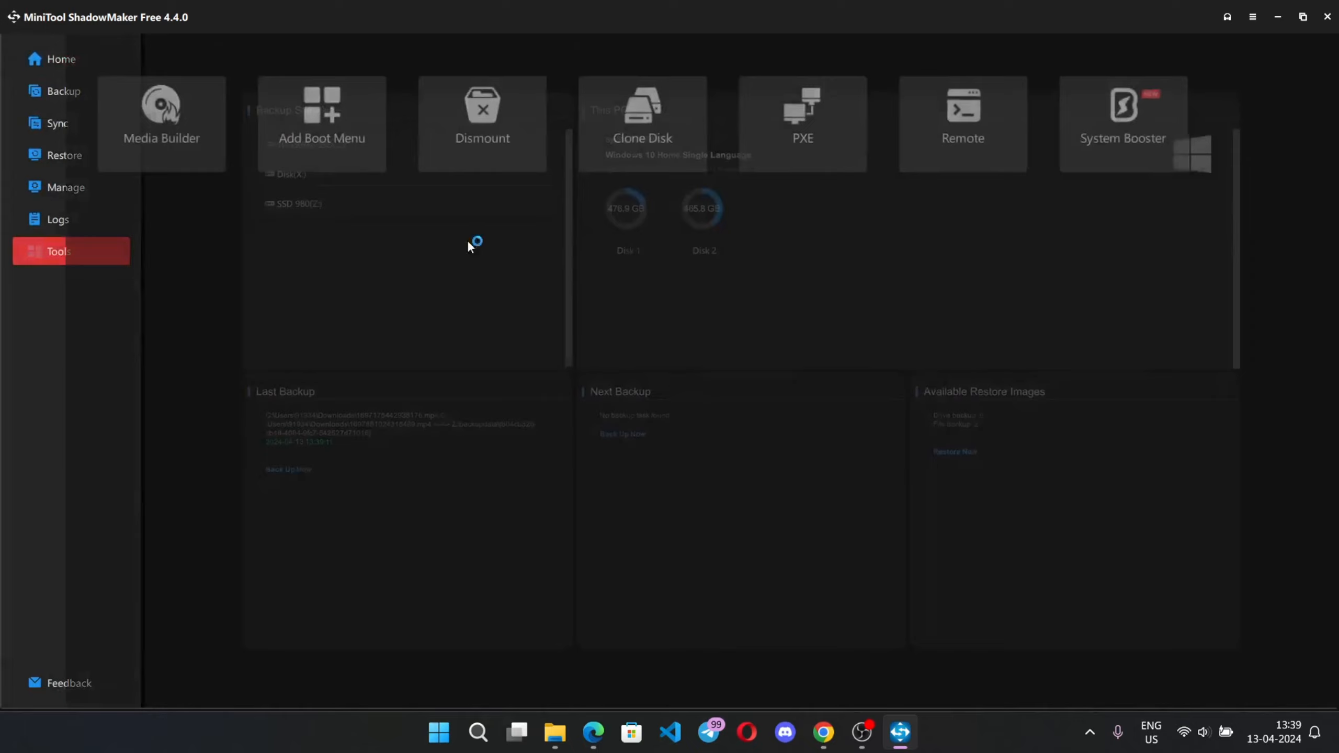
pyautogui.click(59, 251)
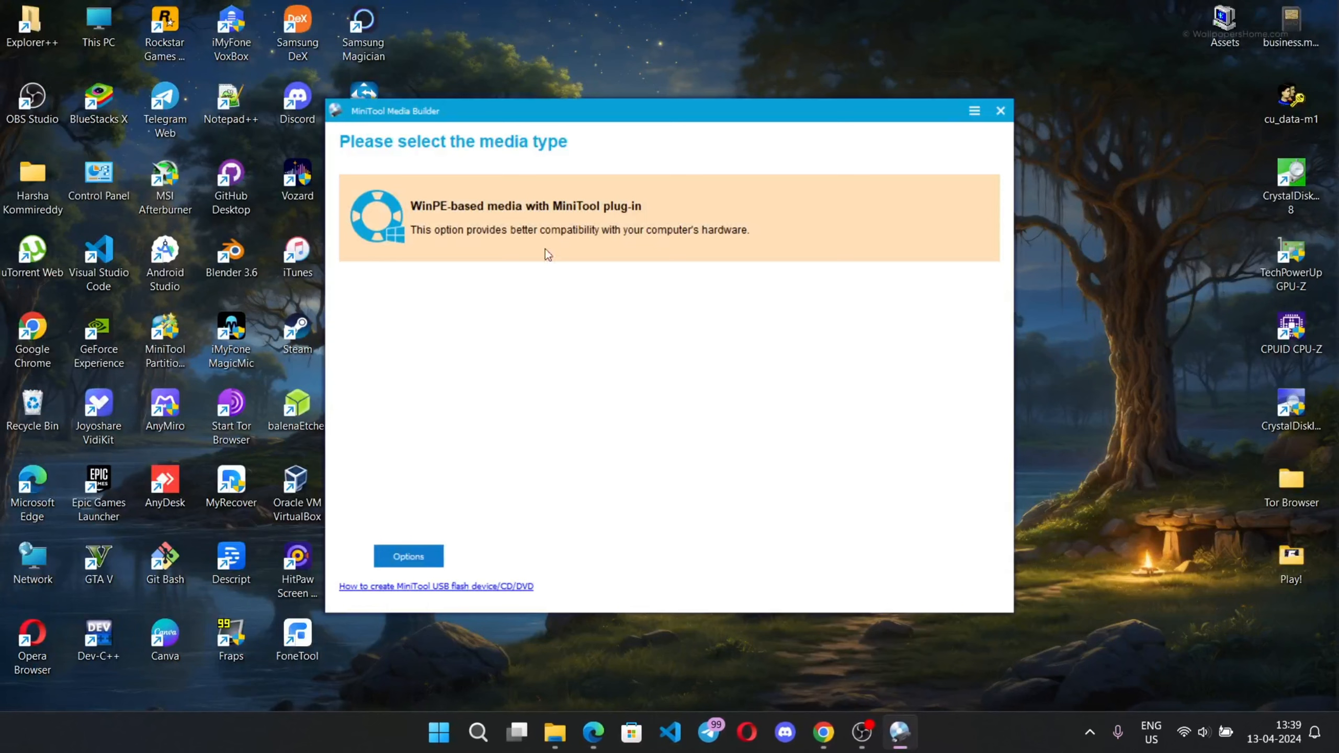
pyautogui.moveTo(653, 277)
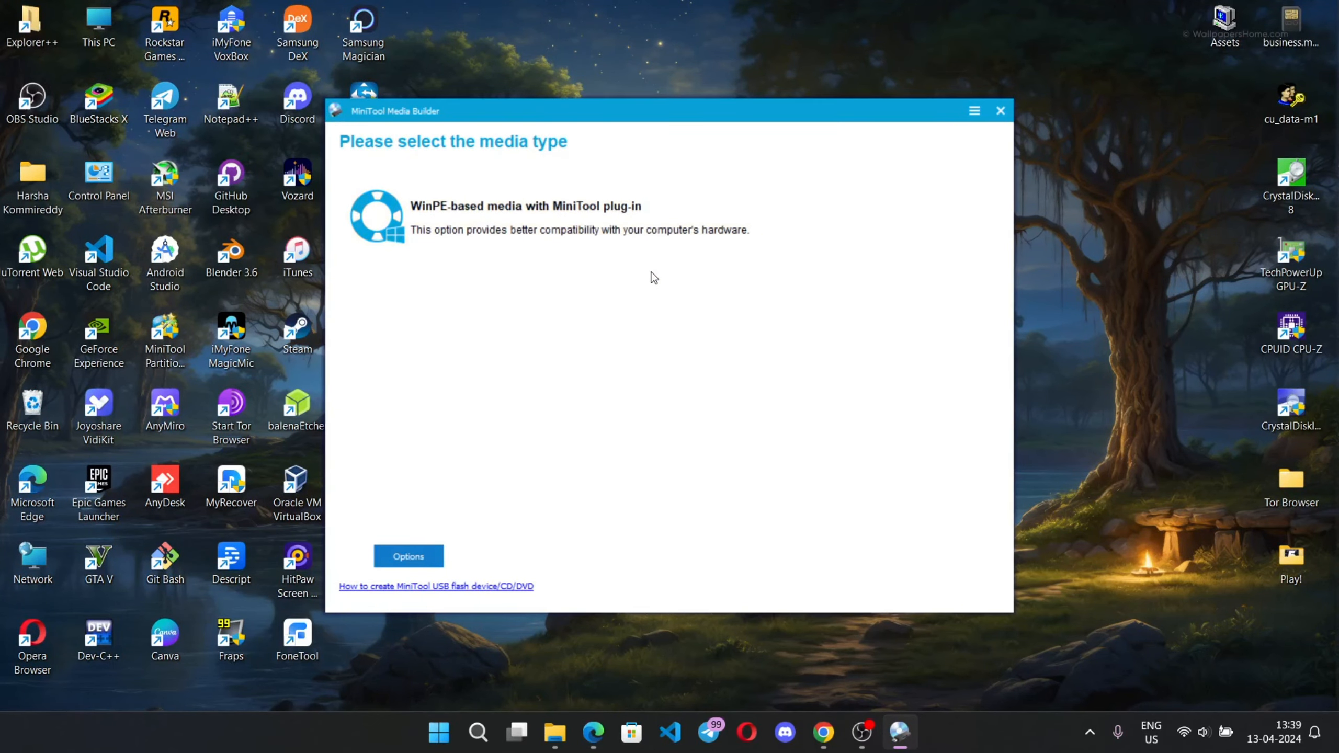
pyautogui.moveTo(408, 556)
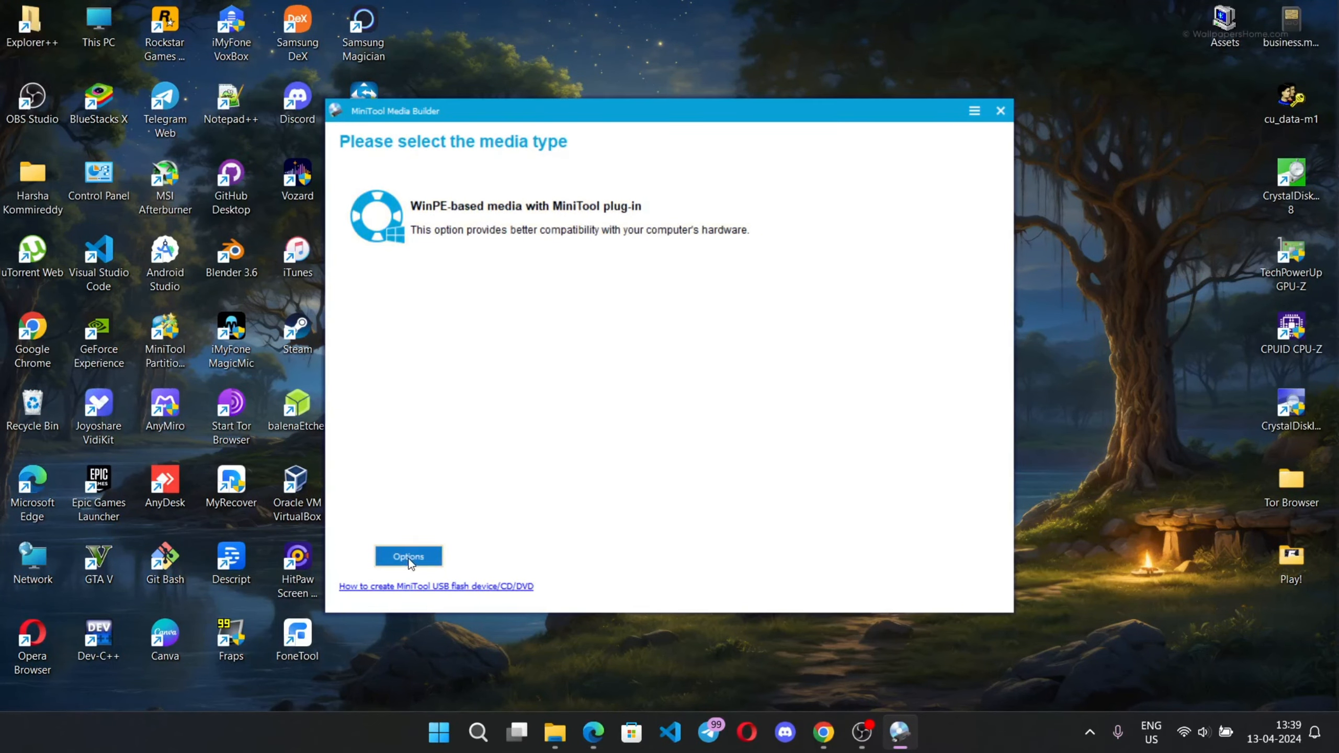
pyautogui.click(408, 556)
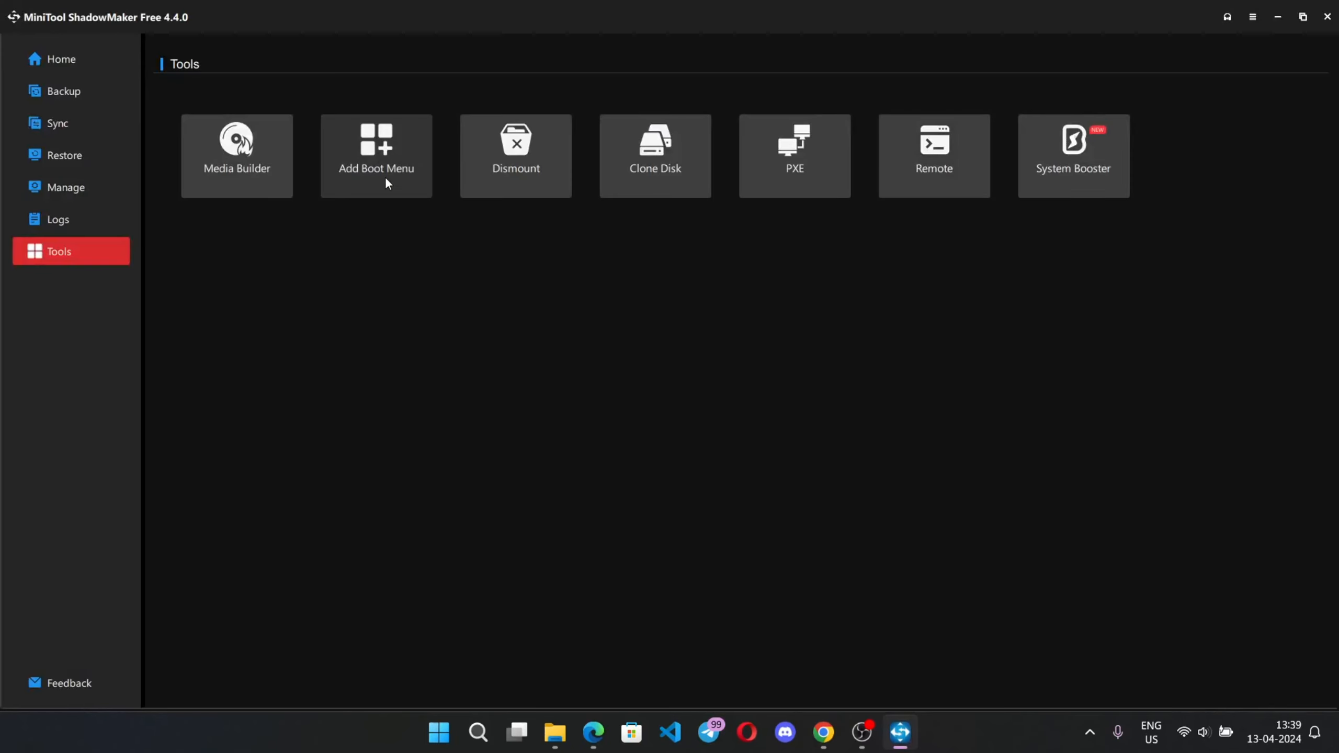
pyautogui.moveTo(483, 183)
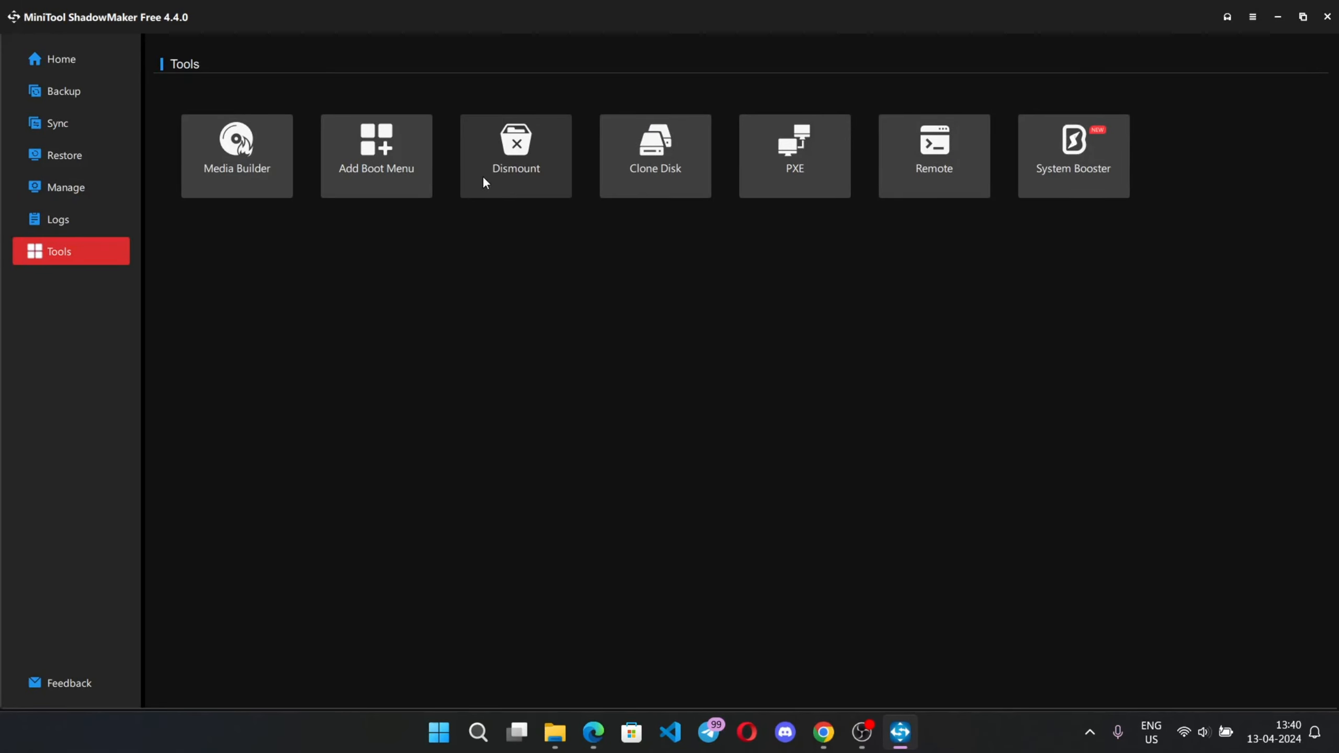
pyautogui.click(516, 155)
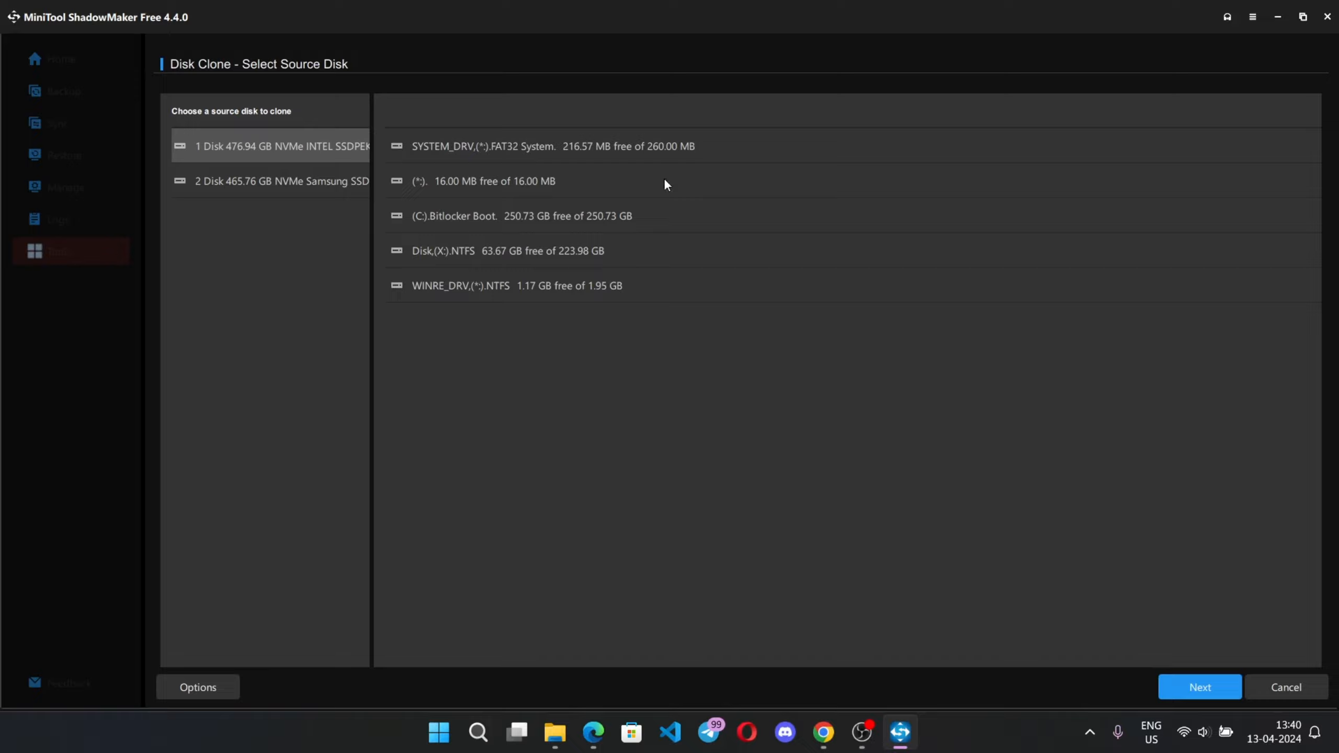
pyautogui.click(282, 181)
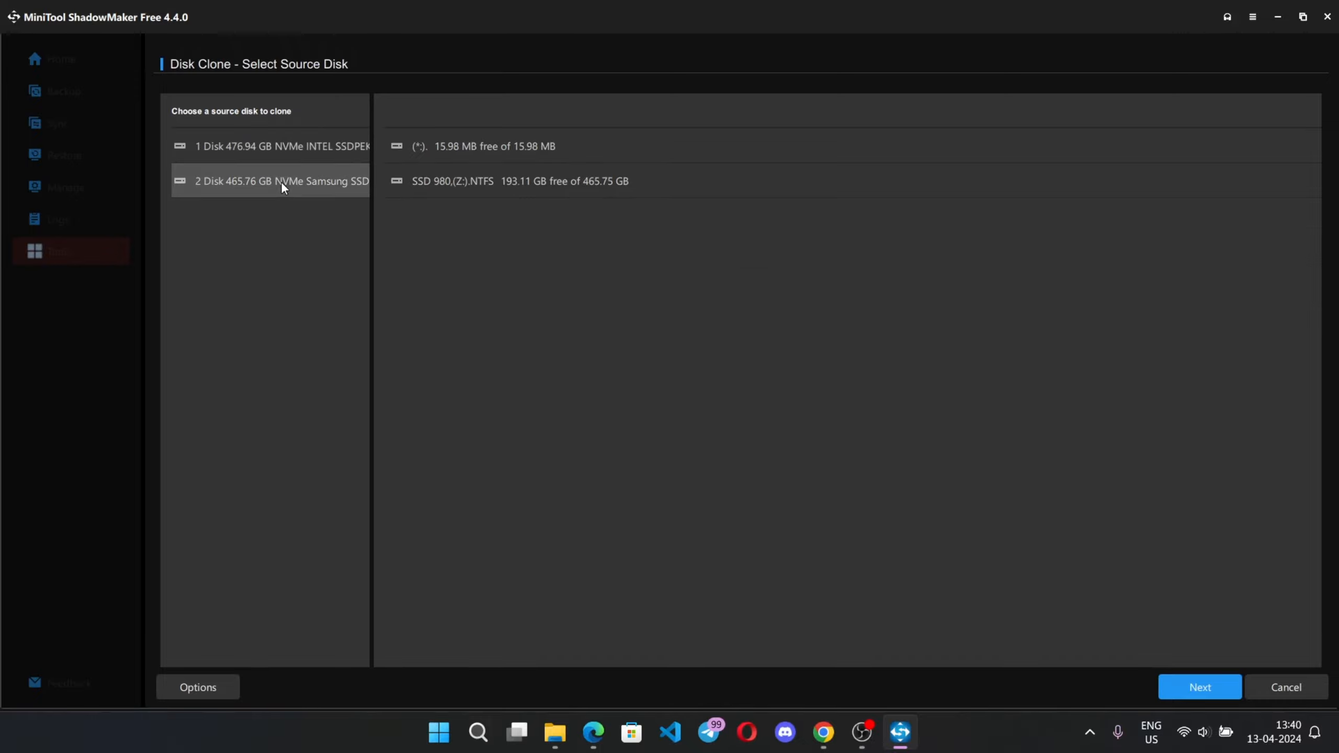
pyautogui.click(197, 687)
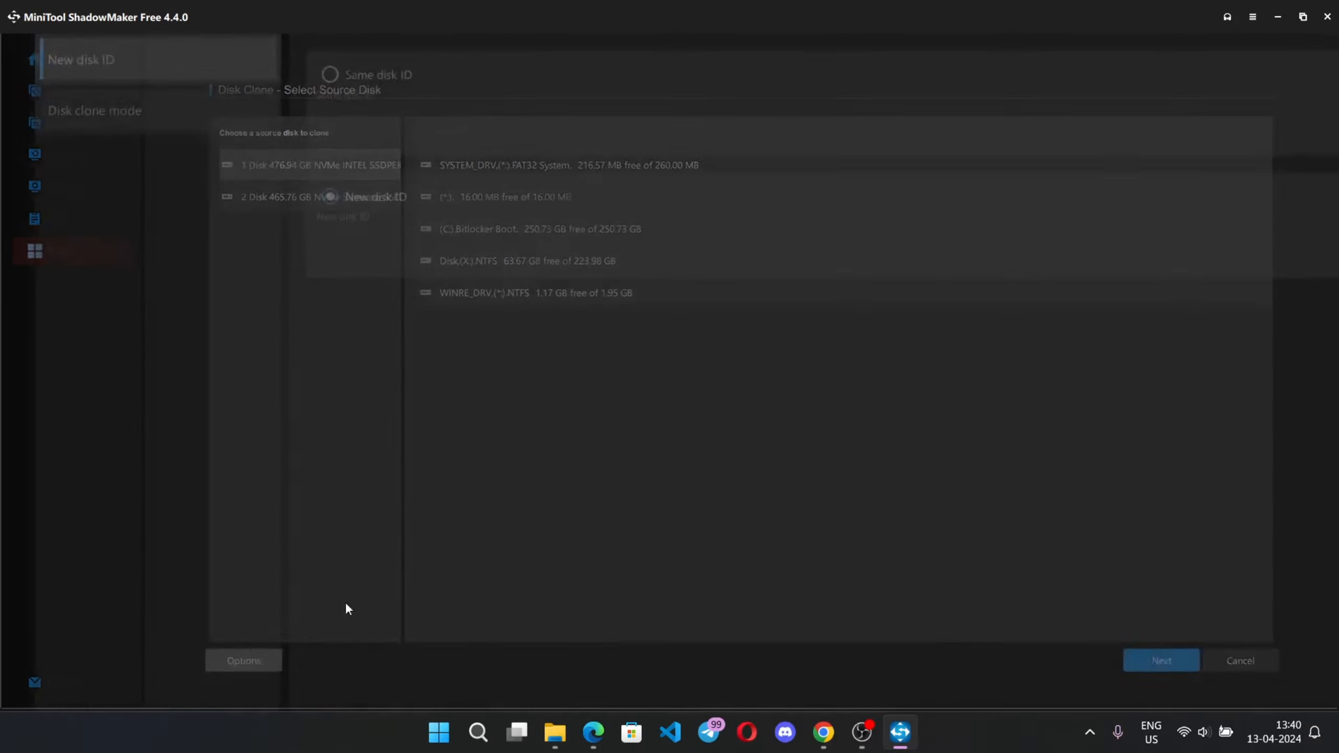
pyautogui.click(243, 661)
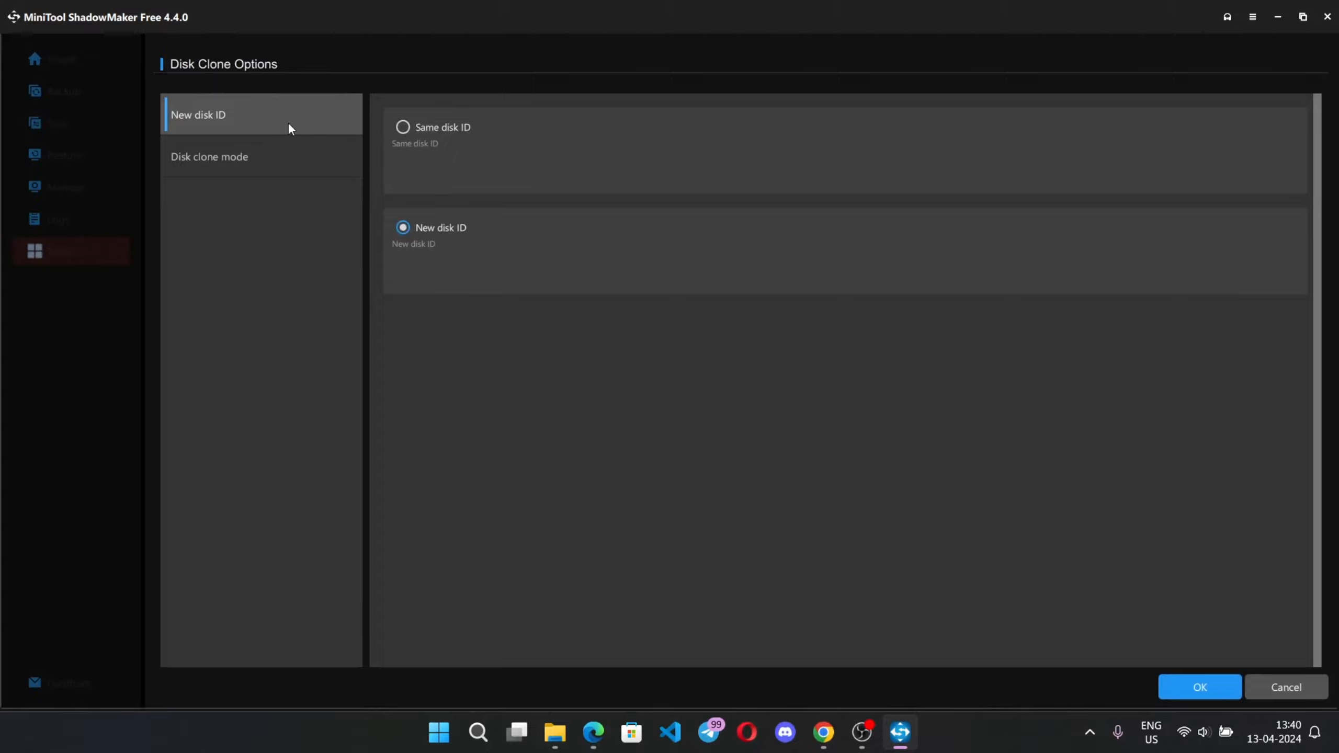
pyautogui.click(209, 156)
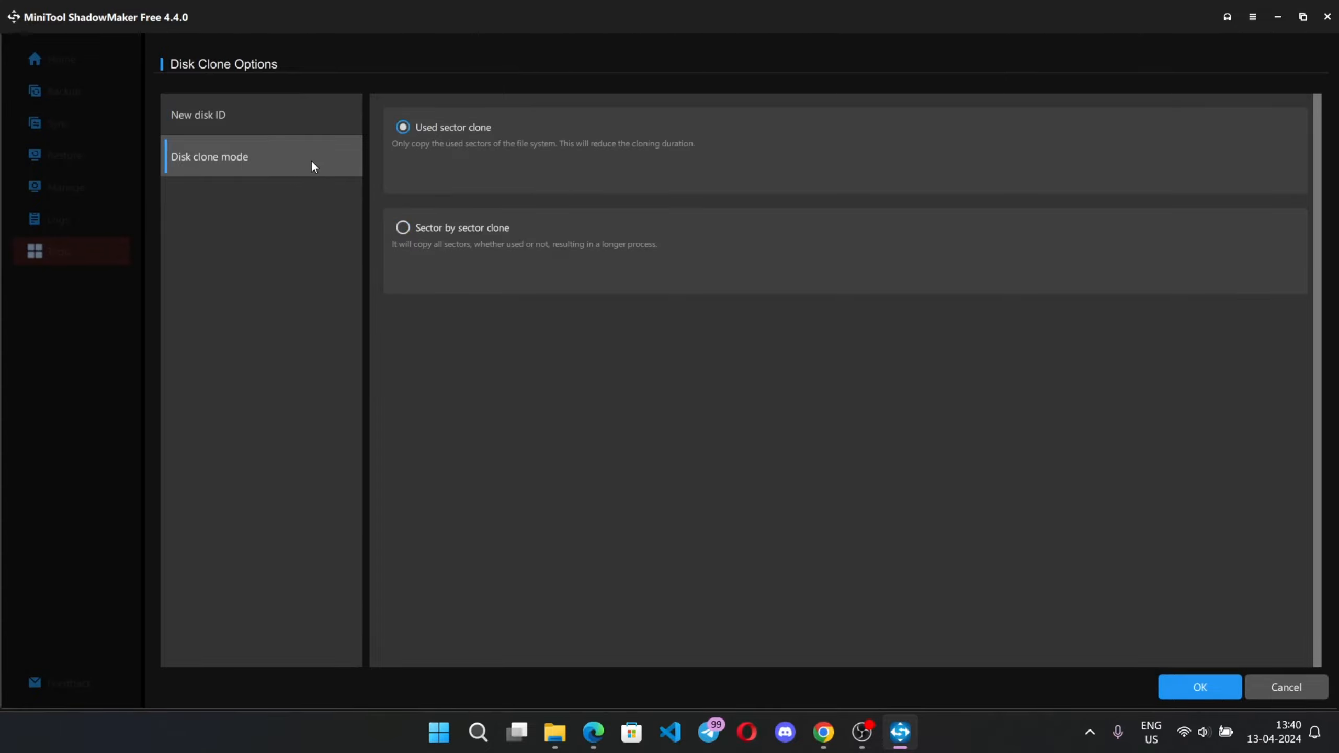
pyautogui.moveTo(582, 266)
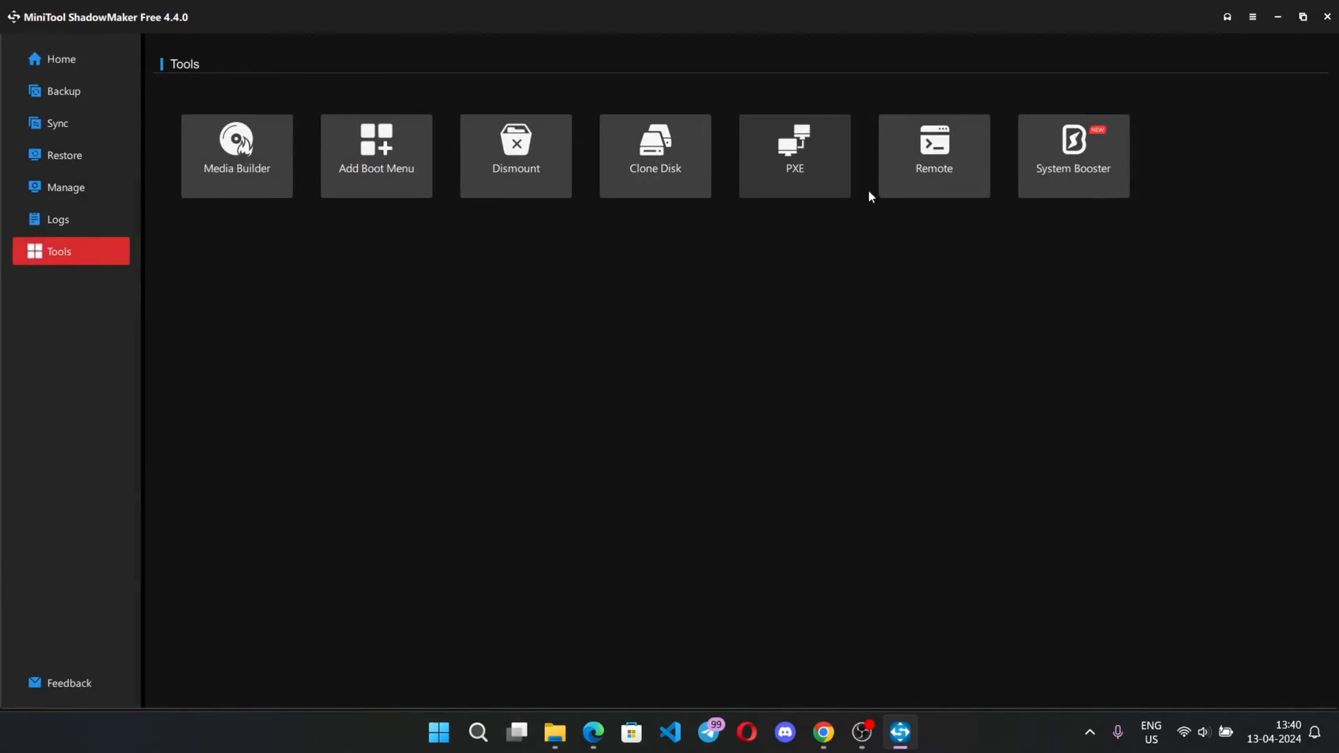
pyautogui.moveTo(900, 207)
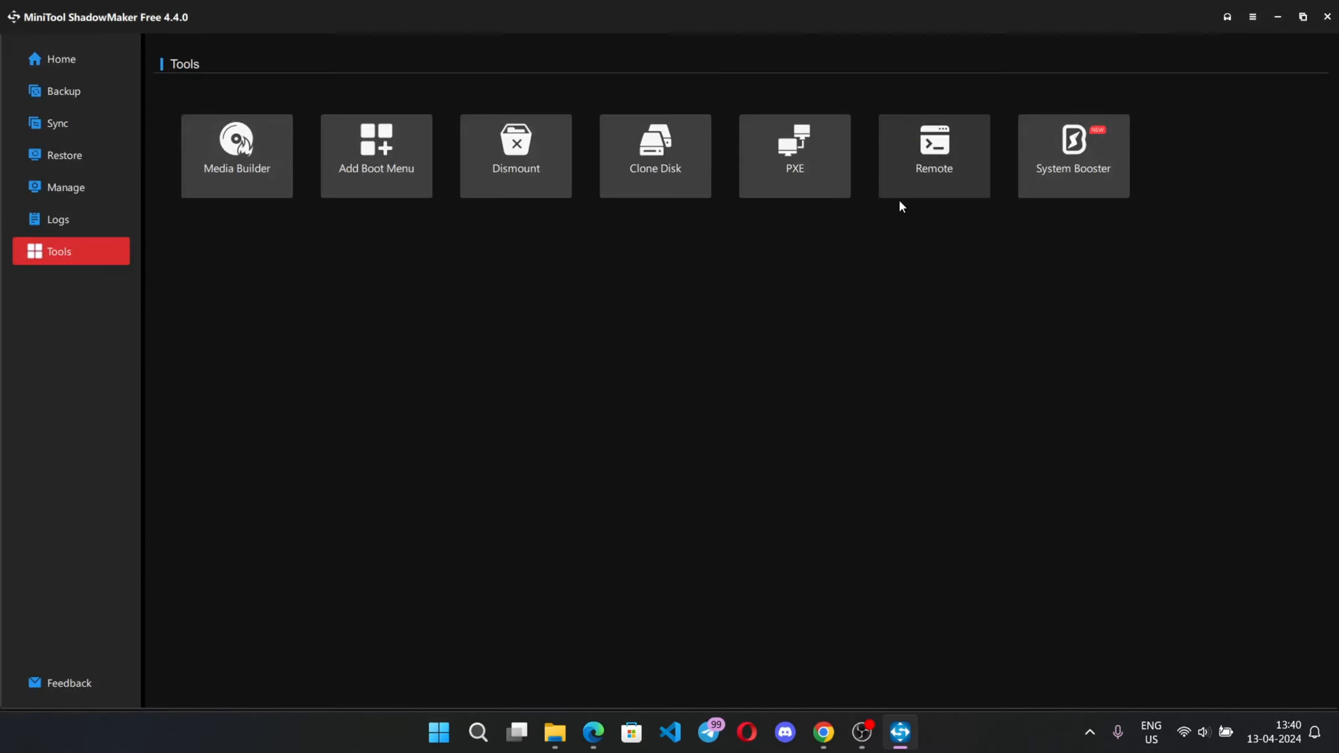
pyautogui.moveTo(952, 162)
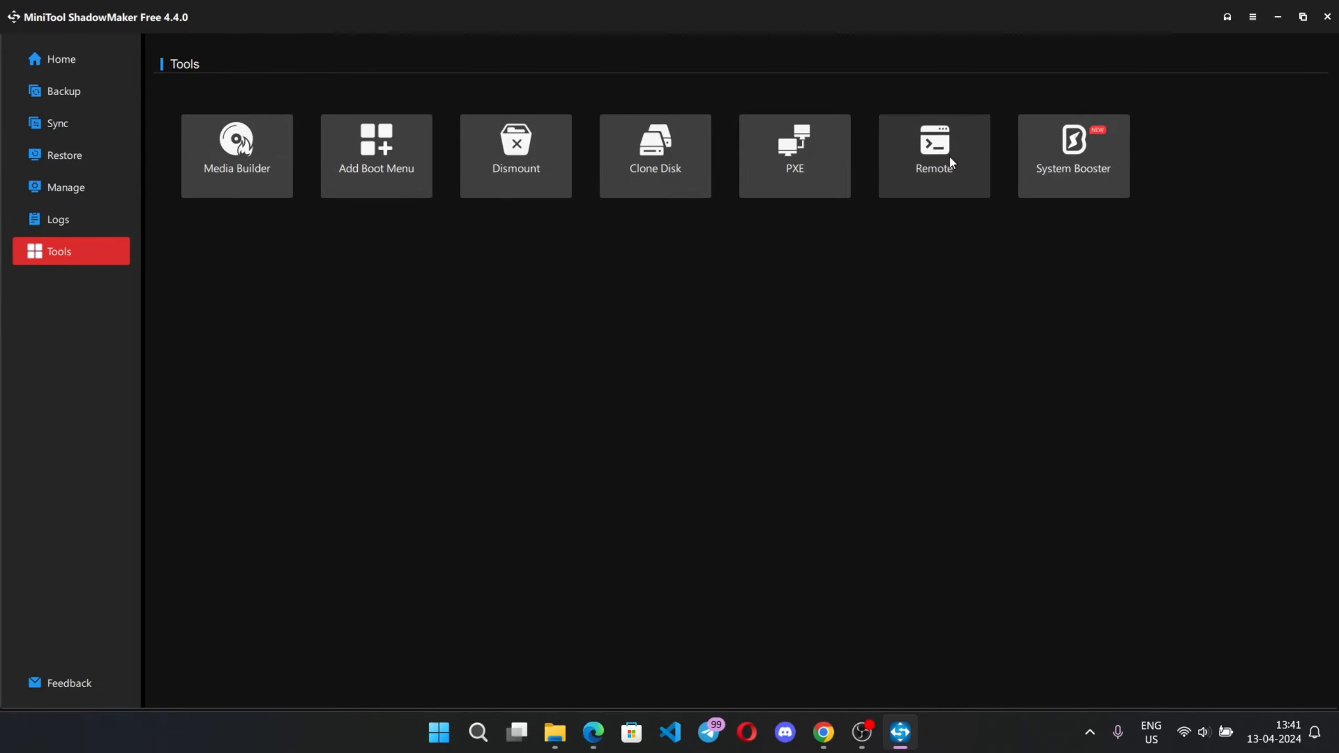
# Step: Close the dialog and view the Windows-SSD(C:) drive's capacity details on Home
pyautogui.click(1073, 155)
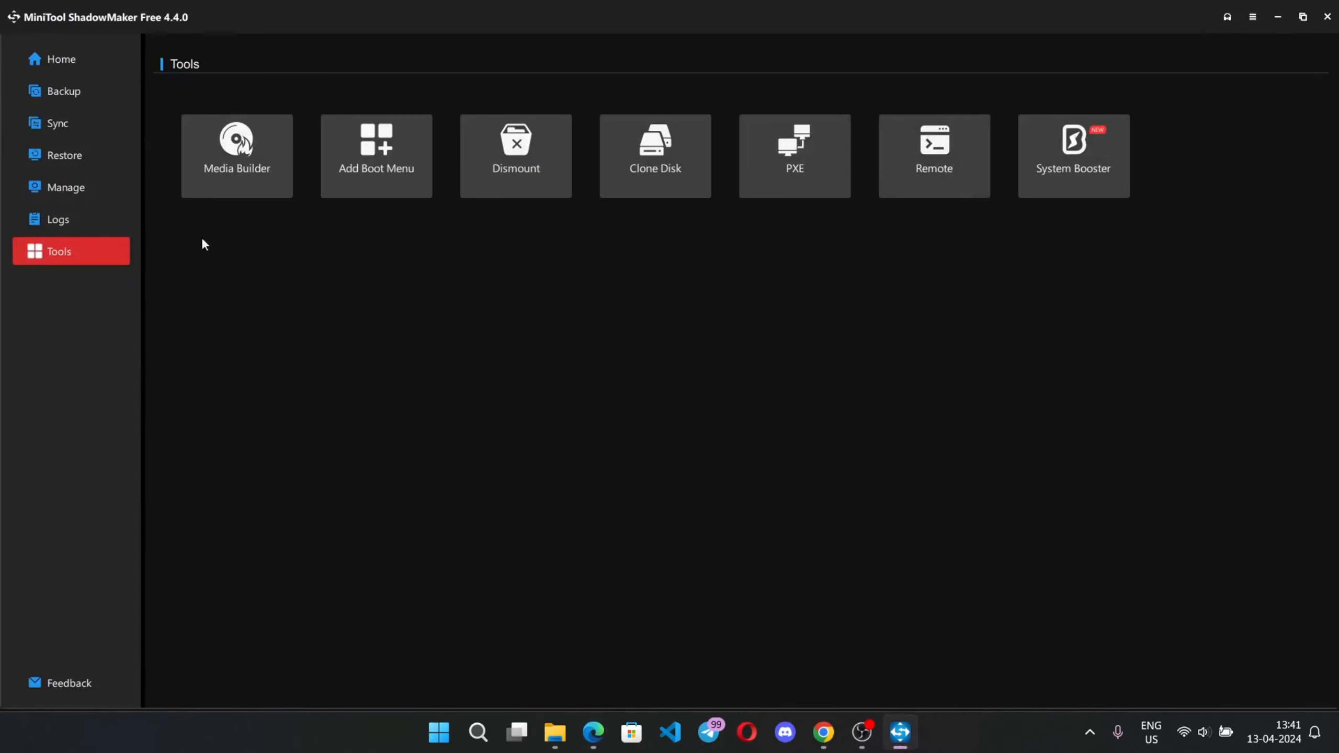
pyautogui.click(60, 59)
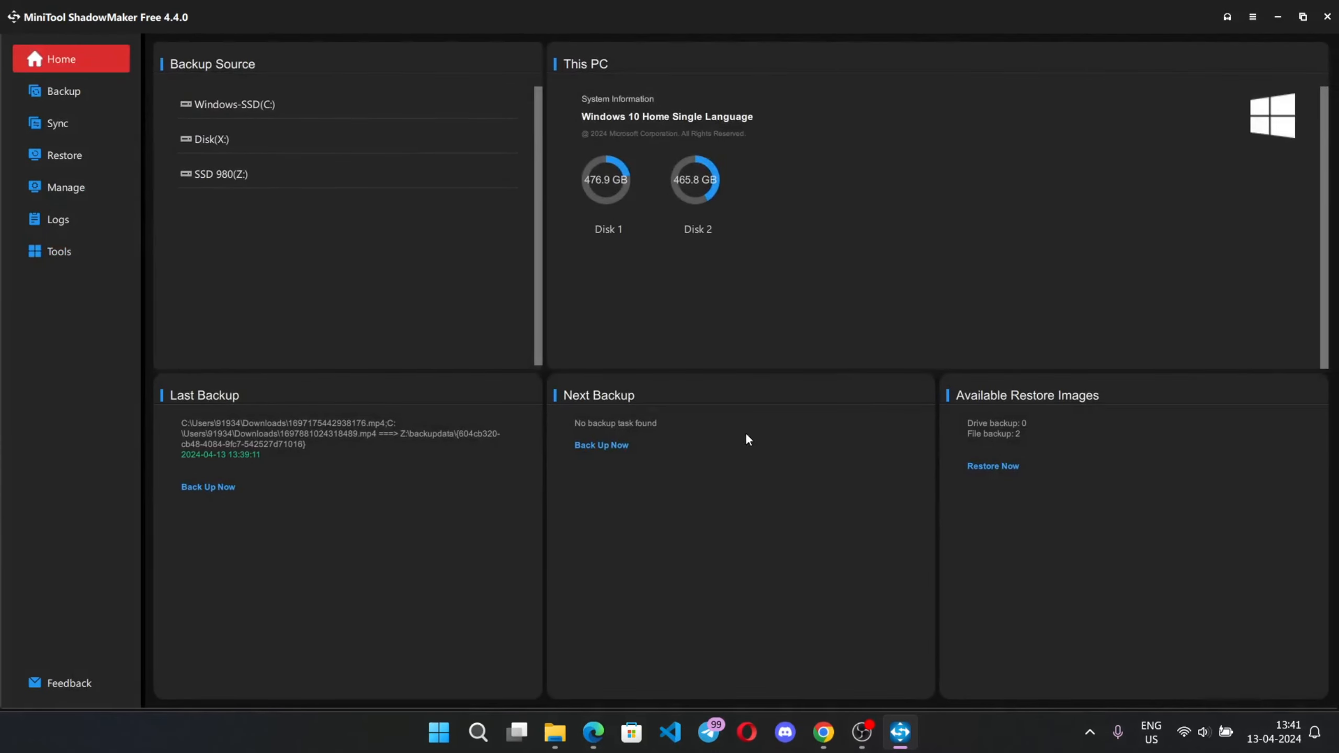
pyautogui.moveTo(875, 548)
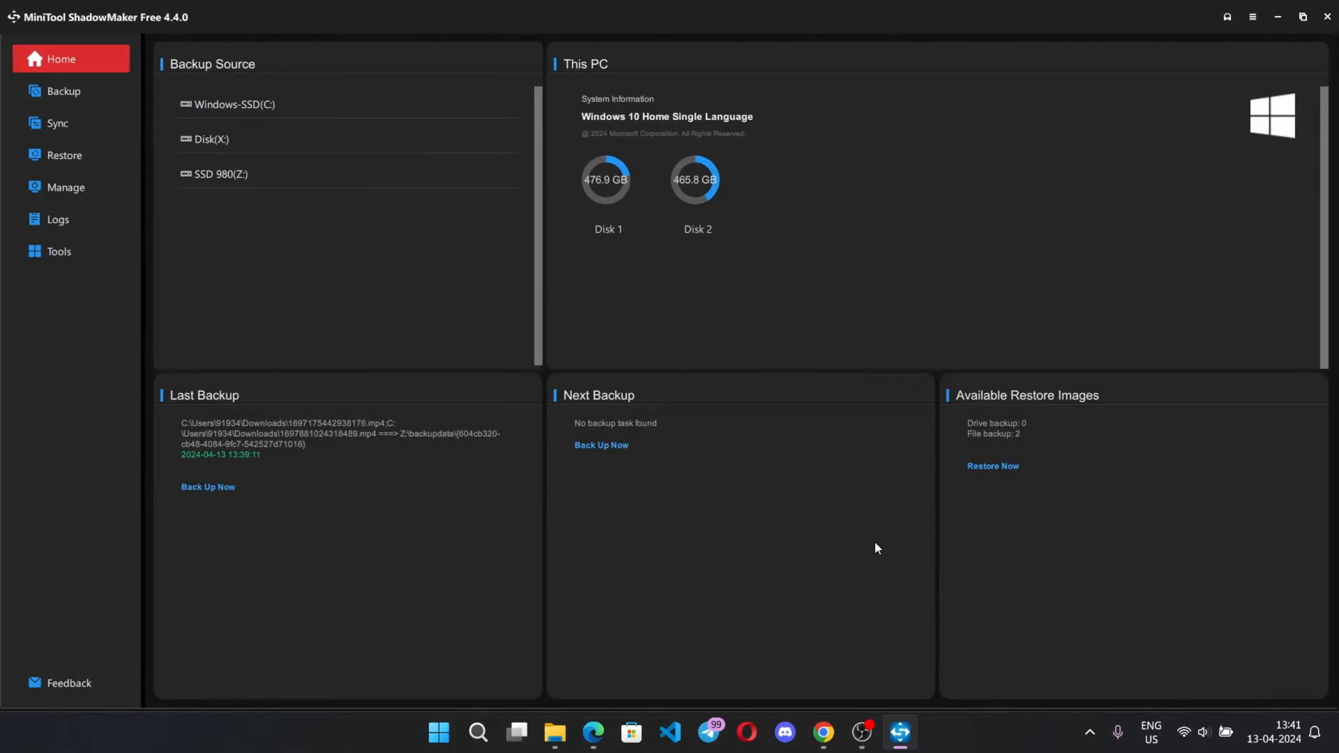
pyautogui.moveTo(598, 146)
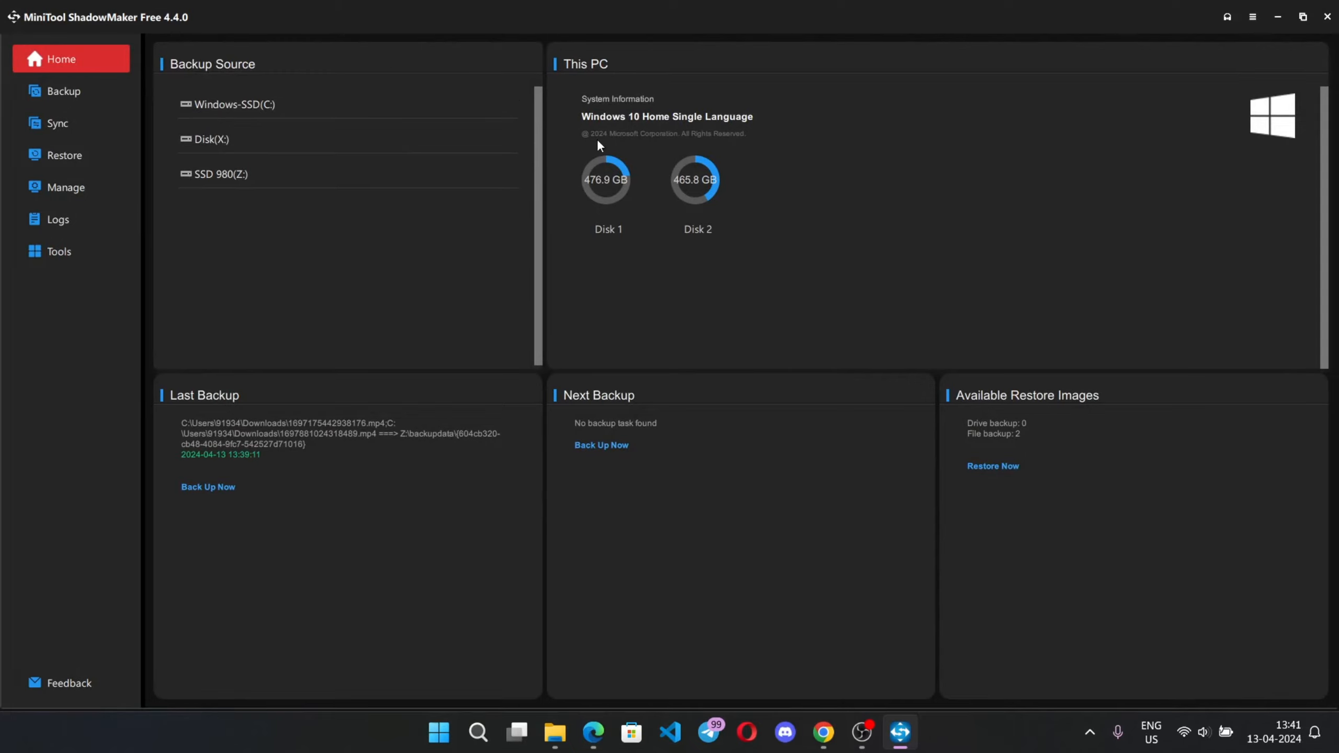
pyautogui.click(240, 104)
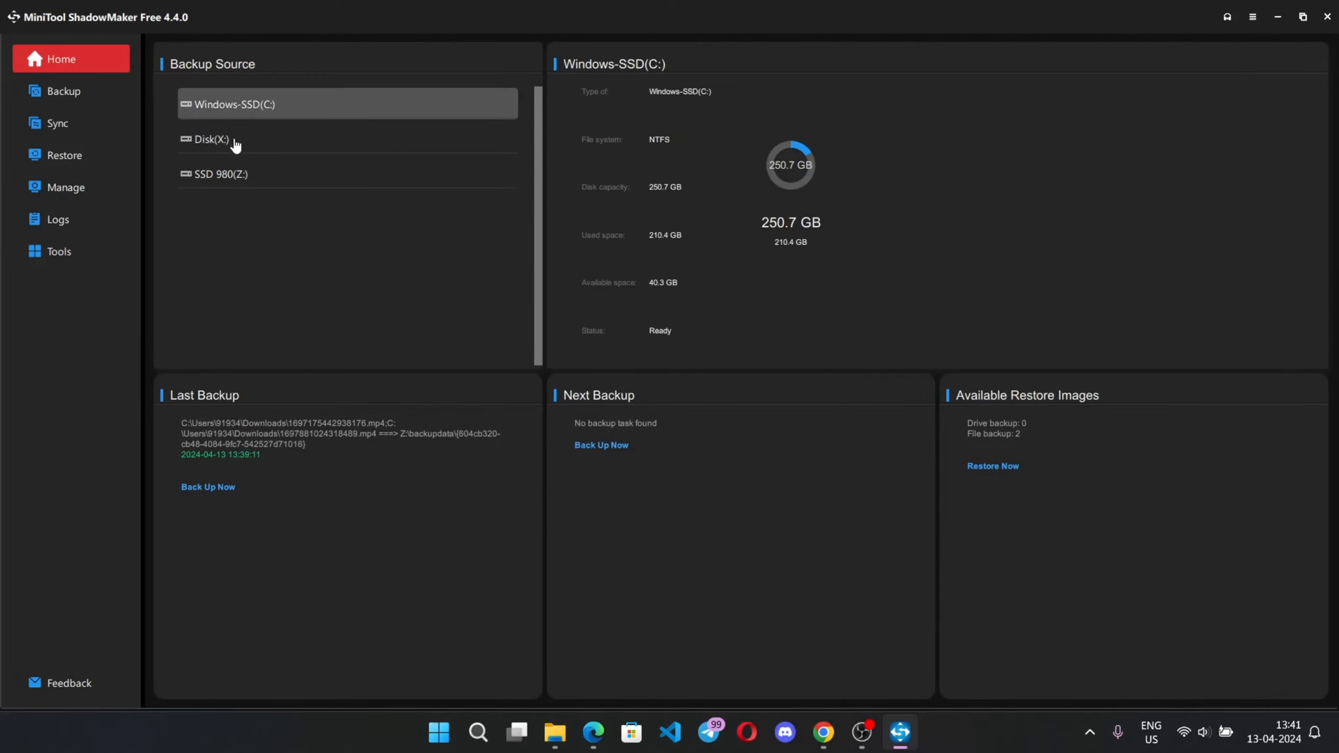
pyautogui.moveTo(316, 107)
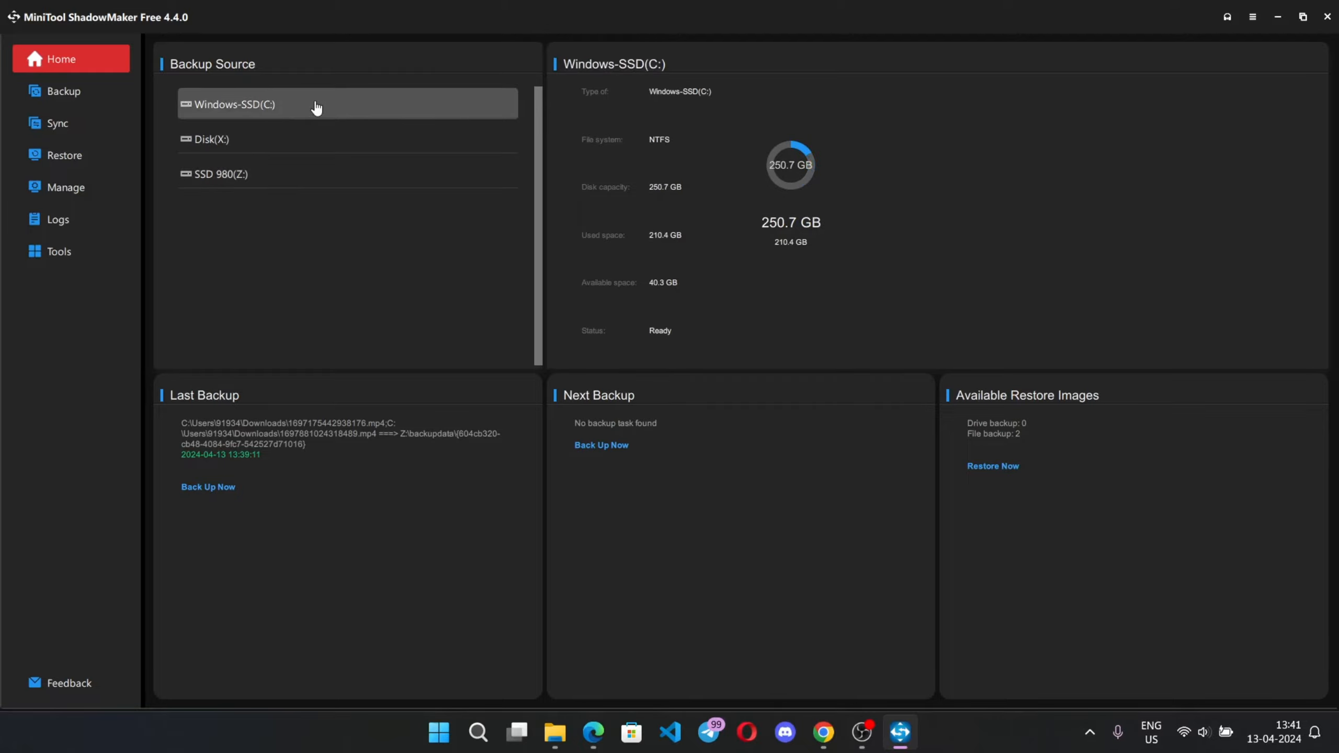
pyautogui.moveTo(777, 591)
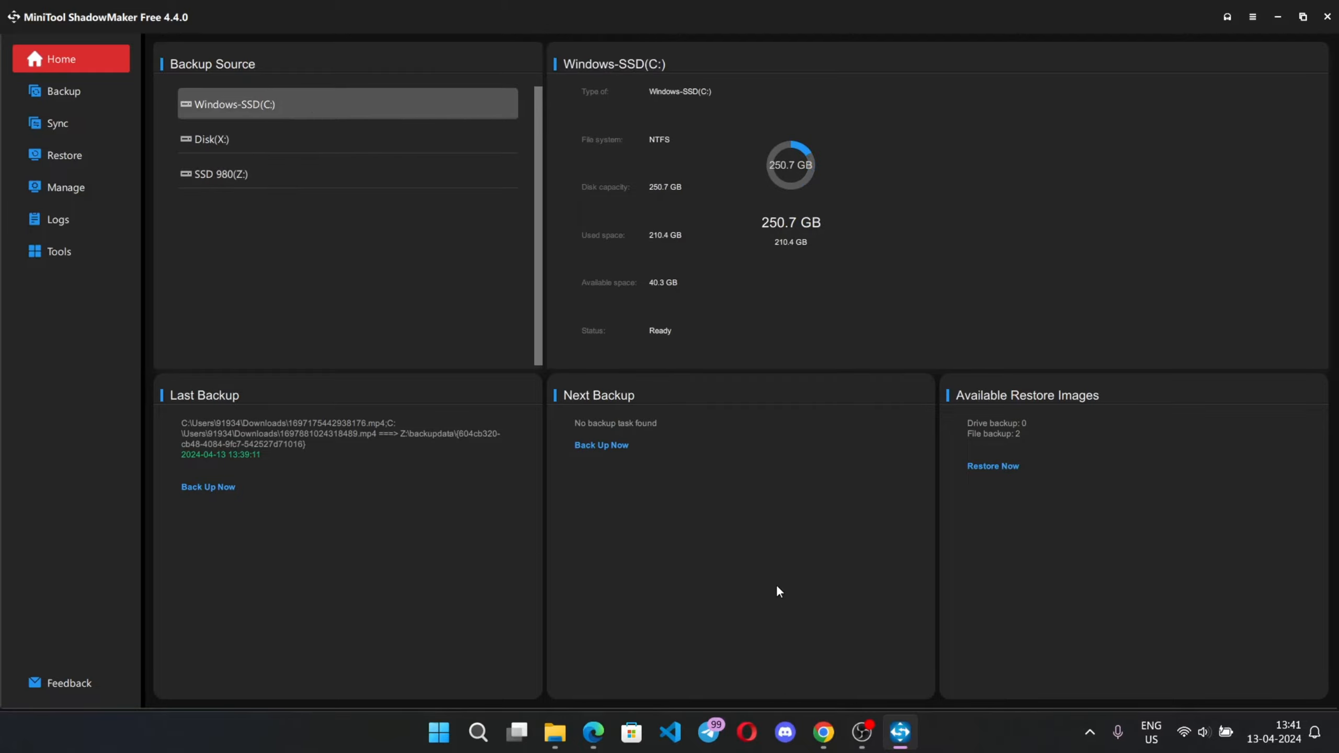
# Step: Revisit the Tools panel, return Home, and open the ShadowMaker product webpage
pyautogui.click(60, 251)
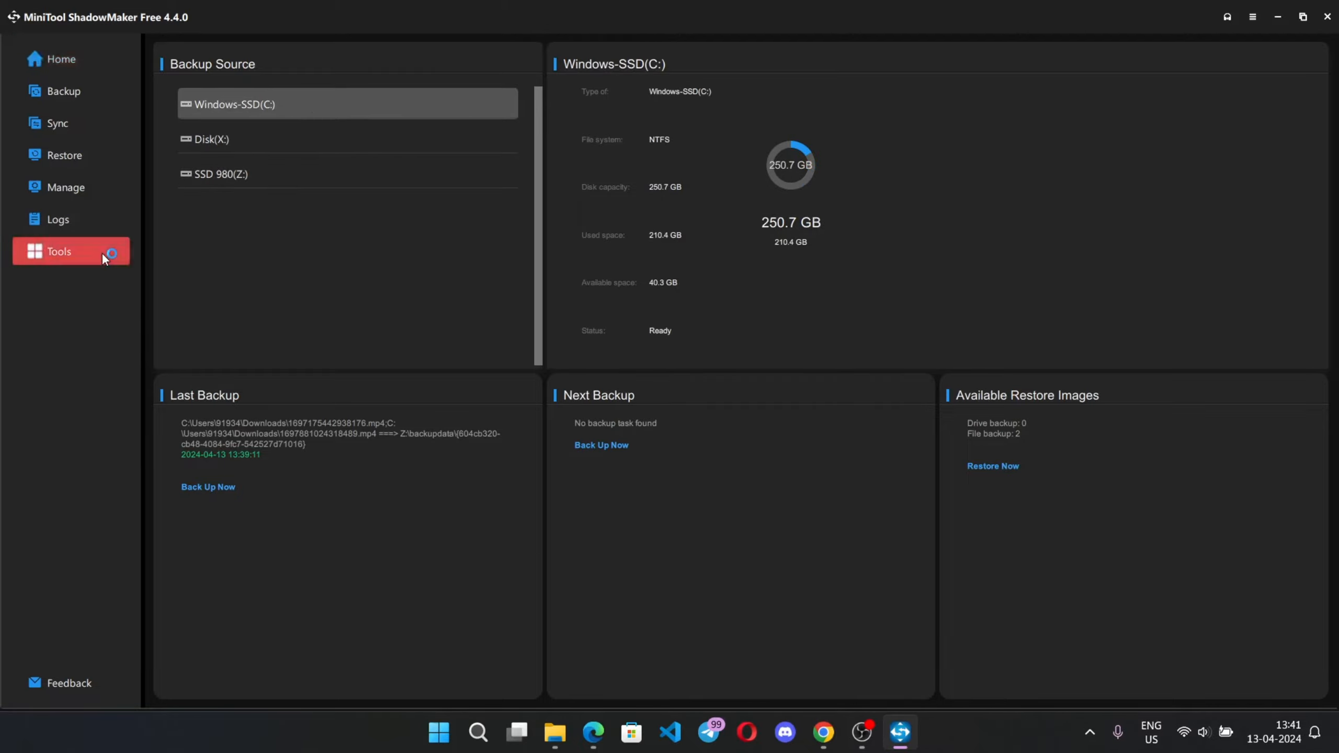
pyautogui.click(59, 251)
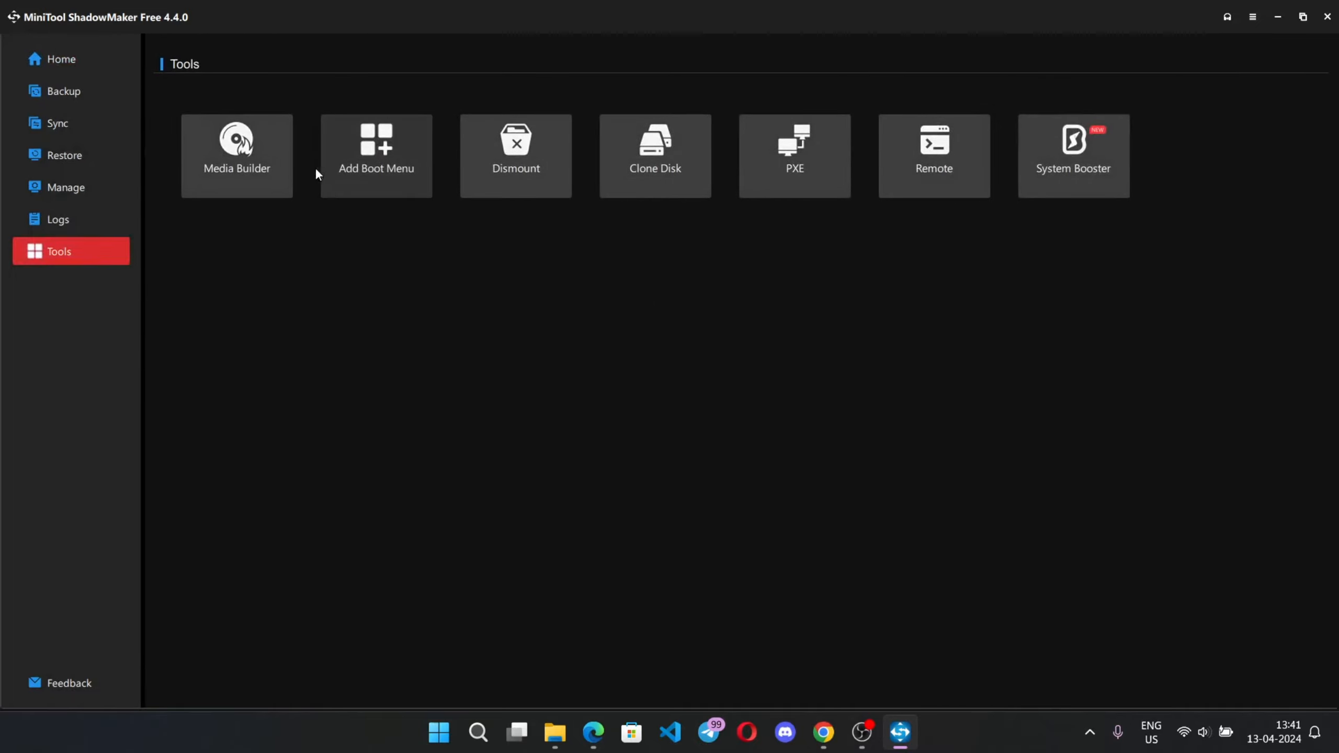
pyautogui.click(60, 59)
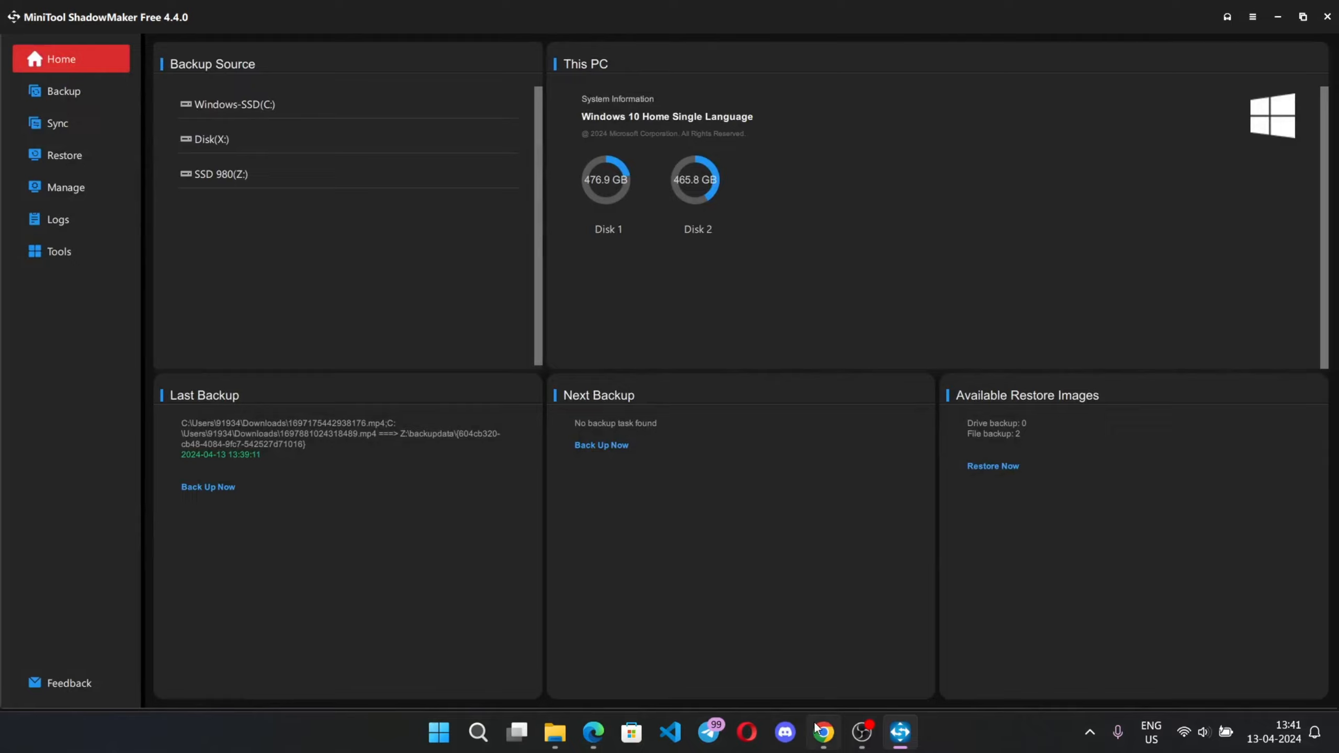
pyautogui.click(821, 733)
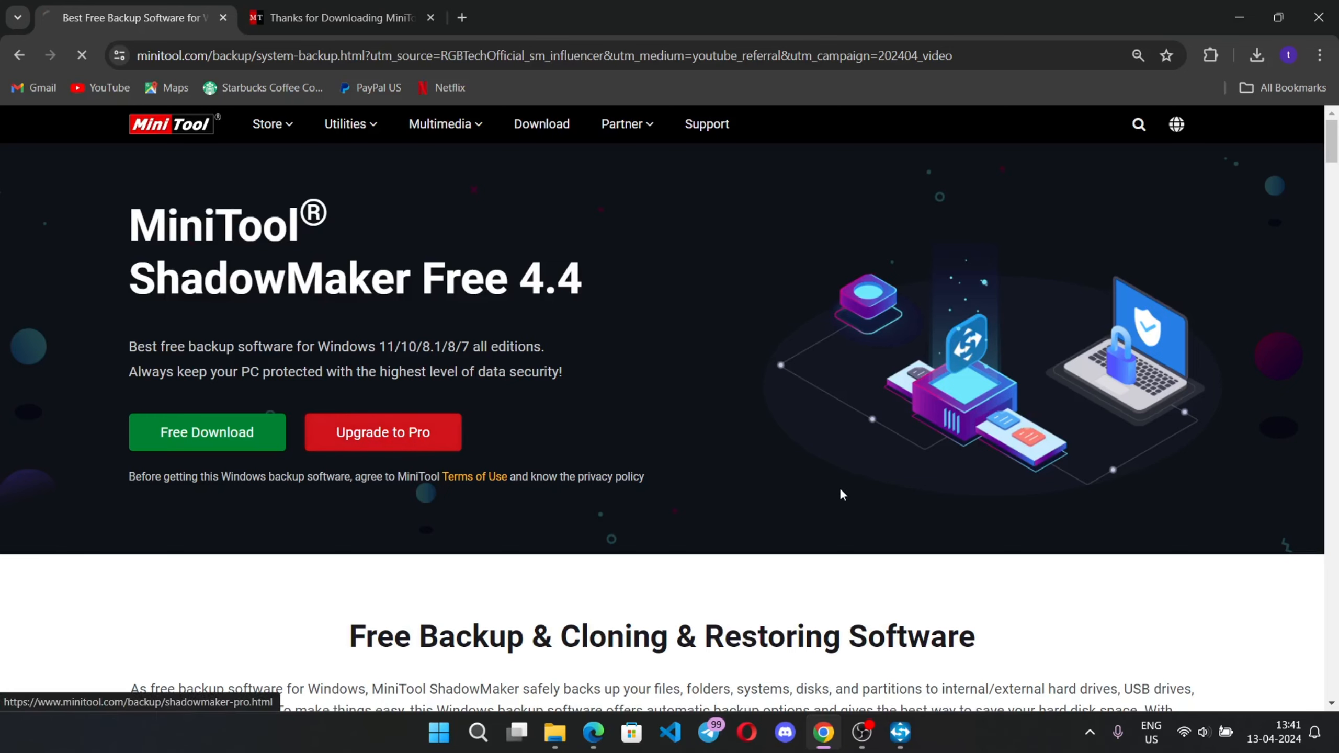
# Step: Go to the ShadowMaker Pro 4.4 page and scroll to its data-protection overview
pyautogui.click(382, 432)
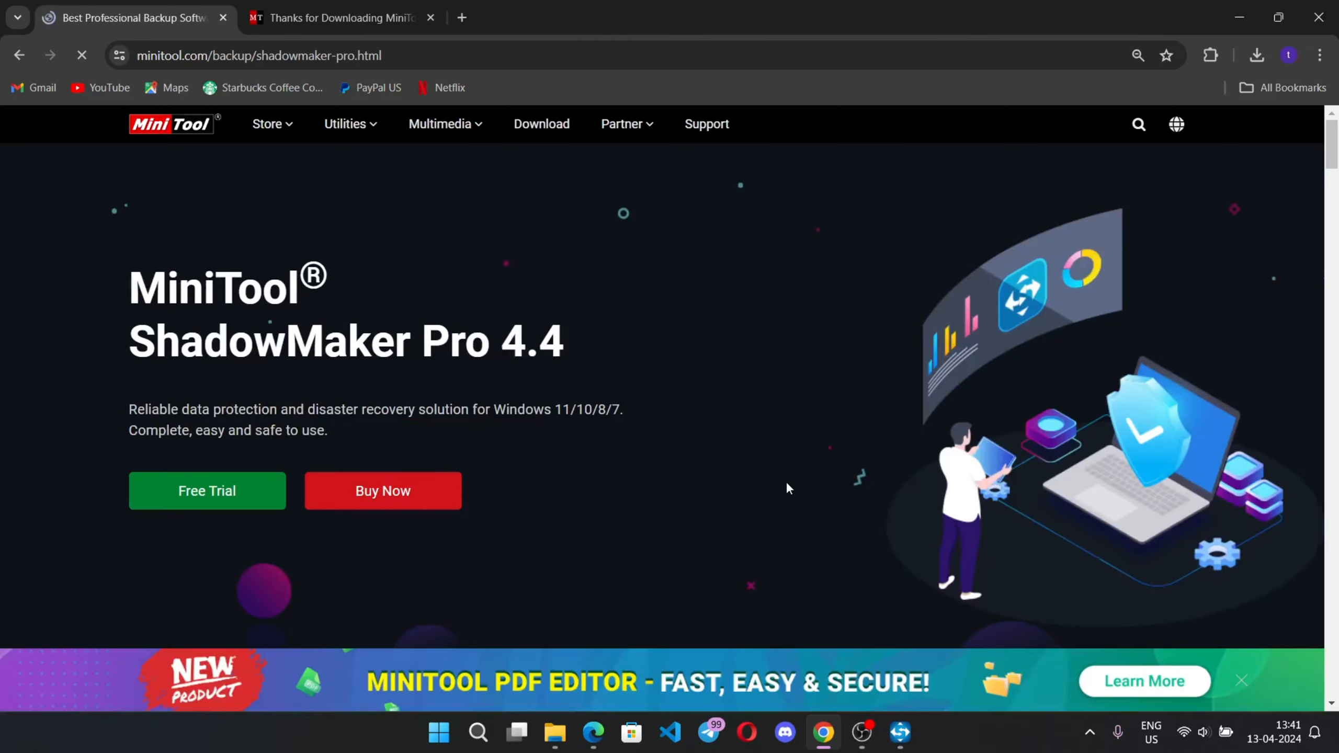
pyautogui.scroll(-3)
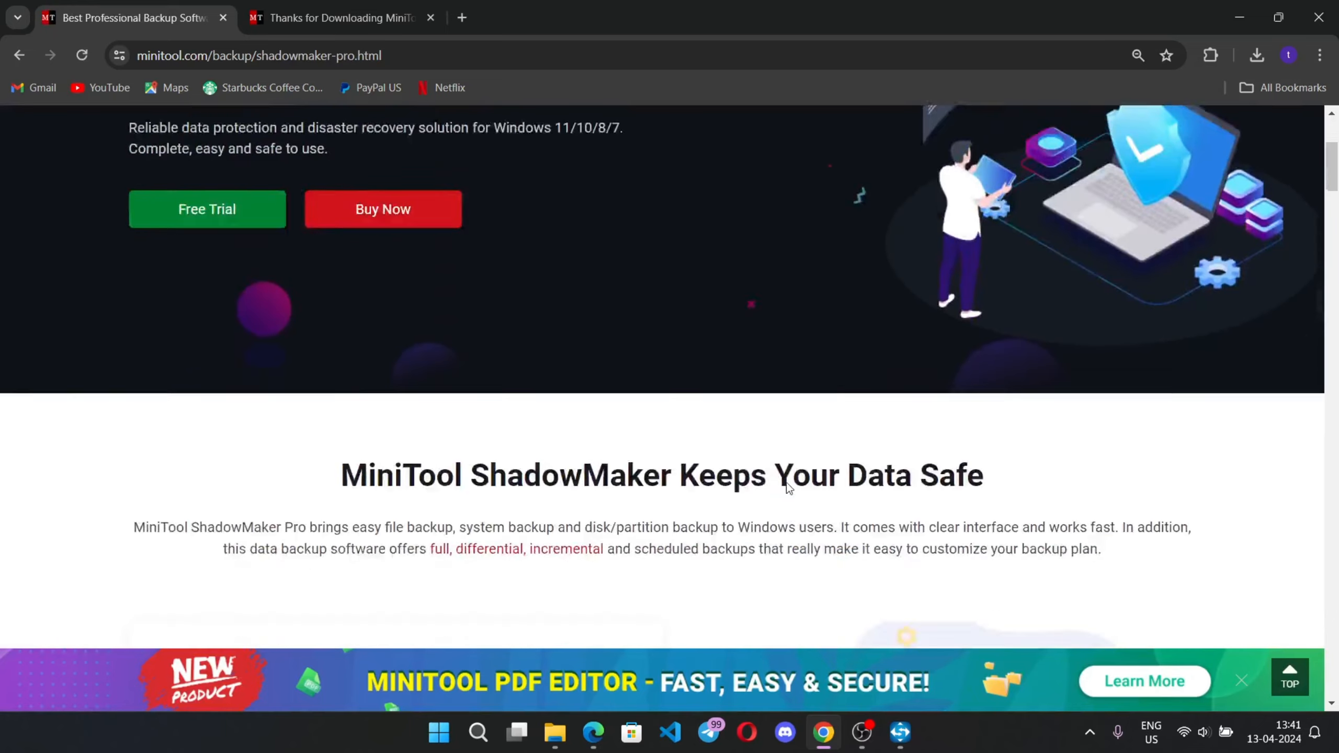